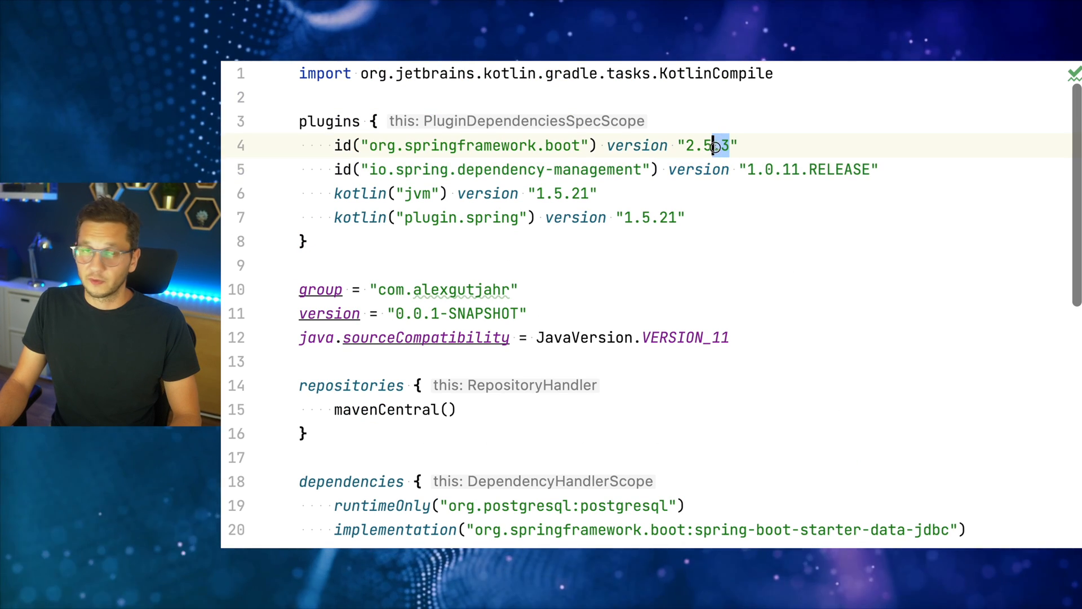
Expand the heroes database down to the public schema's tables and the heroes columns.
scroll("down", 3)
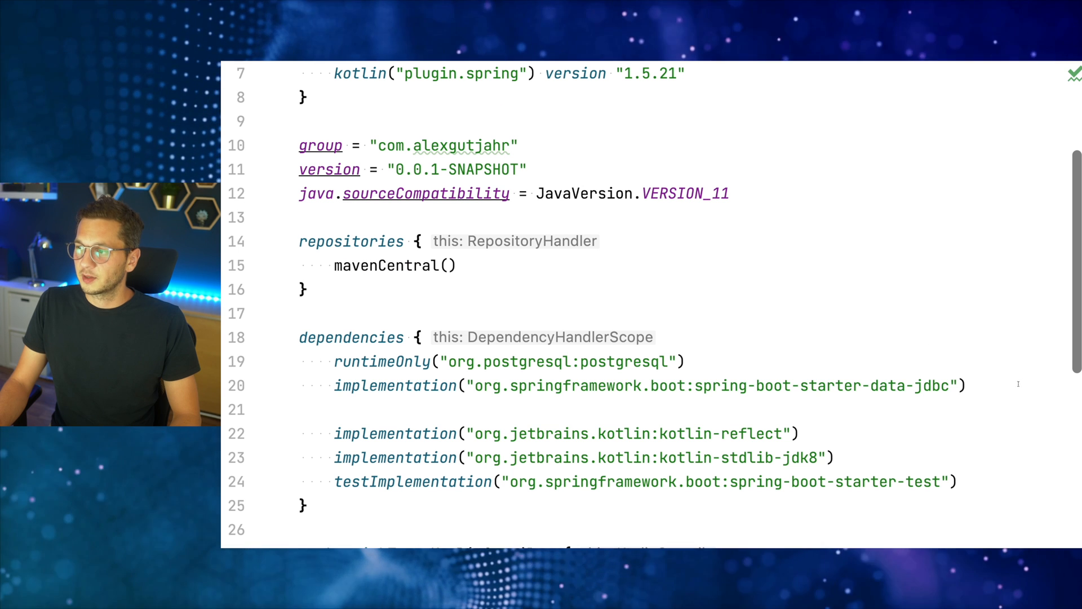
left_click_drag(345, 361, 966, 386)
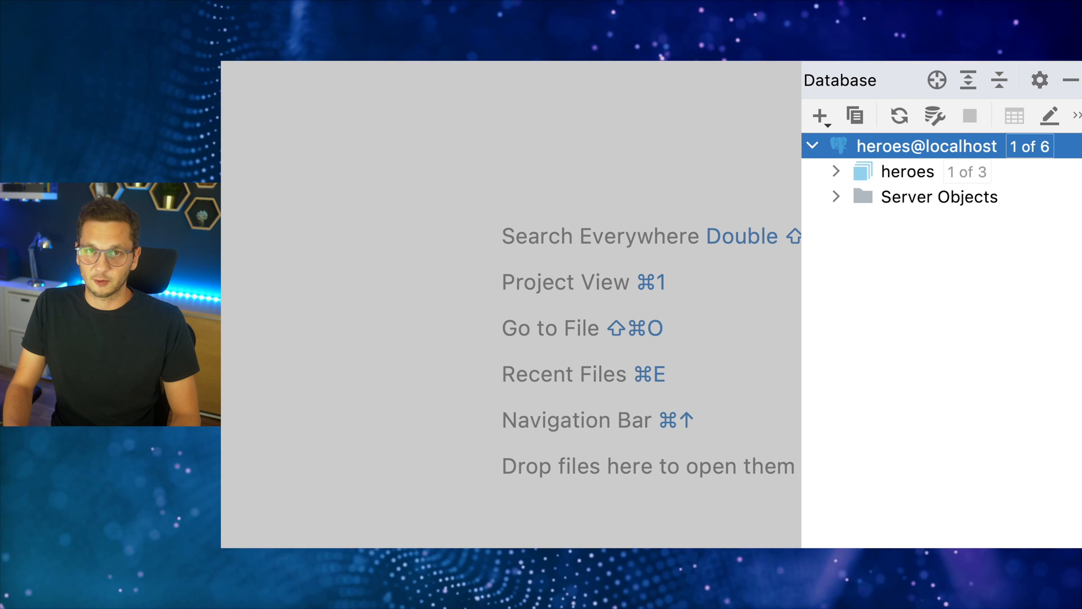
left_click(834, 172)
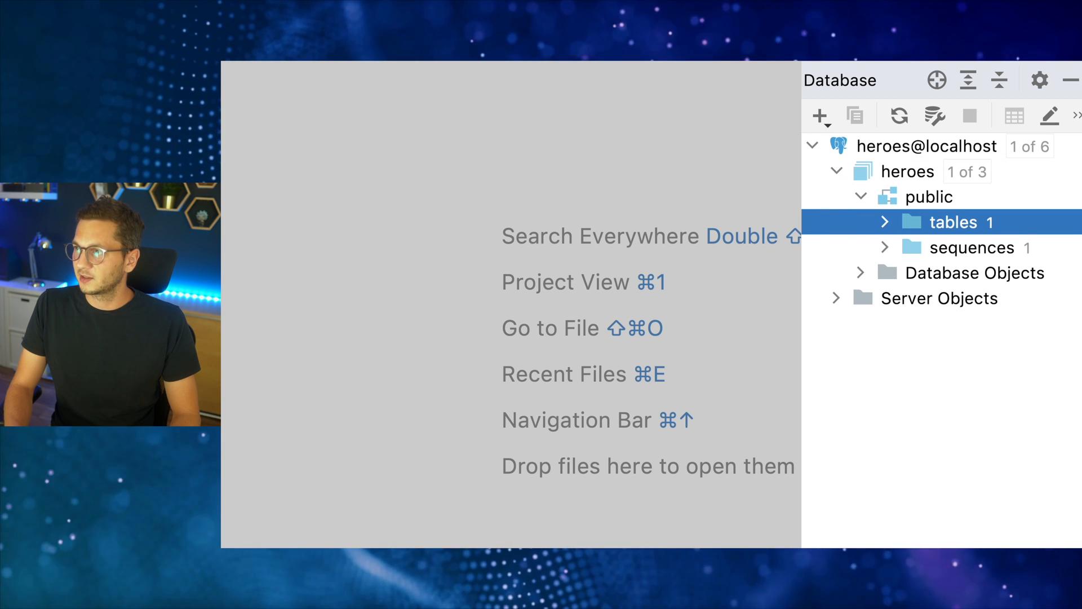
left_click(938, 221)
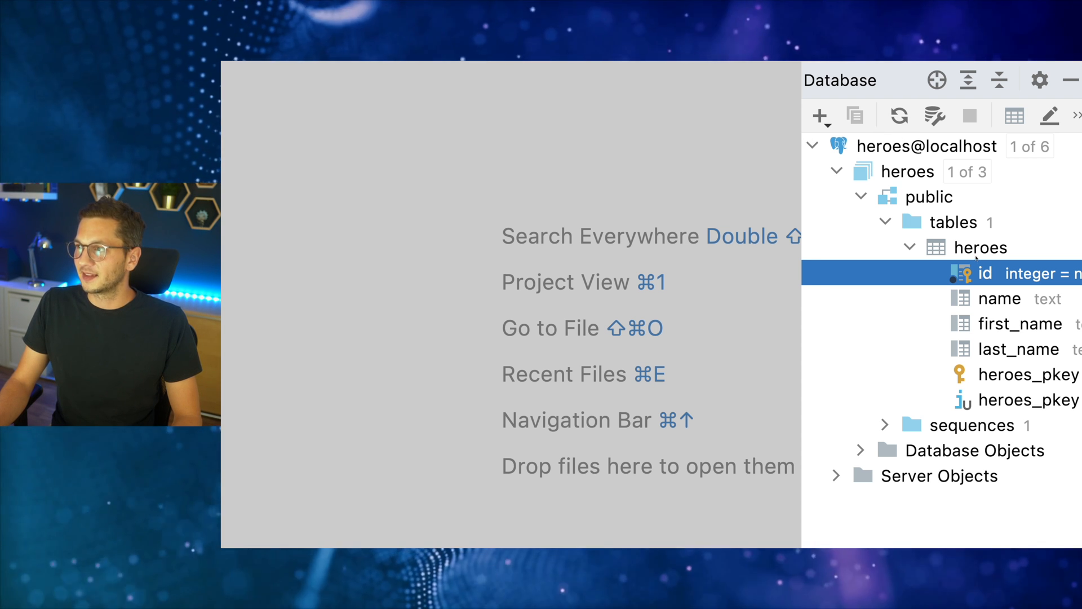
Open the default query console for heroes@localhost.
left_click(926, 145)
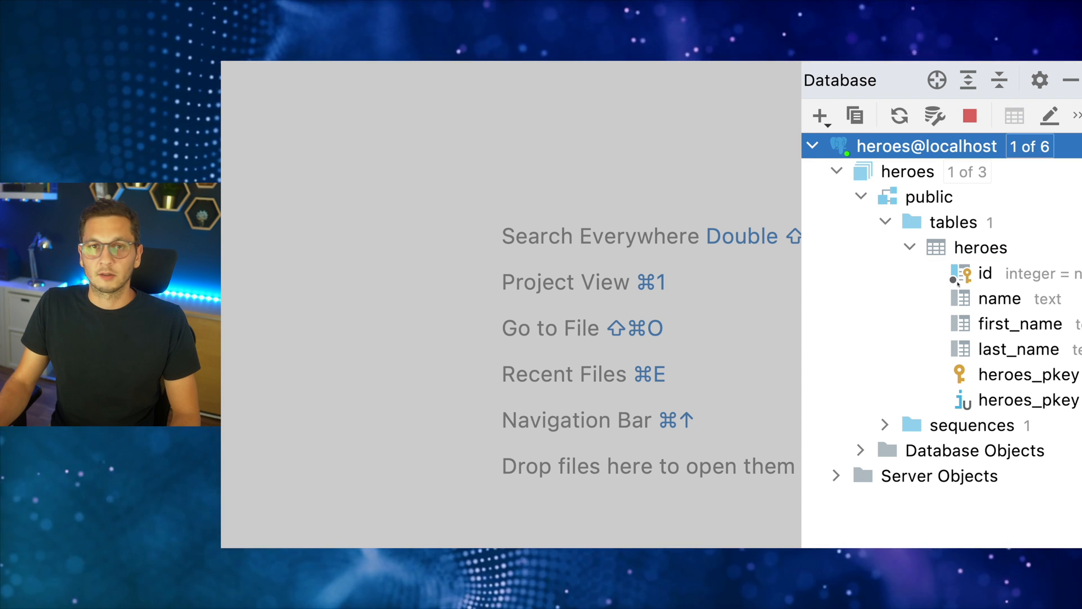
right_click(927, 145)
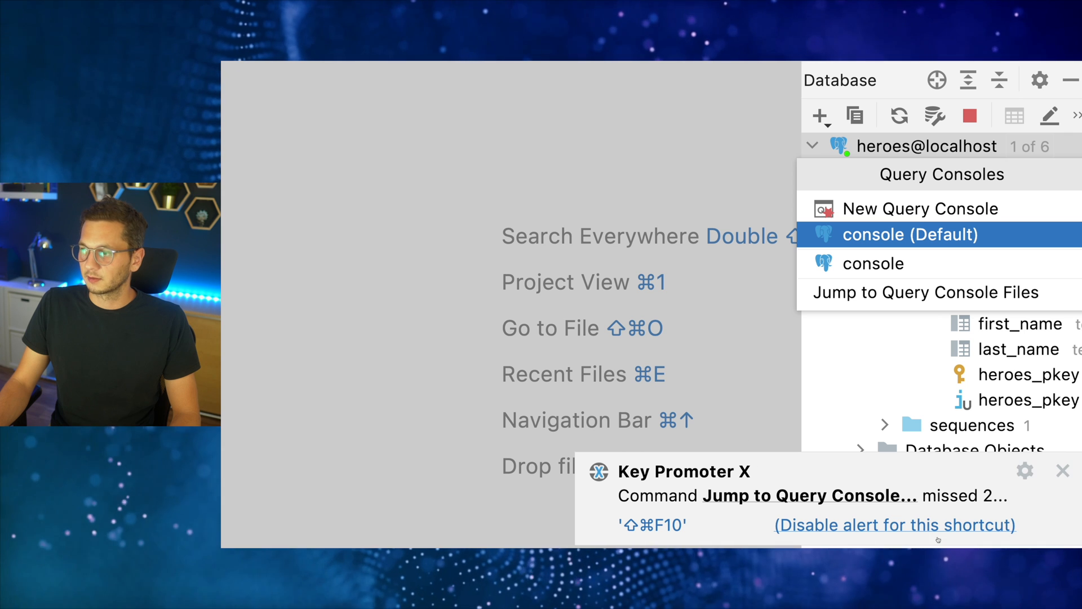
left_click(910, 235)
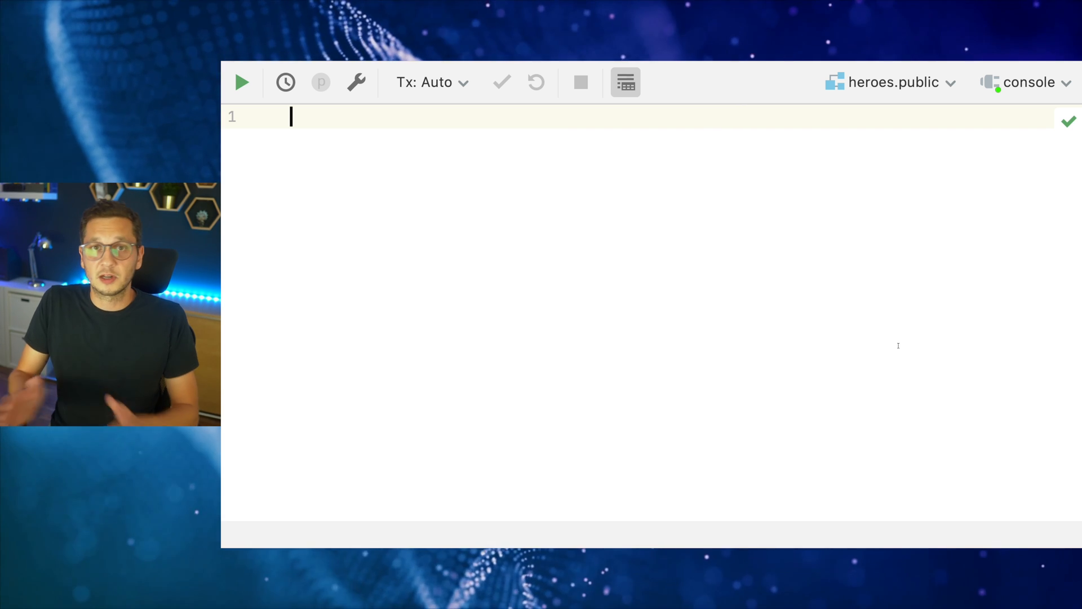
Type select * from heroes in the console and execute it.
type("select * from heroes")
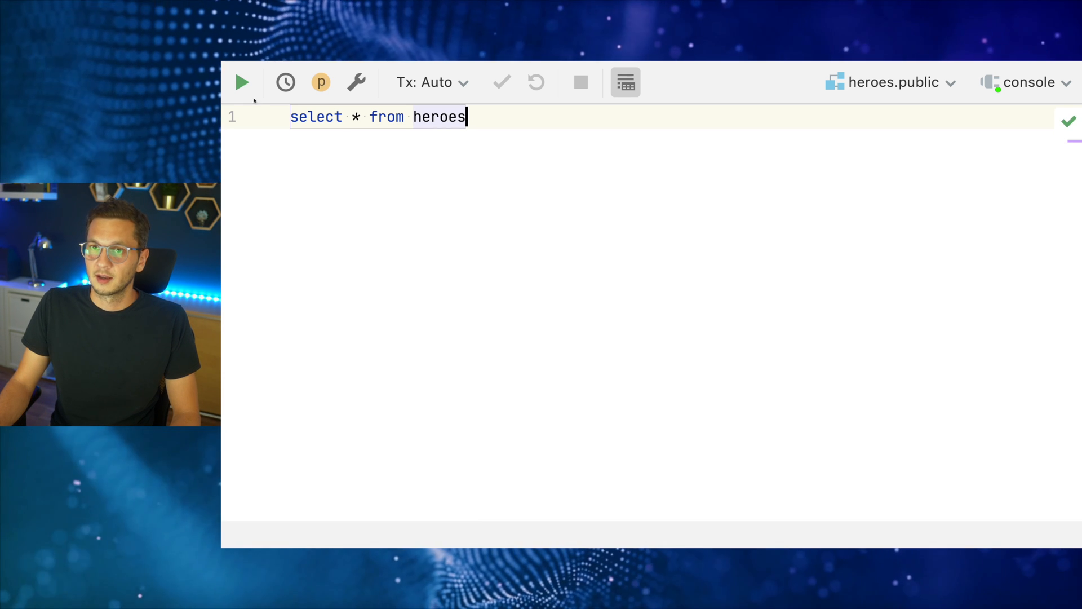
left_click(241, 83)
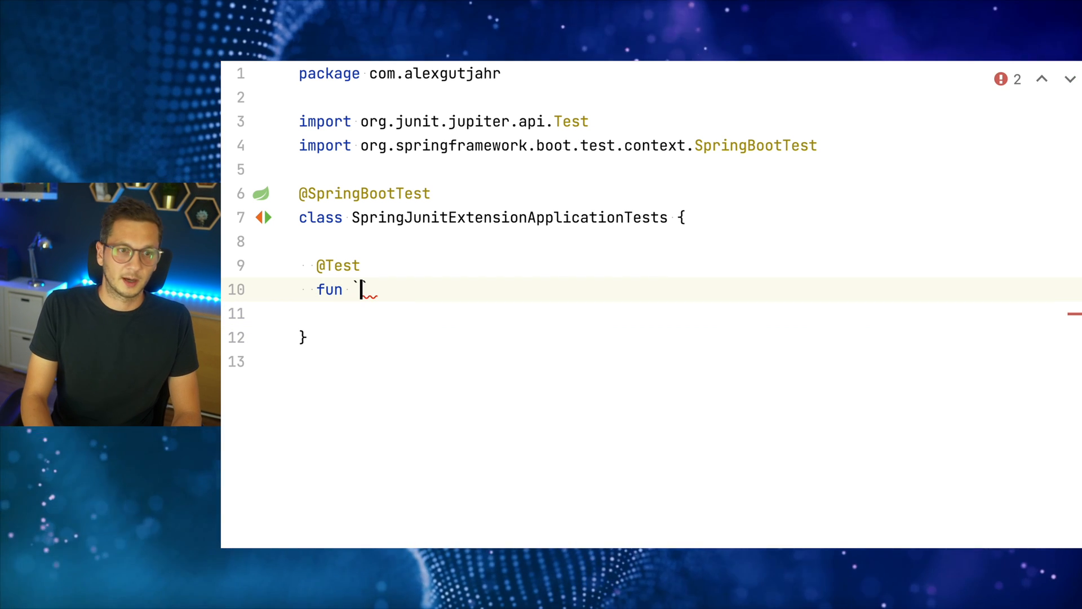
type("get me some")
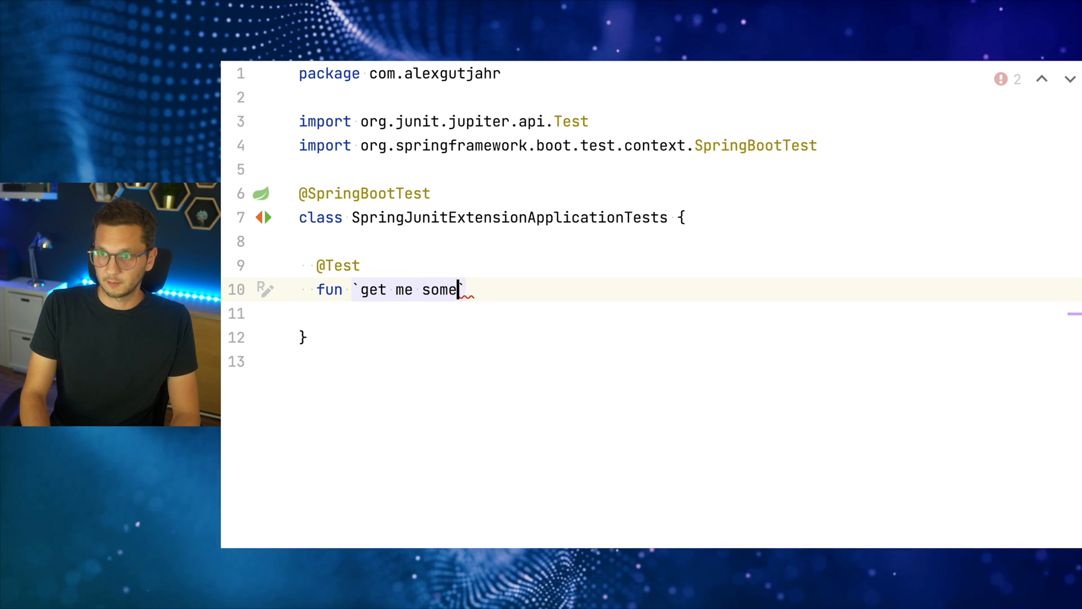
type("heroes`()")
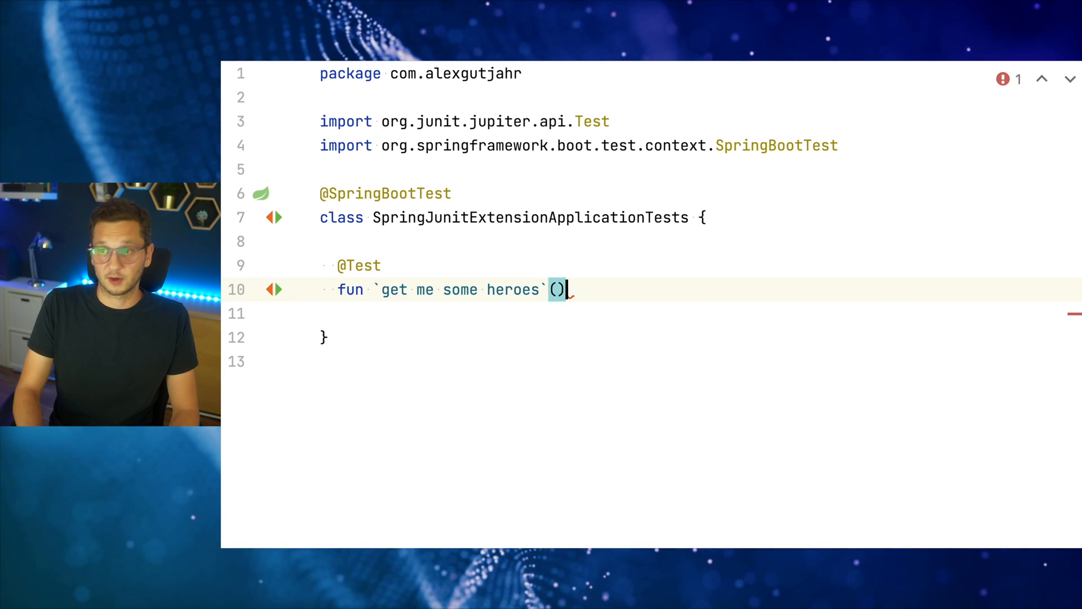
type("{")
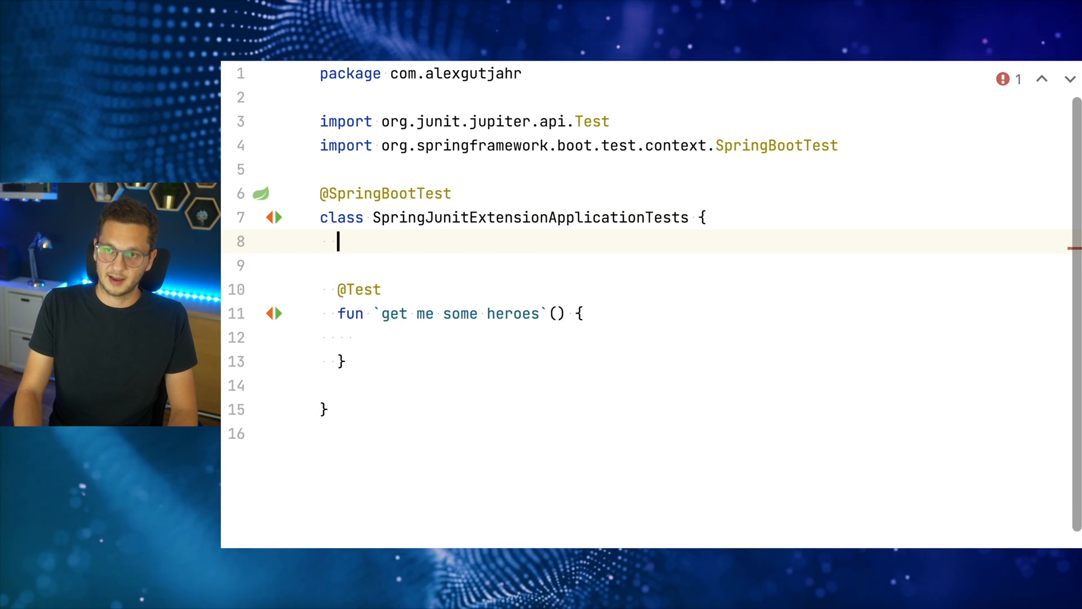
type("@Autowired")
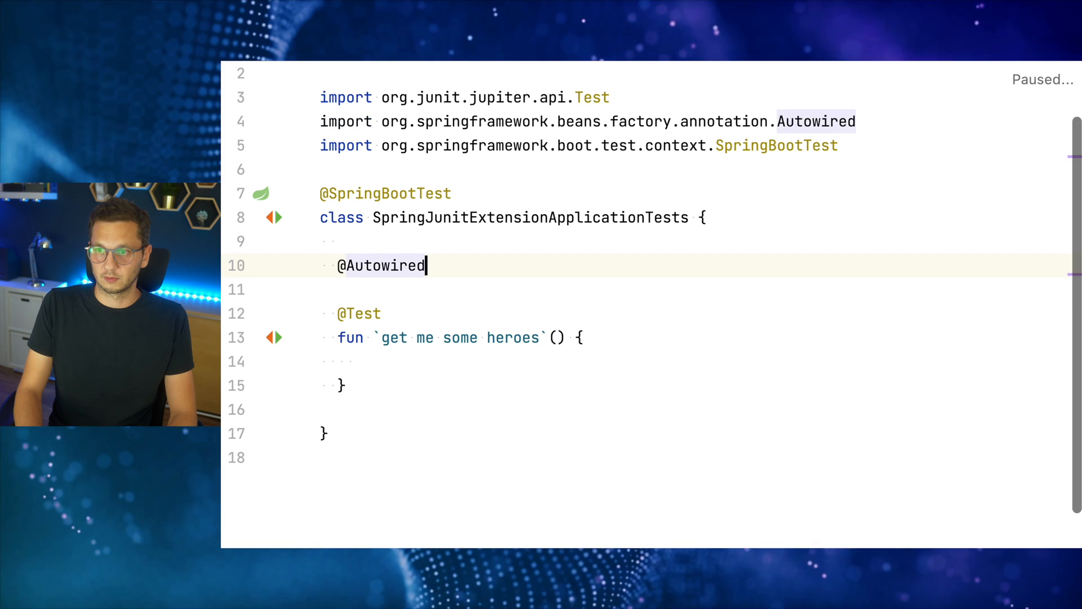
type("private lateinit var ds: D")
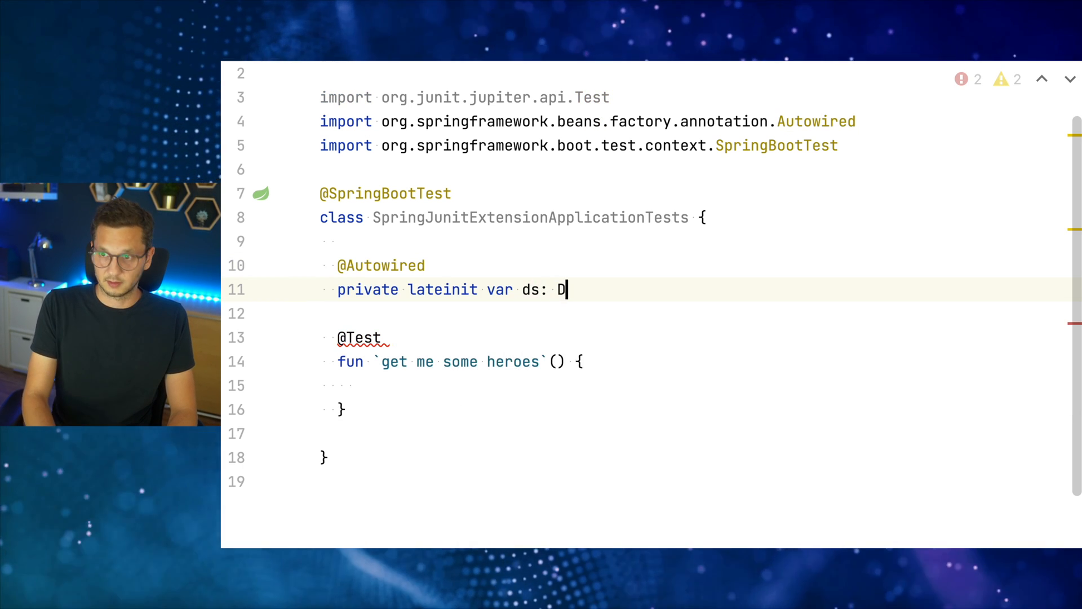
type("ataSource")
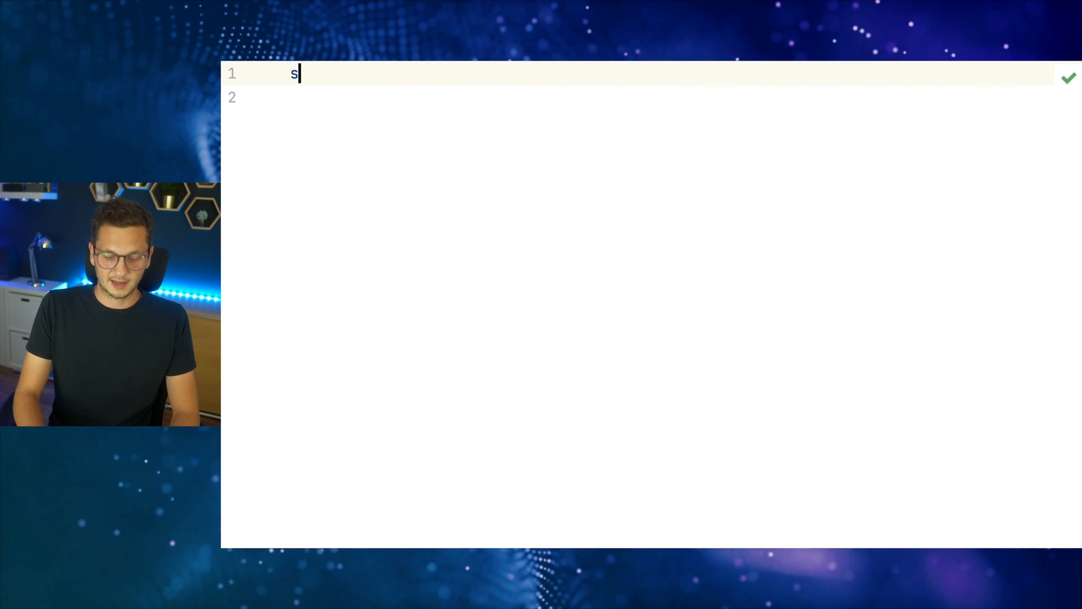
Set spring.datasource.url to jdbc:postgresql://localhost:5432/heroes in application.properties.
type("pring.datasource.url=j")
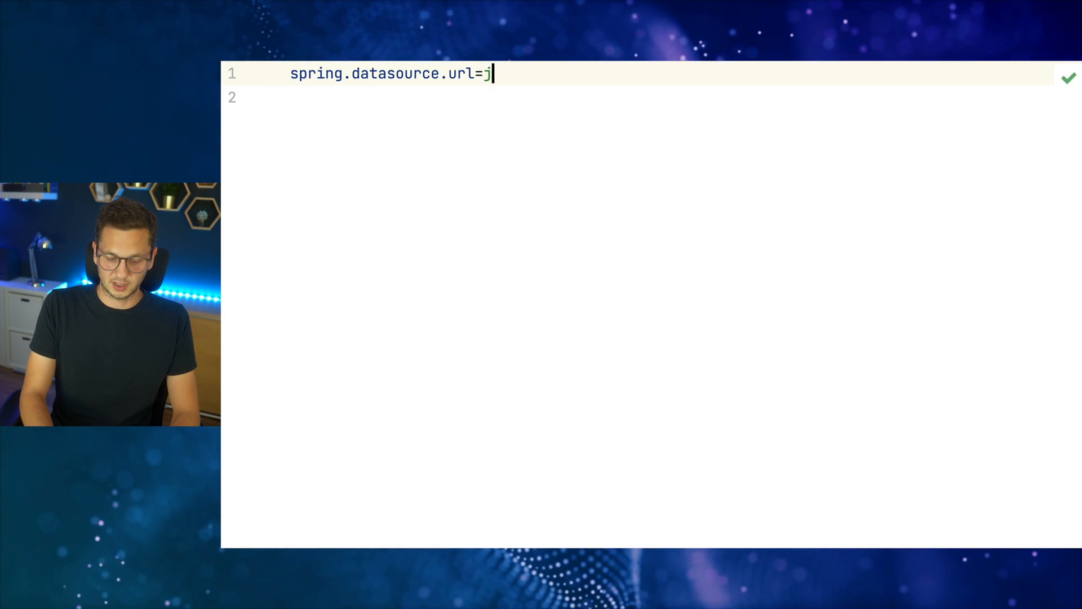
type("dbc://")
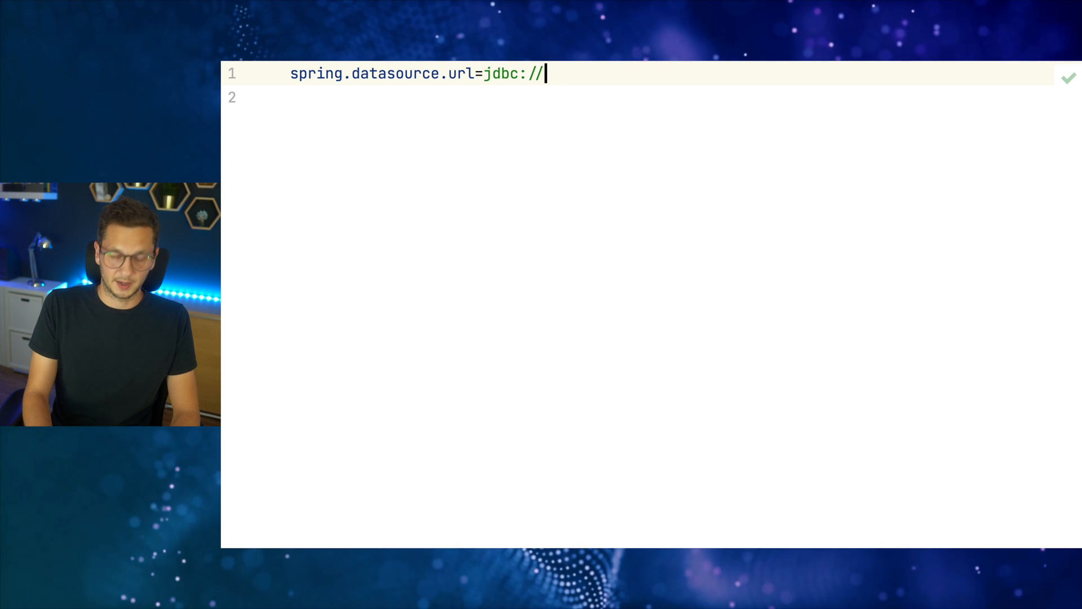
type("p")
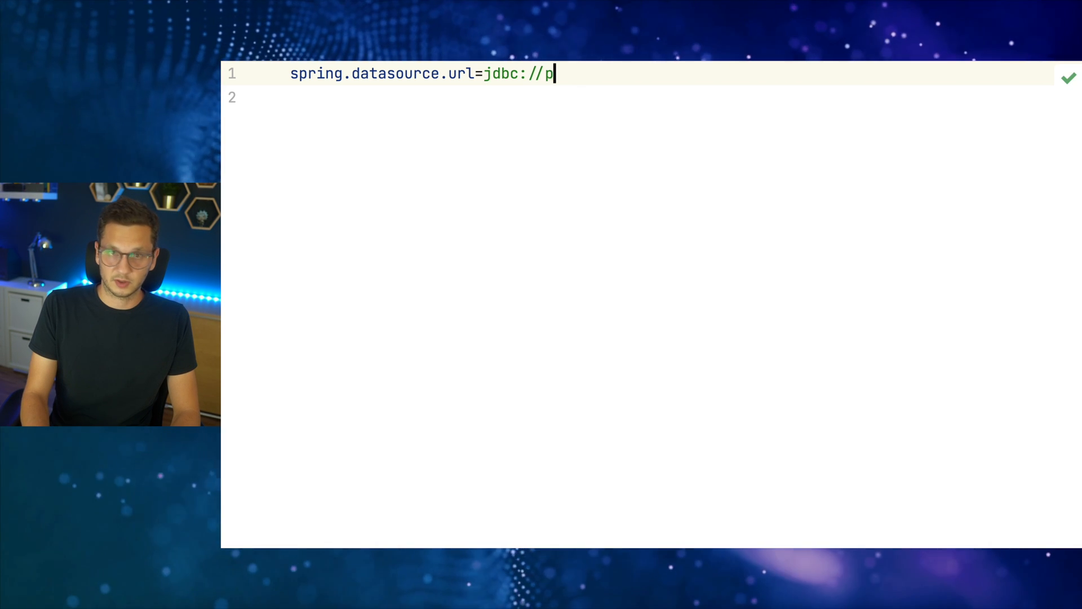
type("ostgeres")
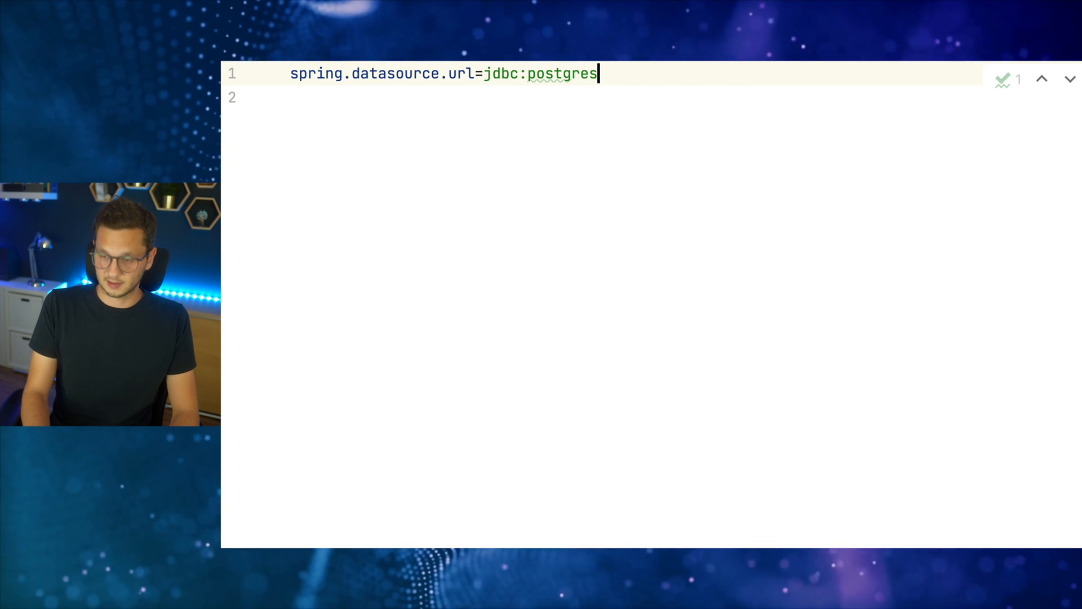
type("ql")
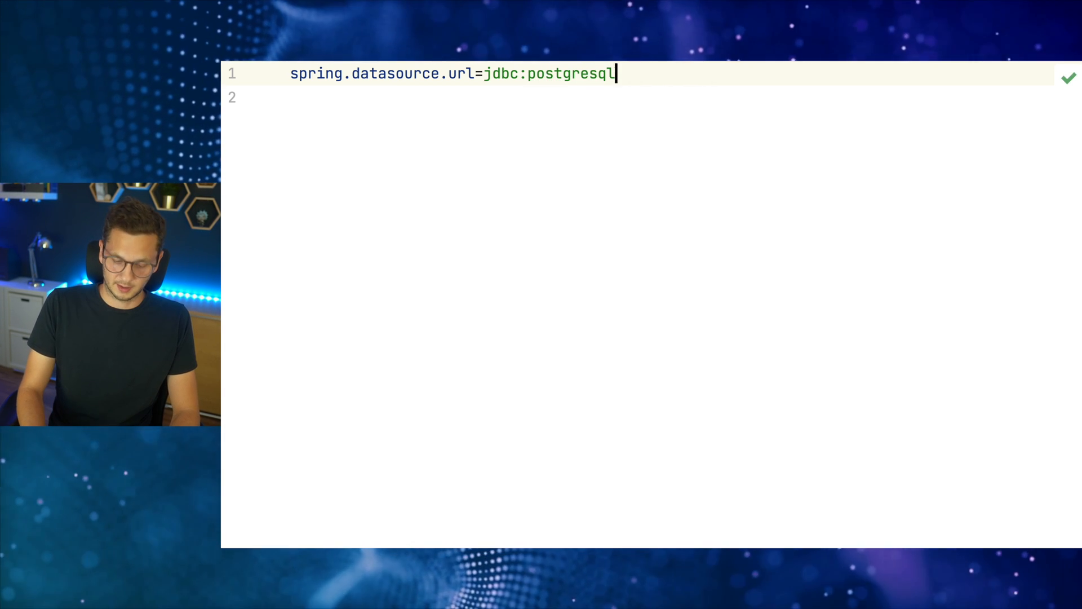
type("://")
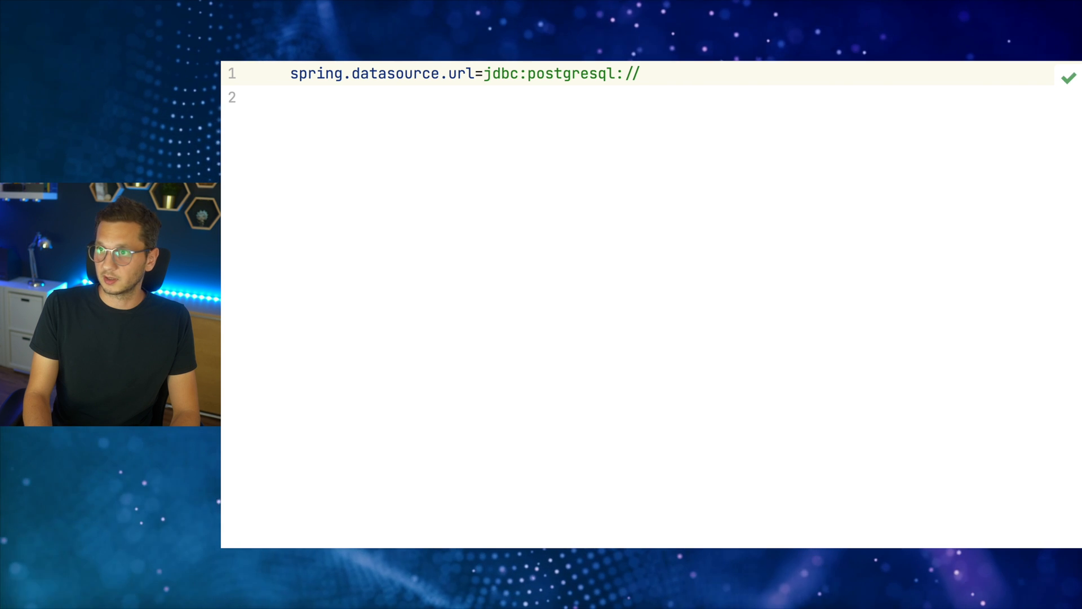
type("localhost:")
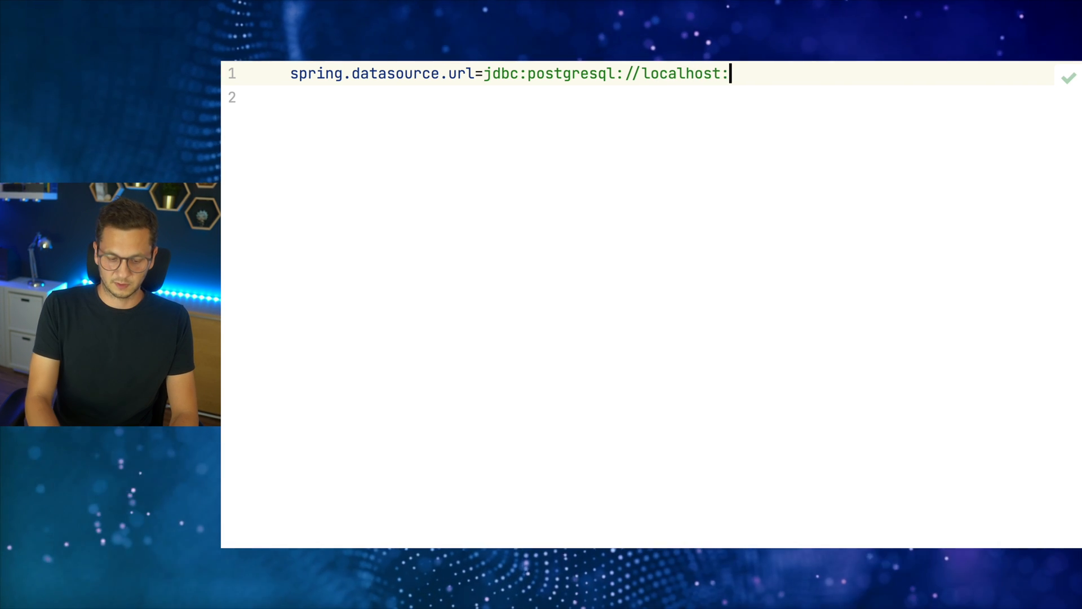
type("5432")
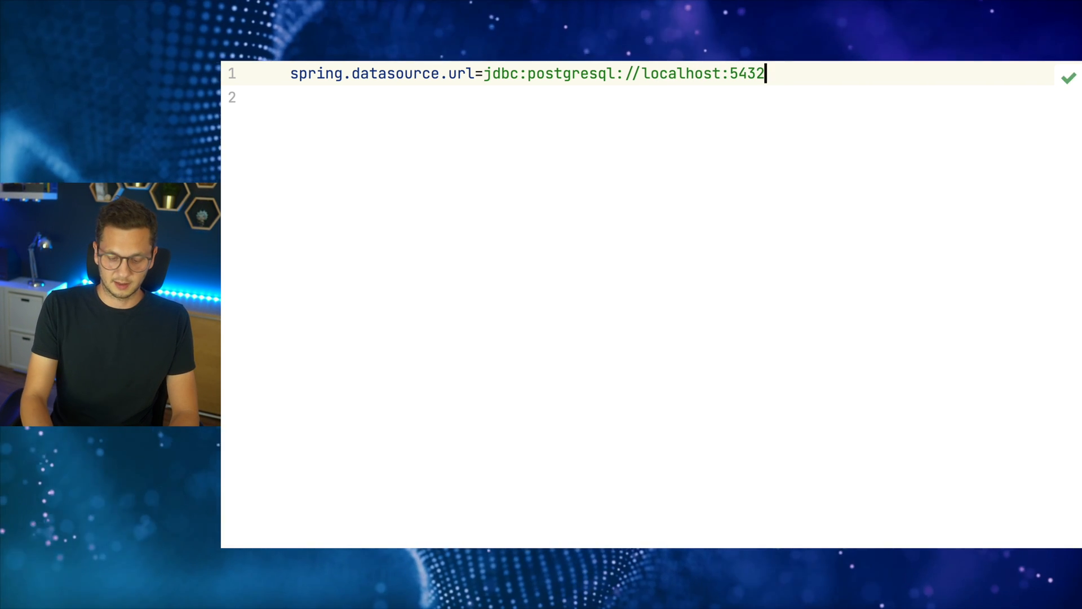
type("/heroes")
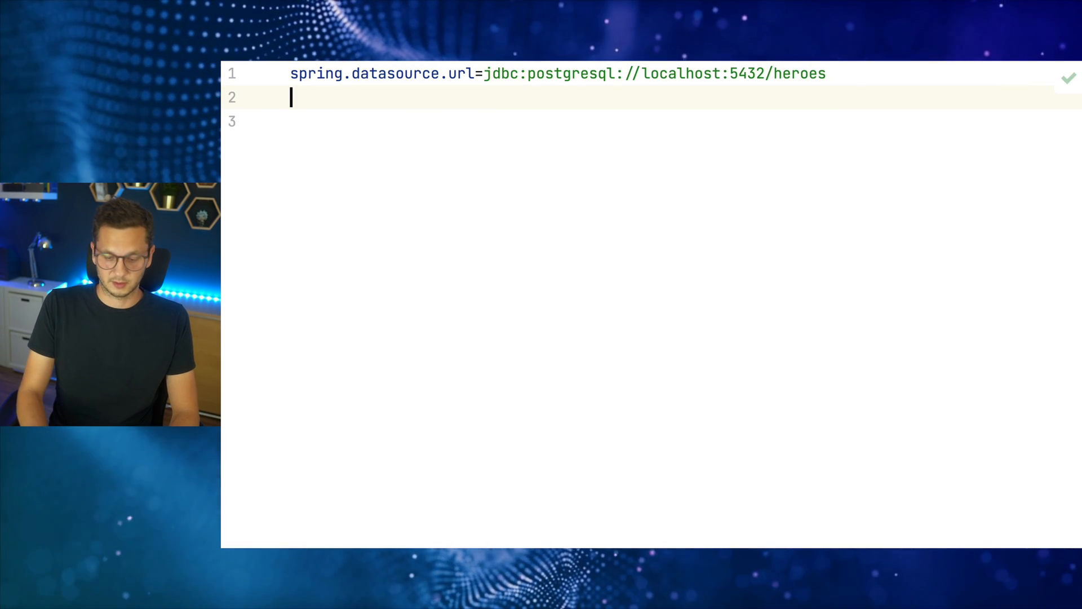
Add spring.datasource.username=alex and a spring.datasource.password line.
type("spring.da")
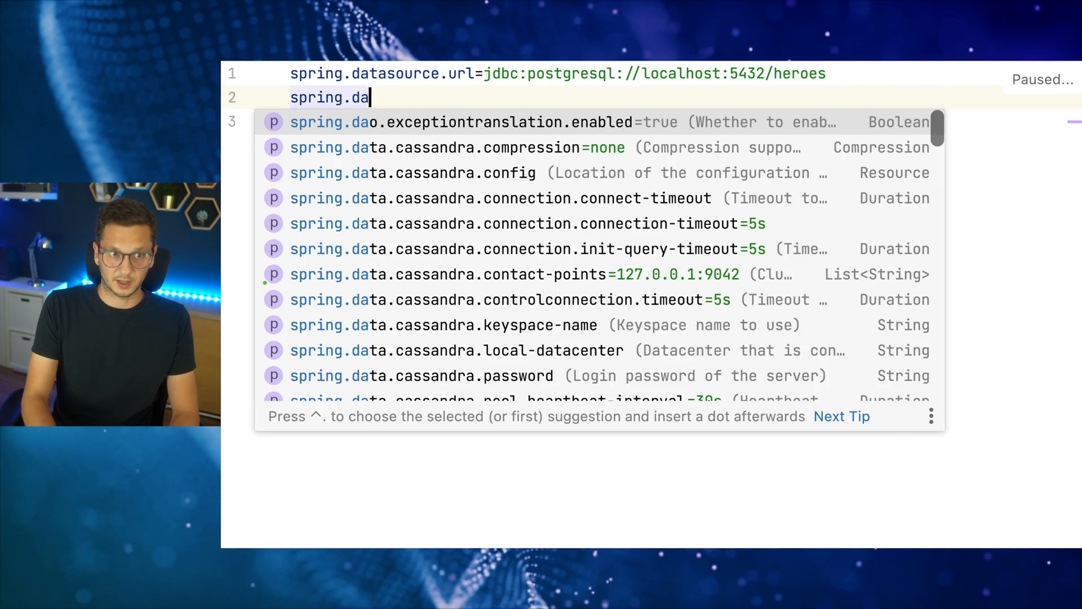
type("tas")
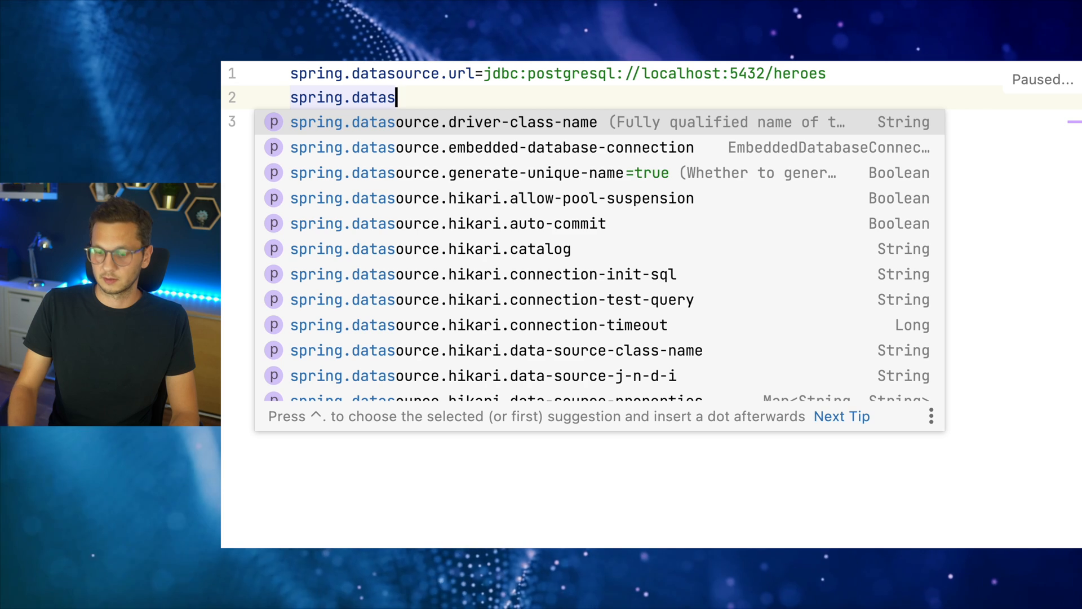
key("Escape")
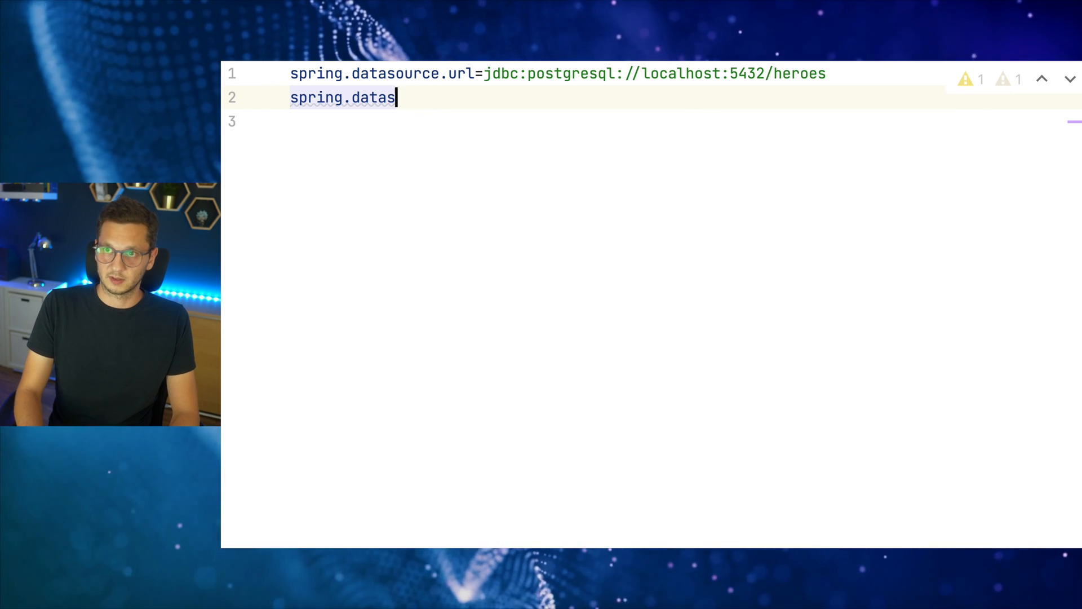
type("ource")
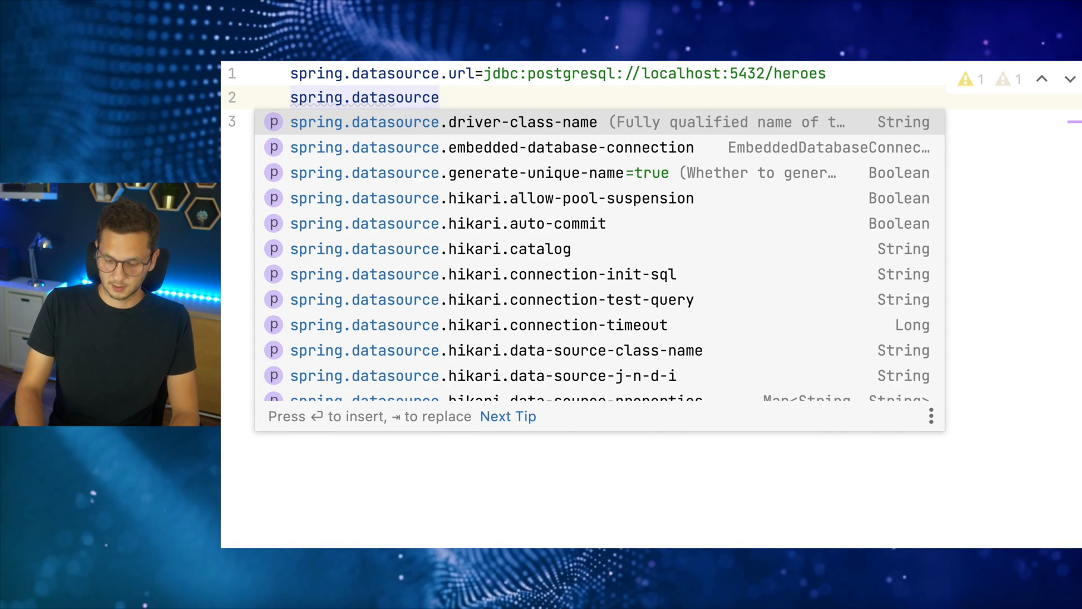
type(".username=alex")
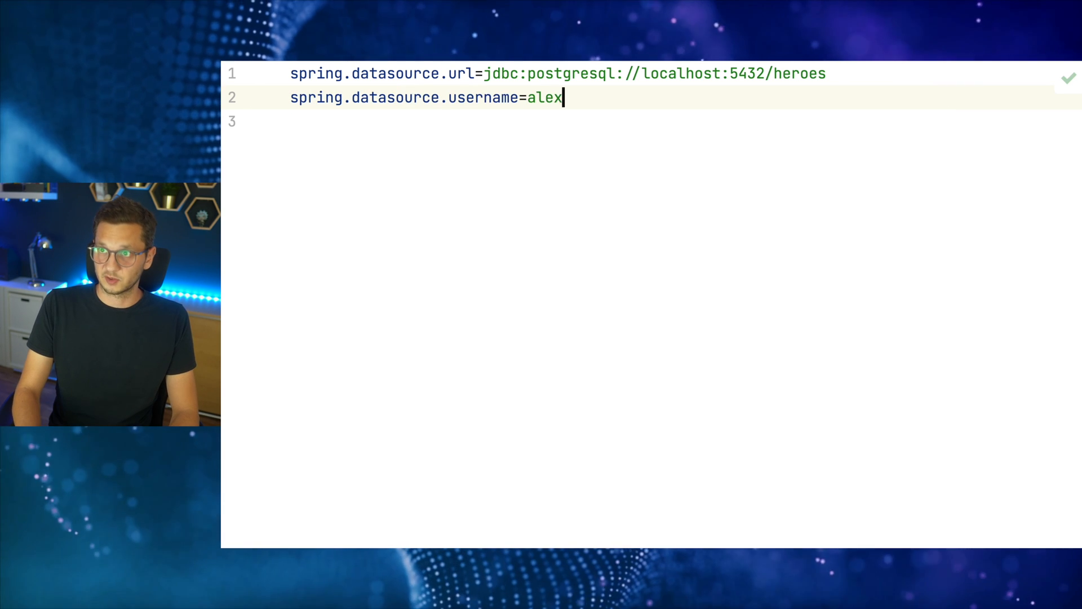
type("spring.datasource.username=")
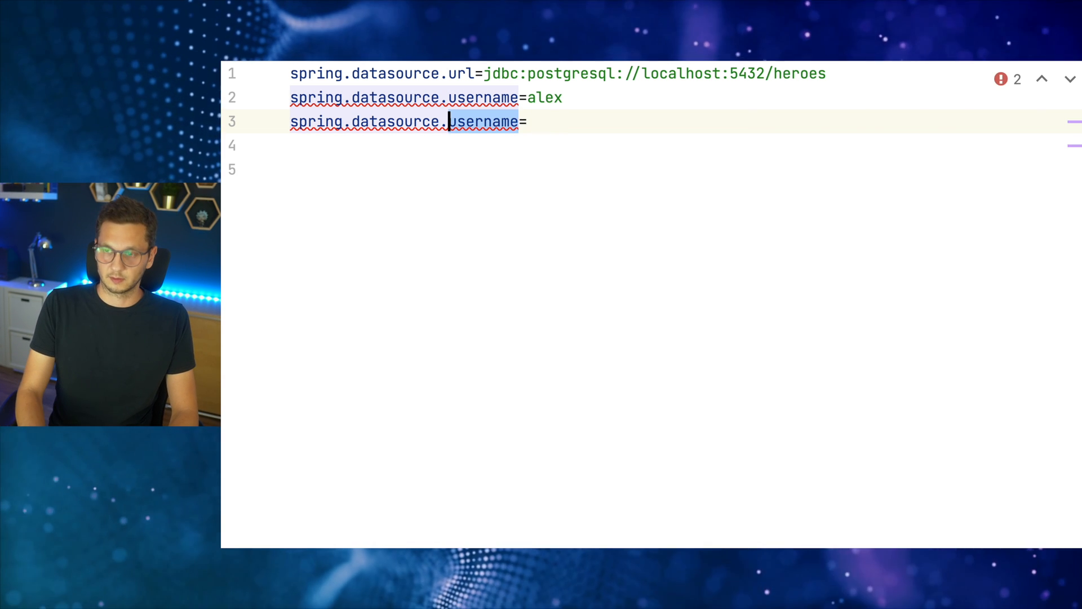
type("password")
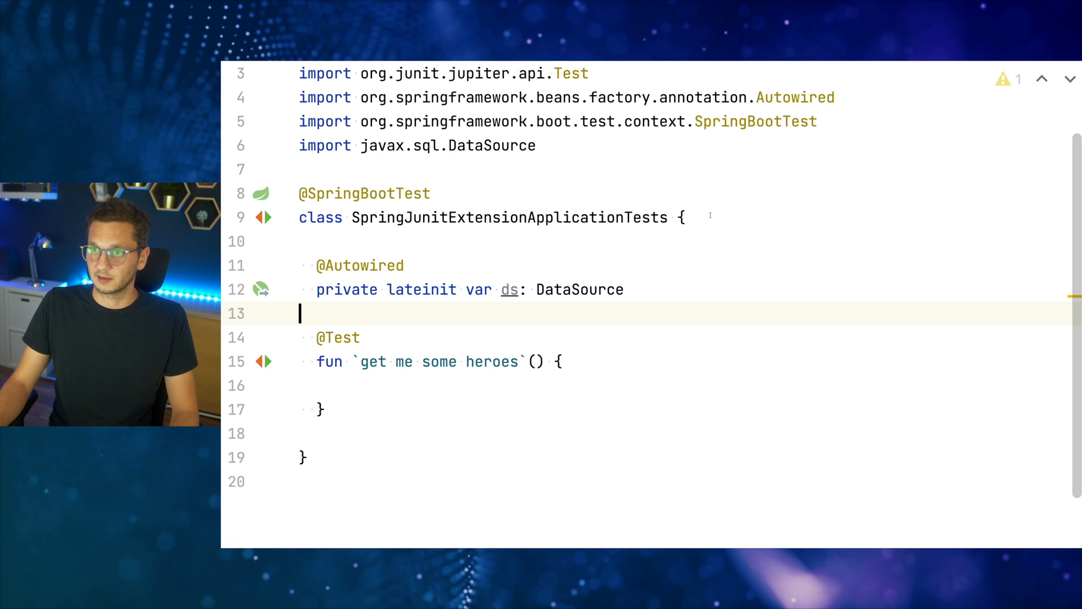
Open a ds.connection.use { connection -> } block in the heroes test.
scroll("down", 3)
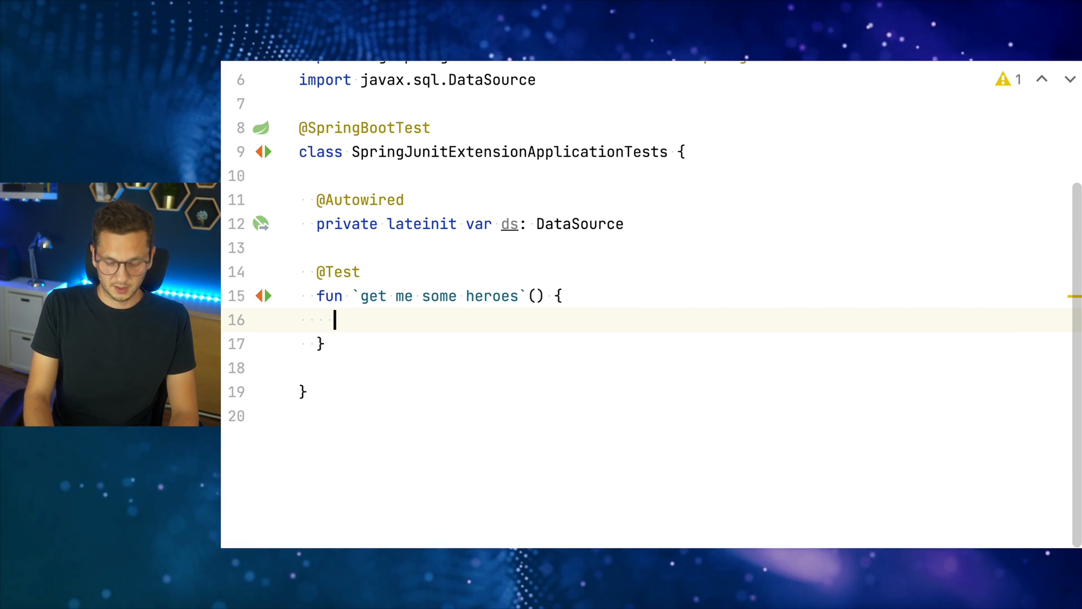
type("ds.connection")
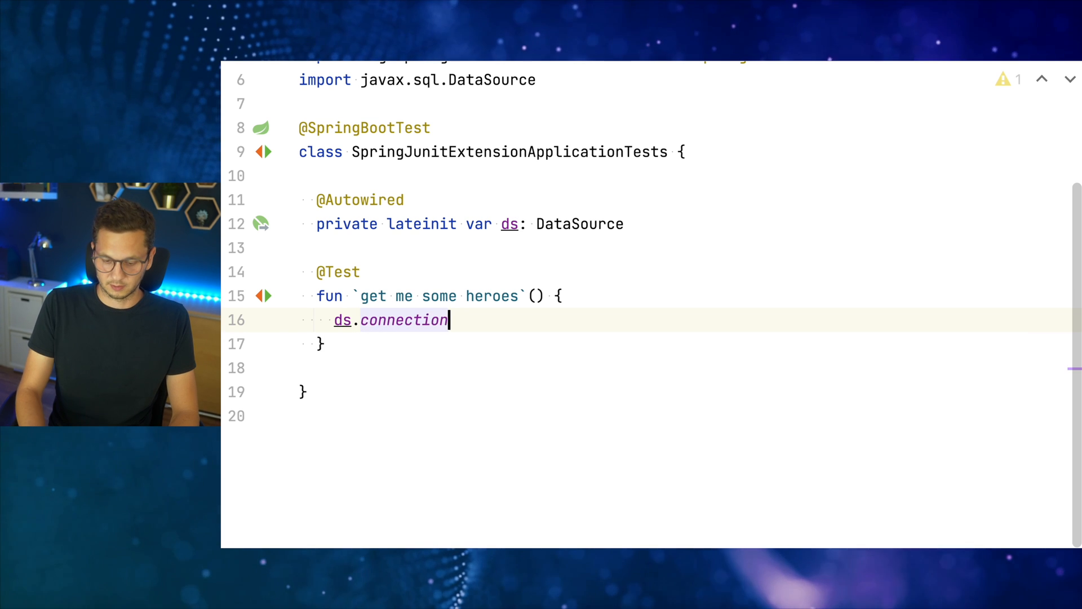
type(".use")
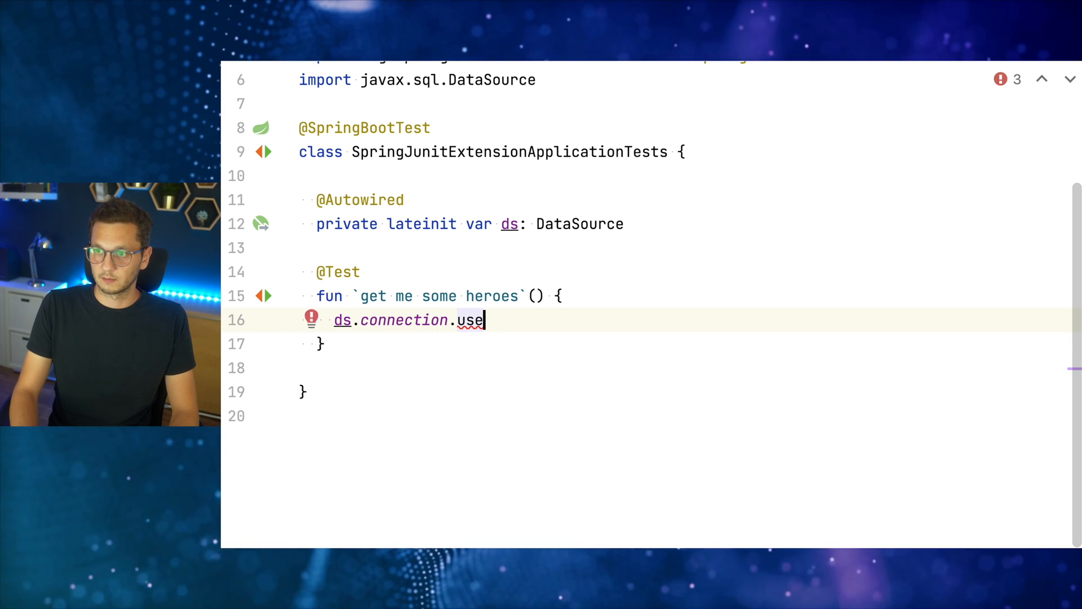
type("{ connecti")
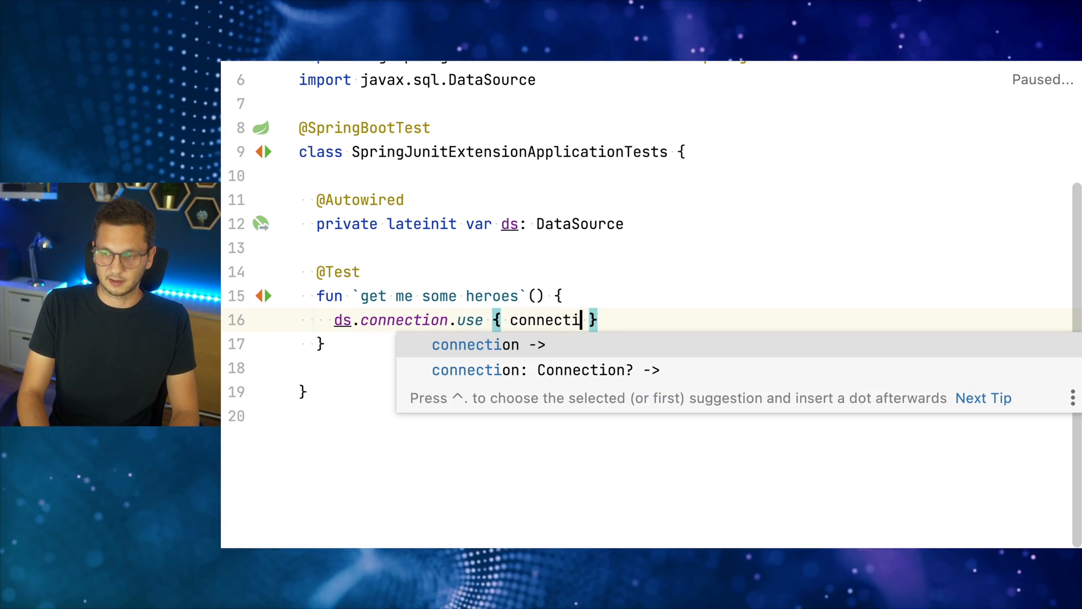
key("Enter")
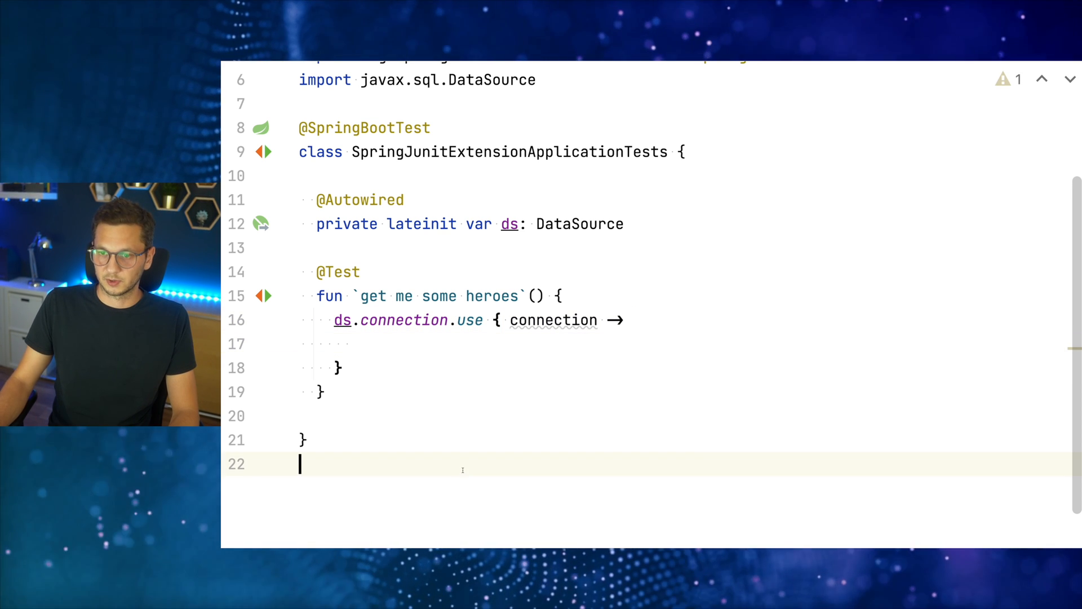
Add data class Hero with String name, firstname and lastname, and begin val heroes.
type("data class")
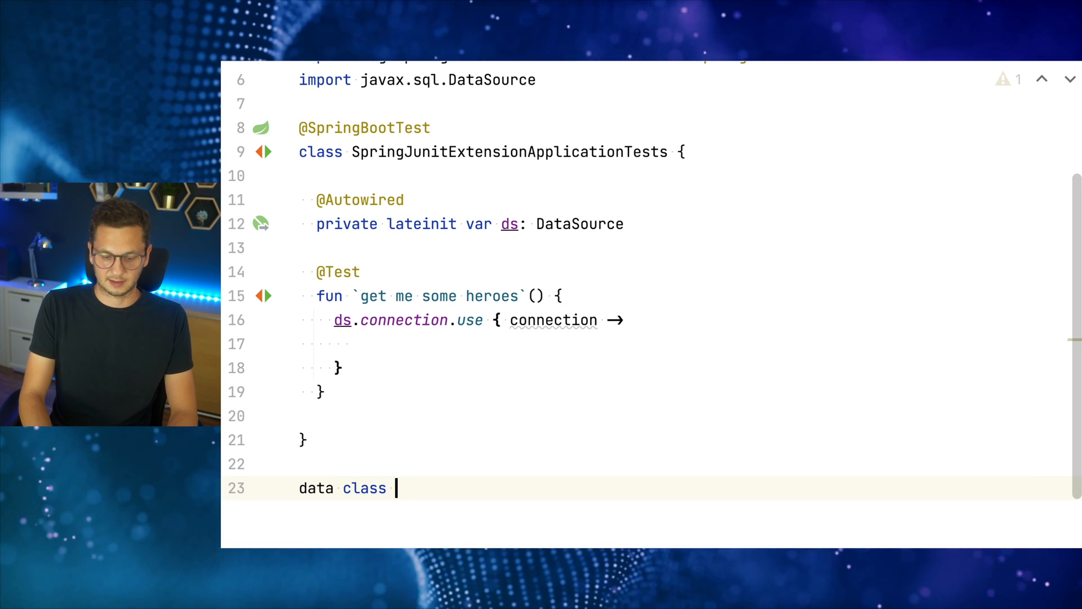
type("Hero()")
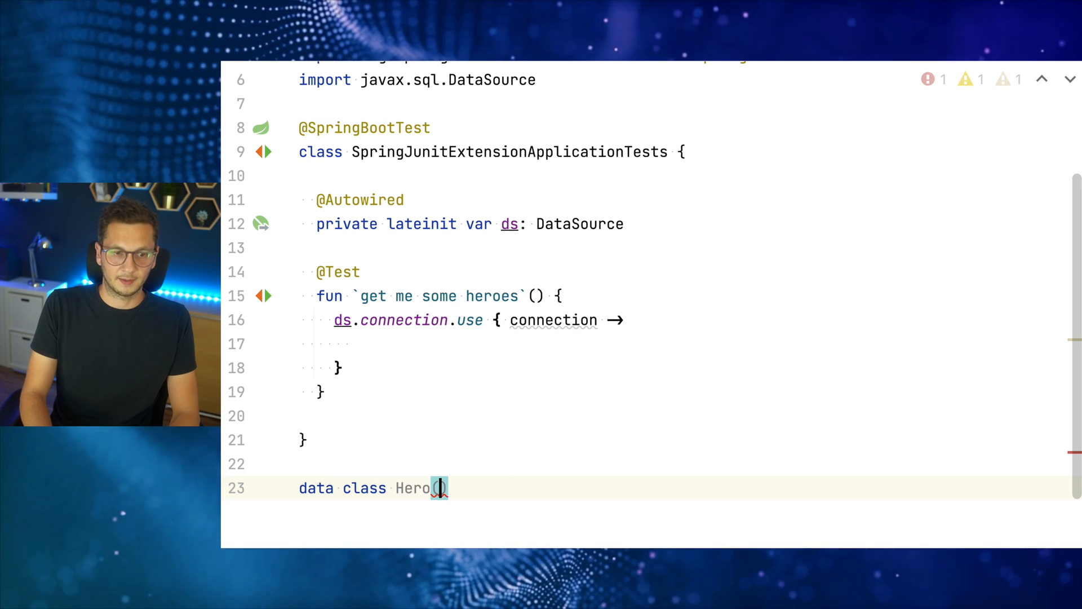
type("val name: String, val firstname")
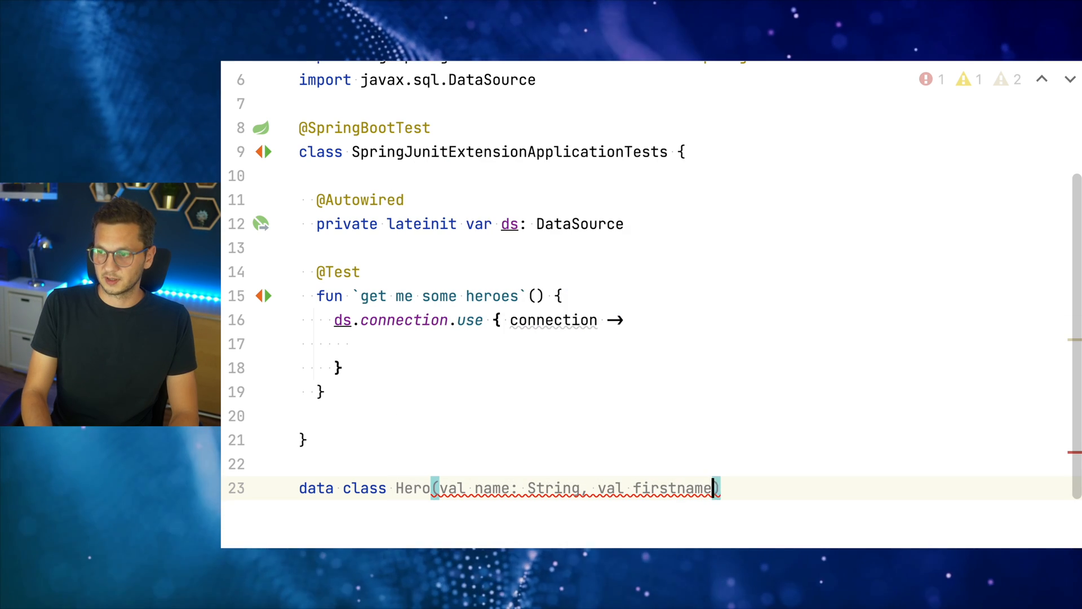
type(": String, val la")
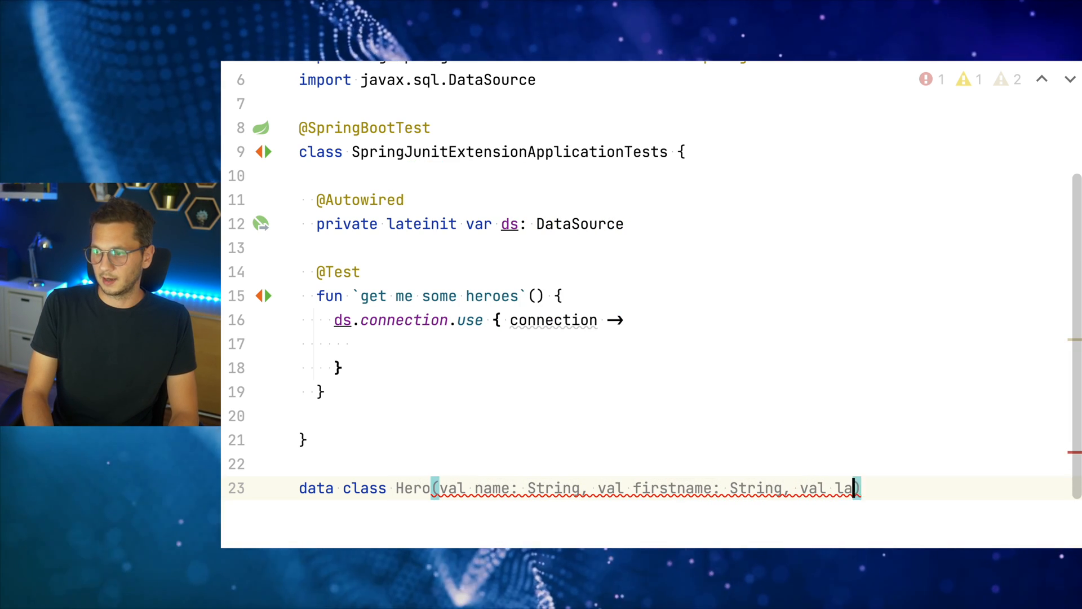
type("stname: String)")
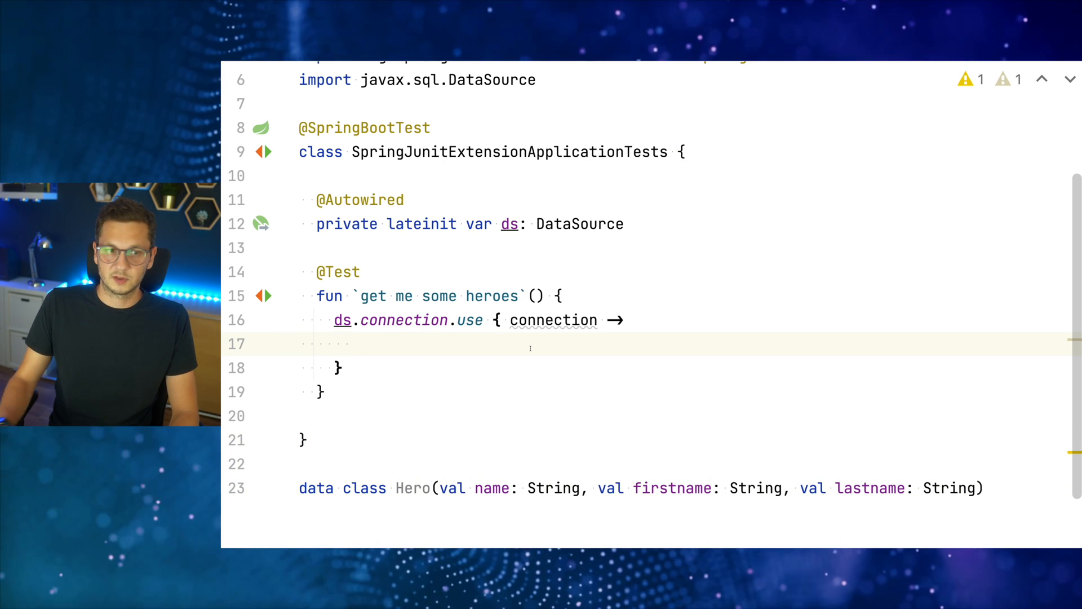
type("val heroes = listOf<Hero>()")
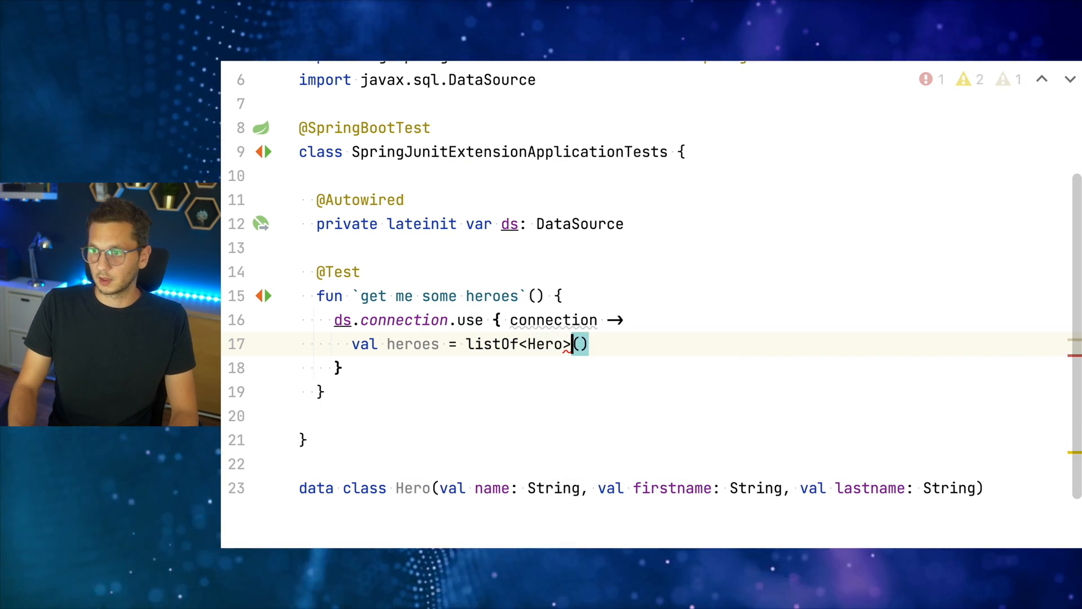
Put Hulk (Bruce Banner) and Spider-Man (Peter Parker) Hero entries in listOf.
type("Hero()")
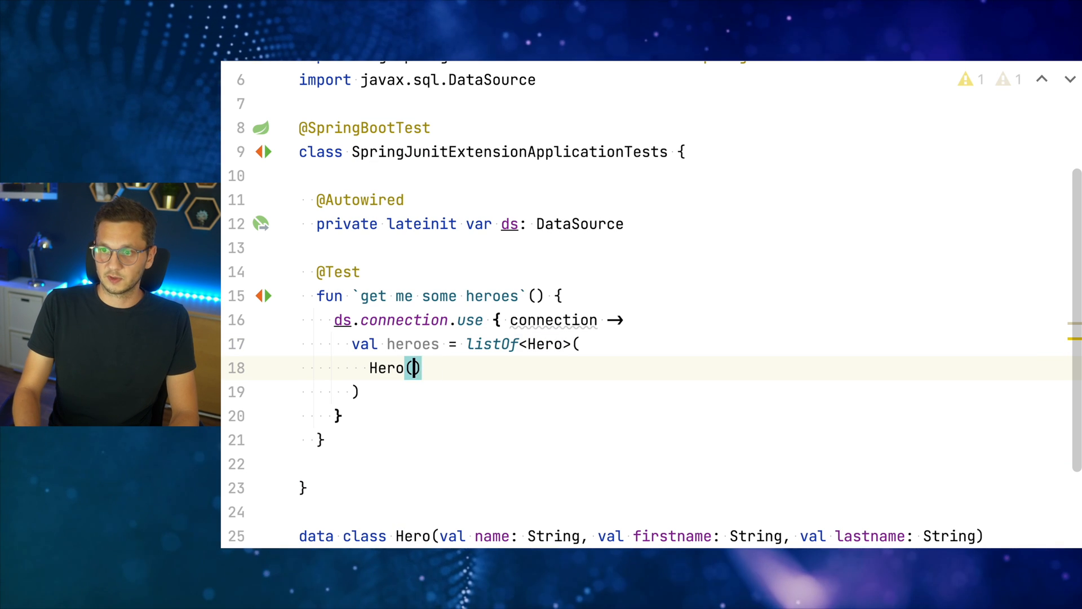
type("\"Hu")
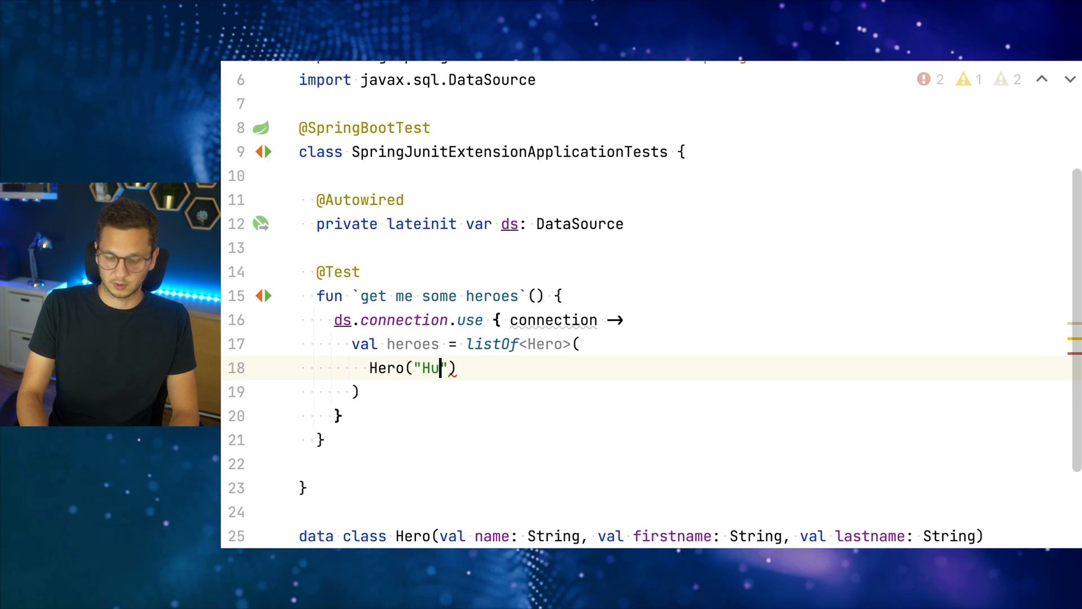
type("lk\", \"Bruce\", \"Banner")
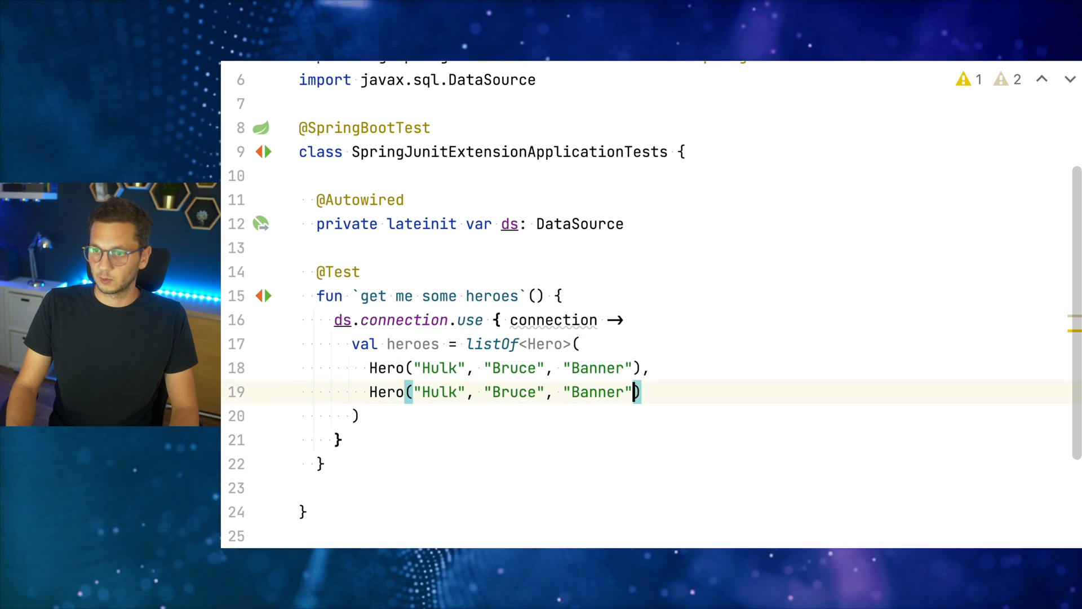
double_click(440, 393)
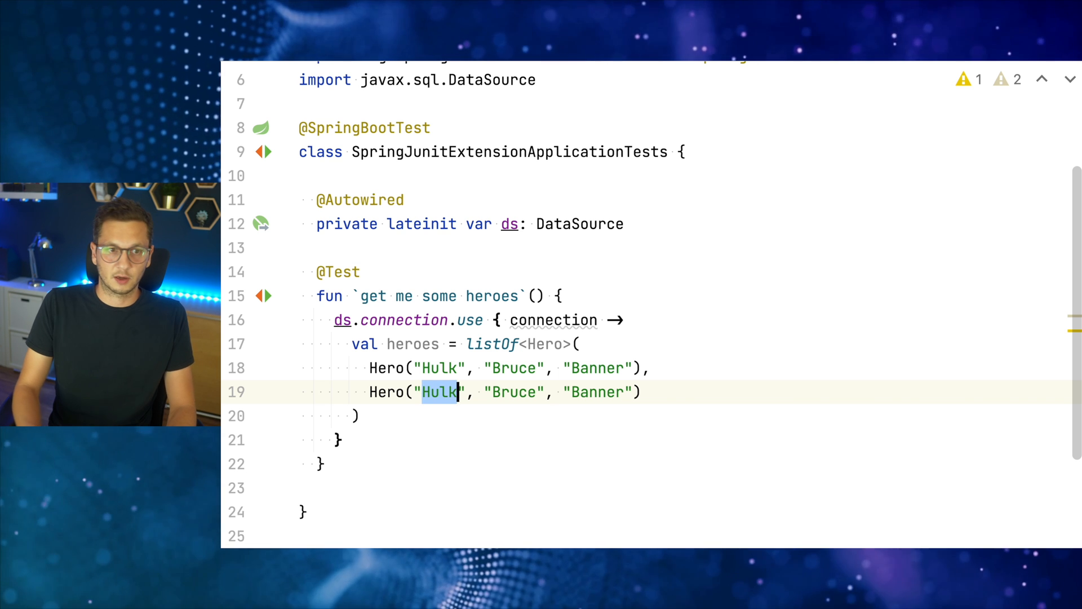
type("Spider-Ma")
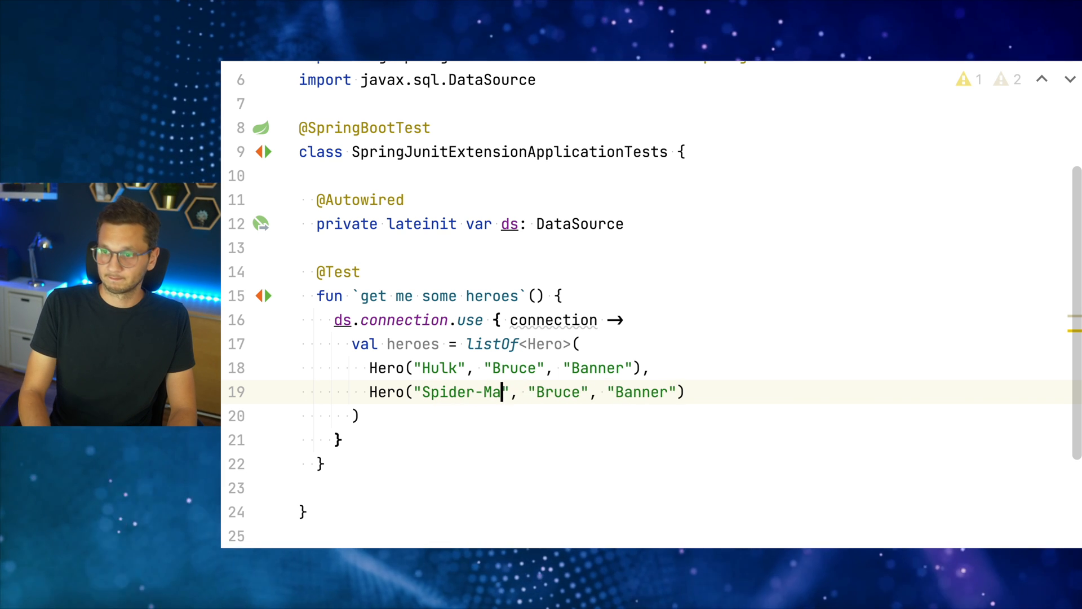
type("Pete")
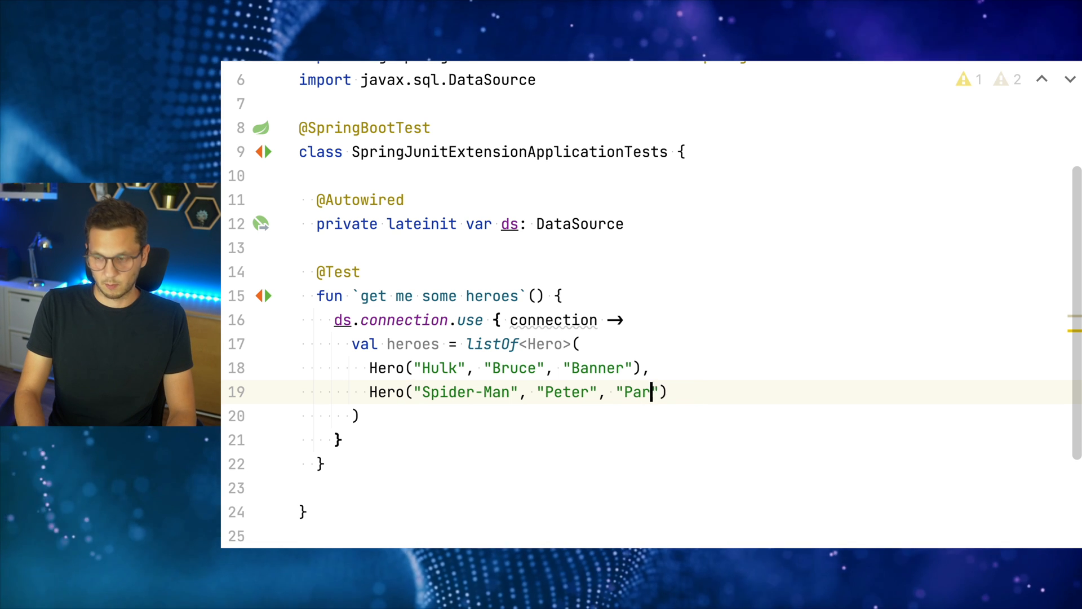
type("ker\"),")
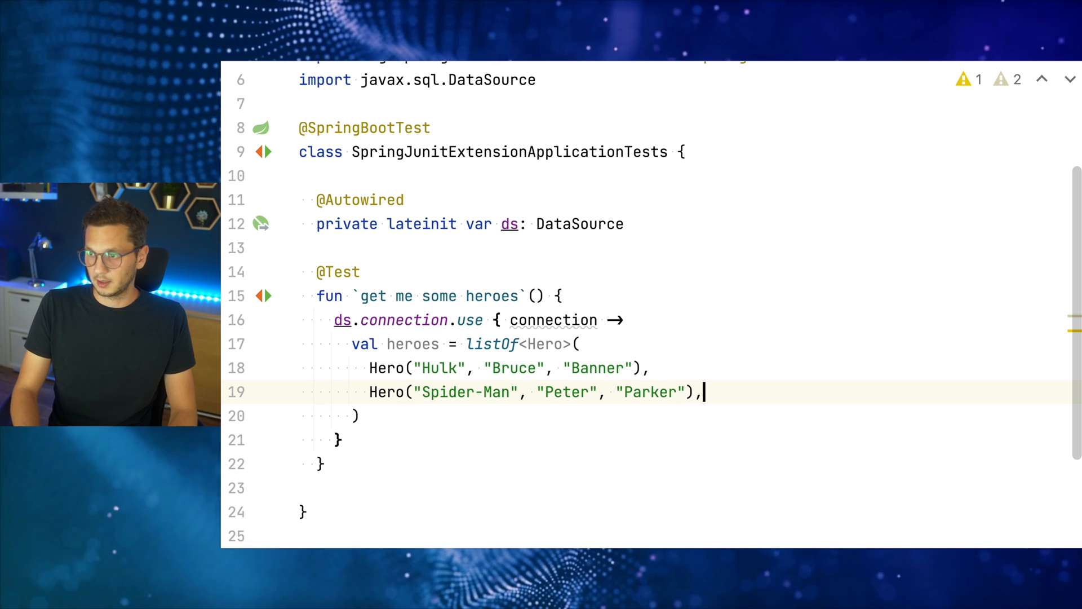
Add a third Hero entry for Iron Man (Tony Stark).
key("Enter")
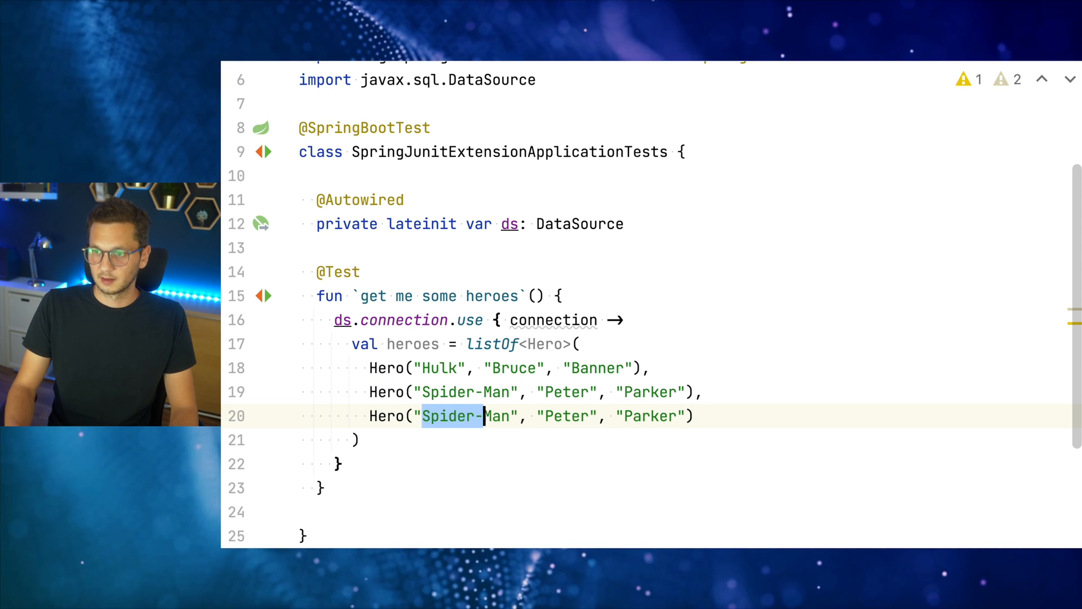
type("Iron")
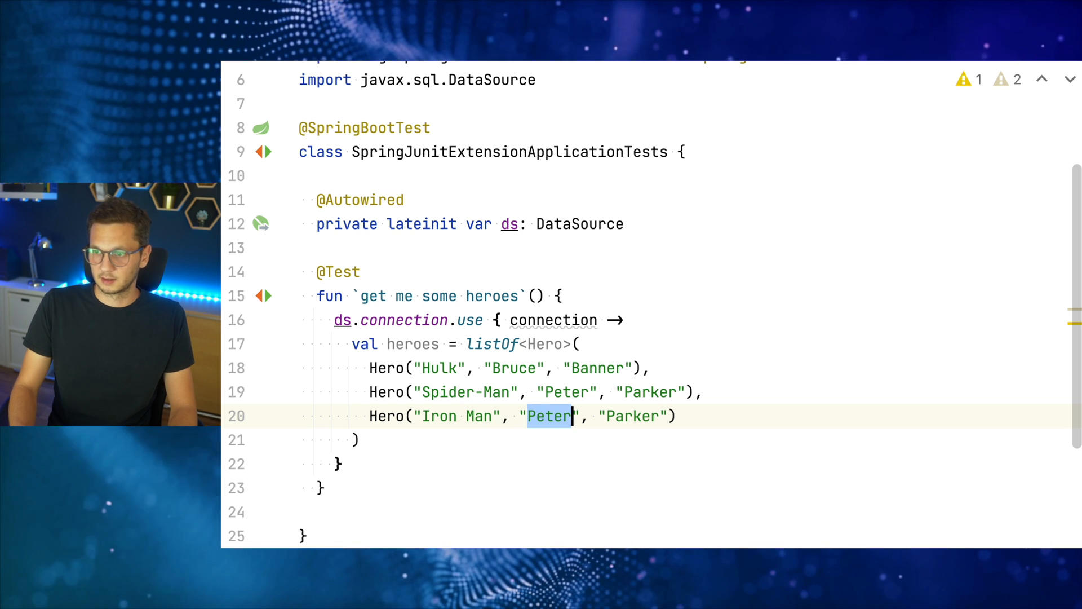
type("Tony")
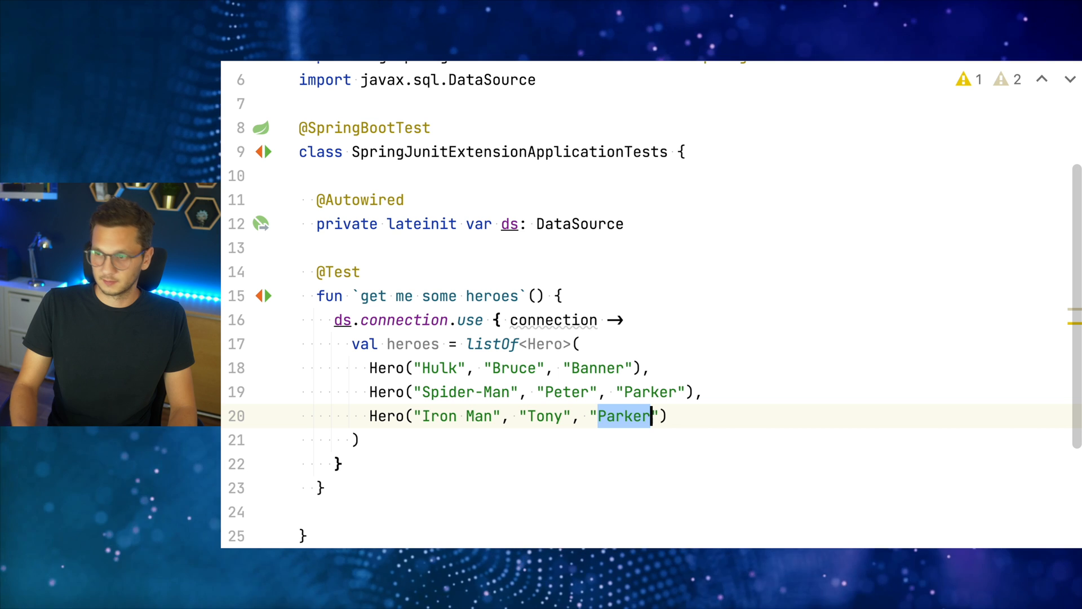
type("Stark")
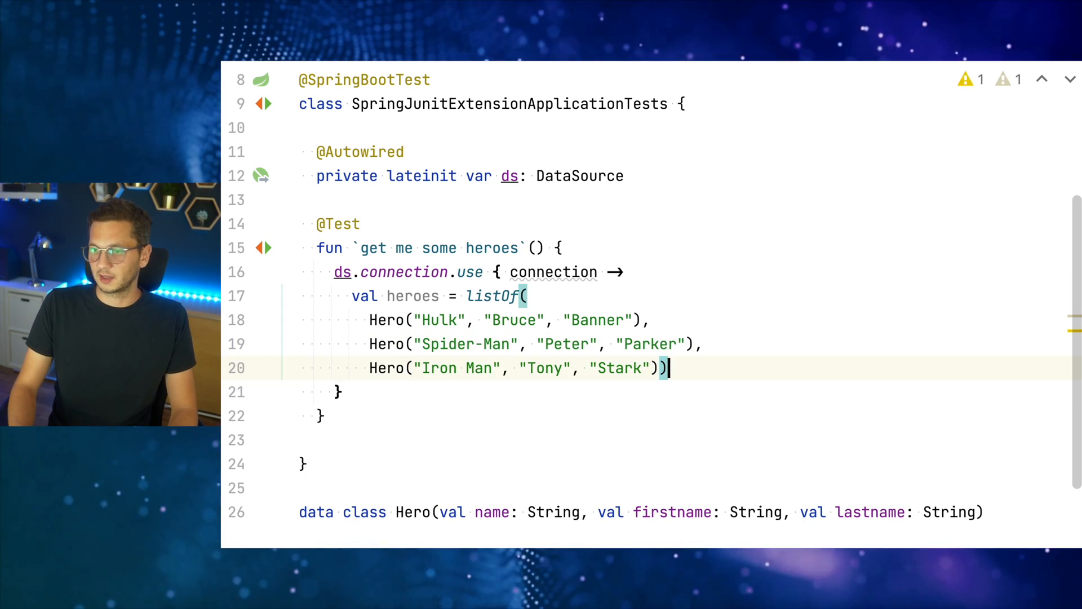
Loop over heroes and begin a connection.prepareStatement with an INSERT INTO query.
type("heroes.forEach {")
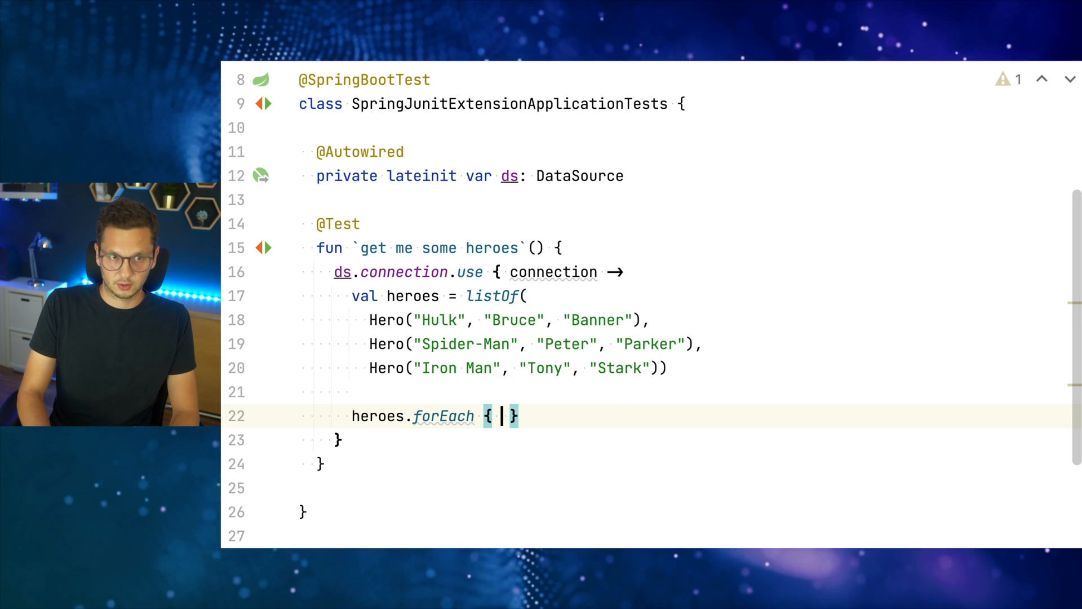
type("hero >")
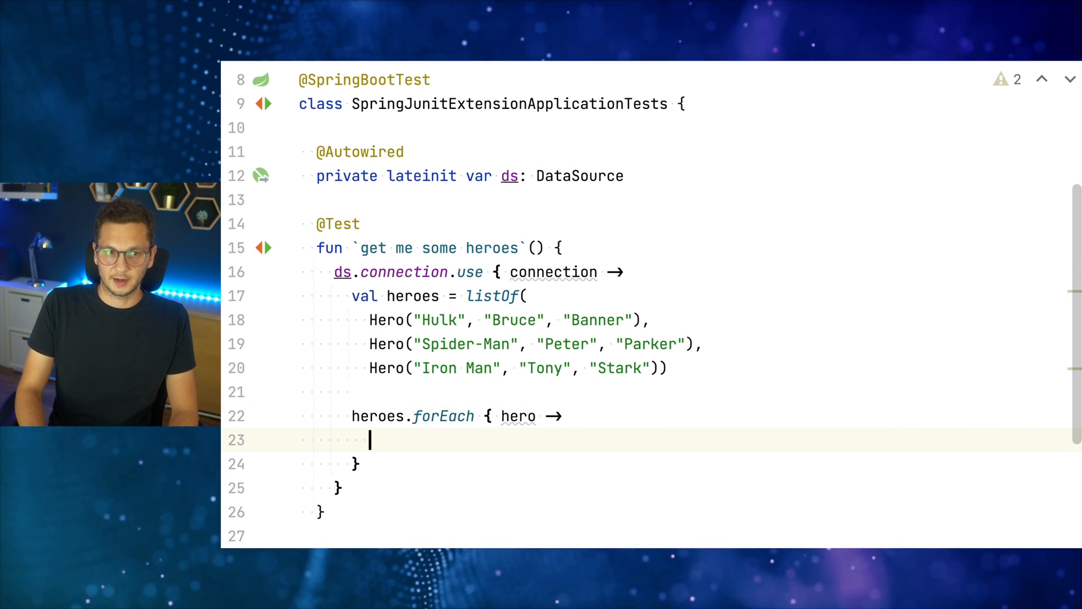
type("connection.prepareStatement(\"")
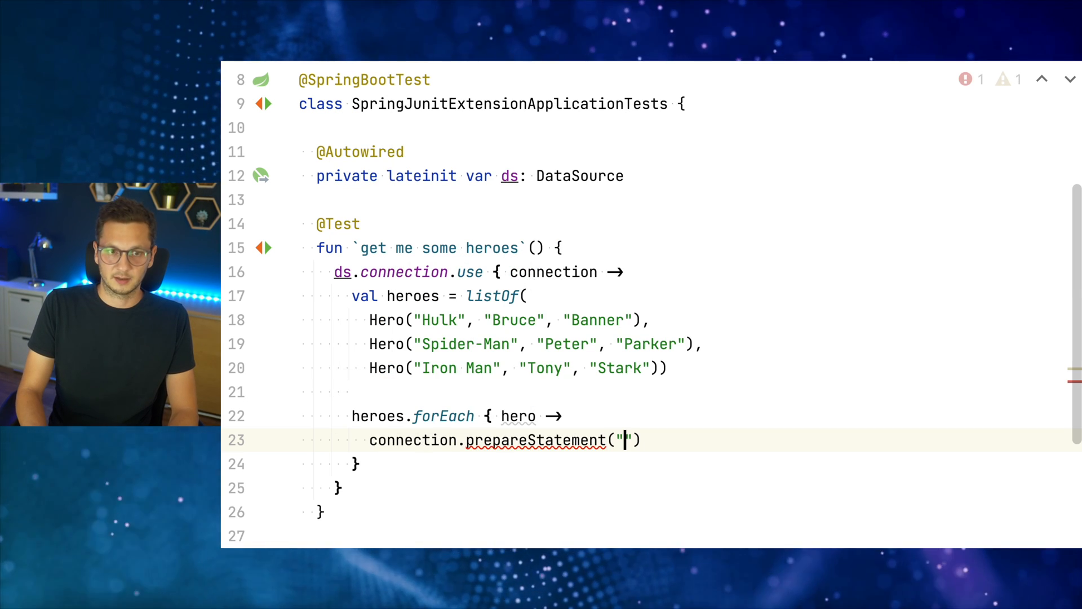
type("INSERT INTO")
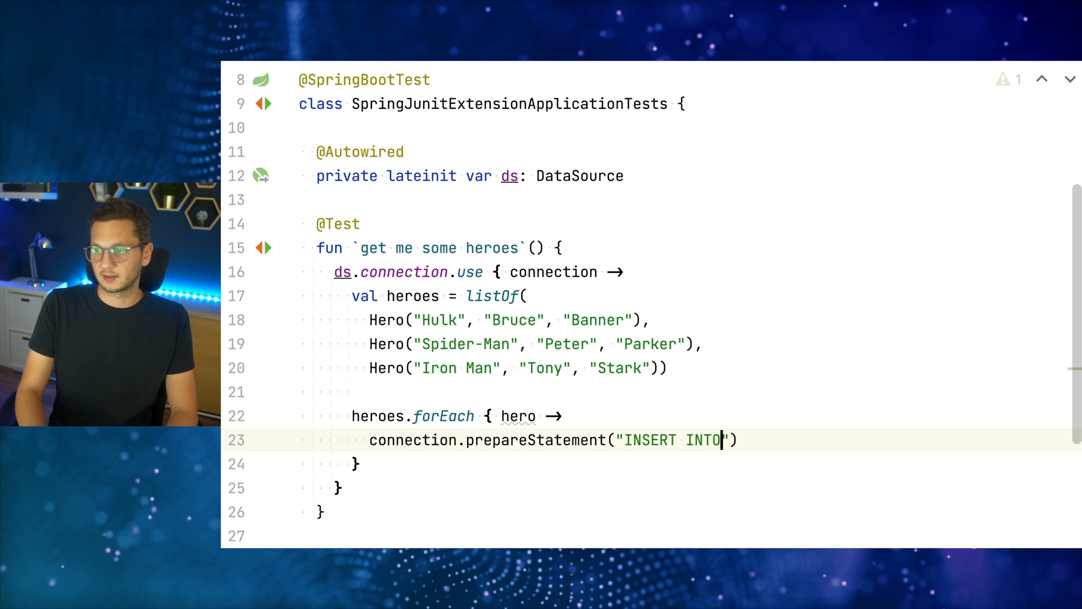
type("\" \"")
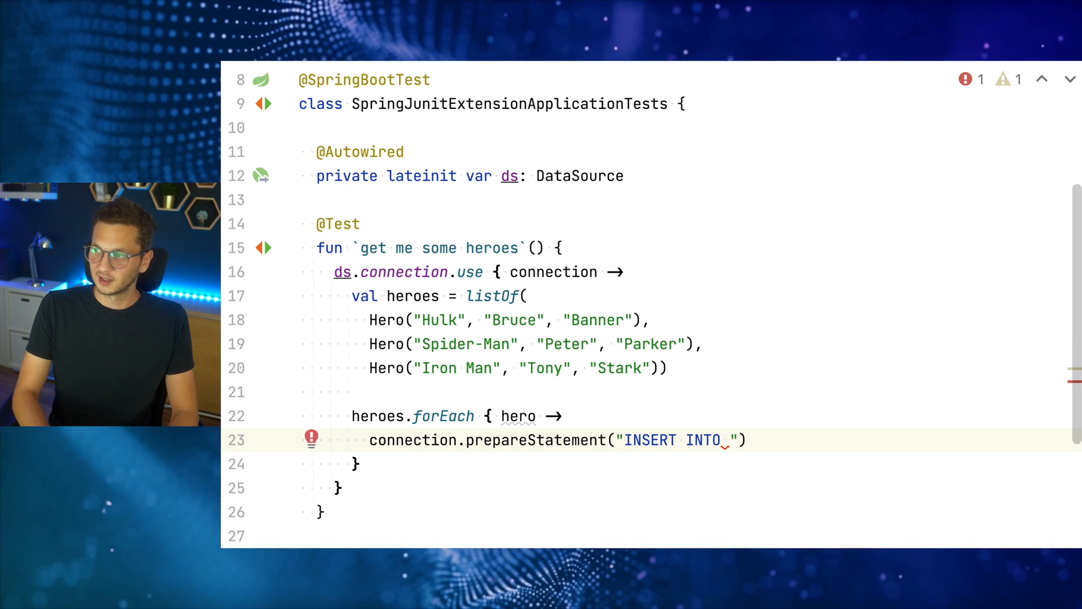
type("()")
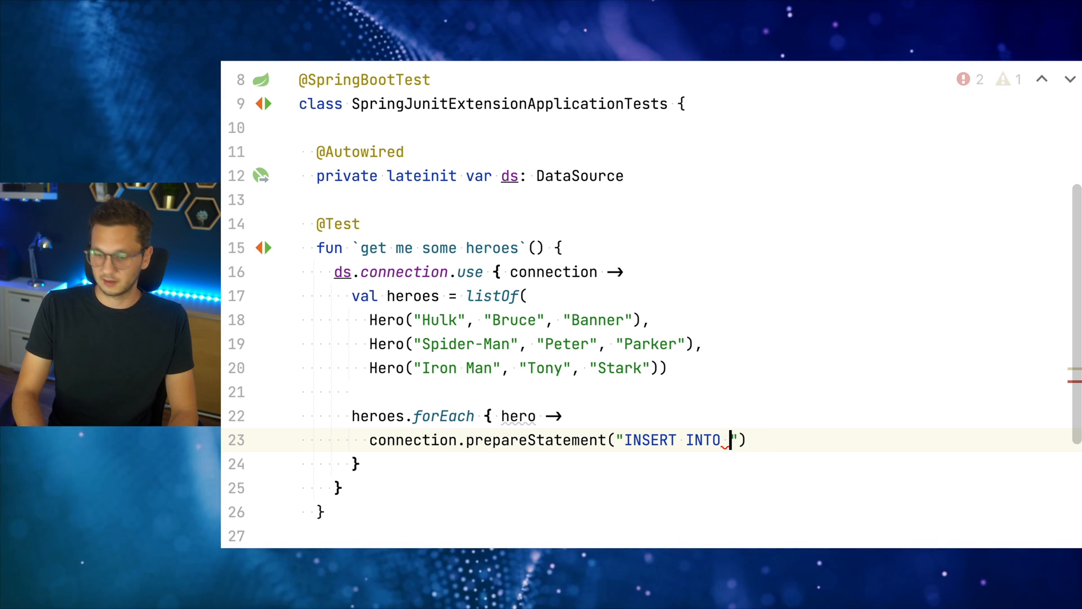
Insert into heroes (name, first_name, last_name) with VALUES from ${hero} templates.
type("hero")
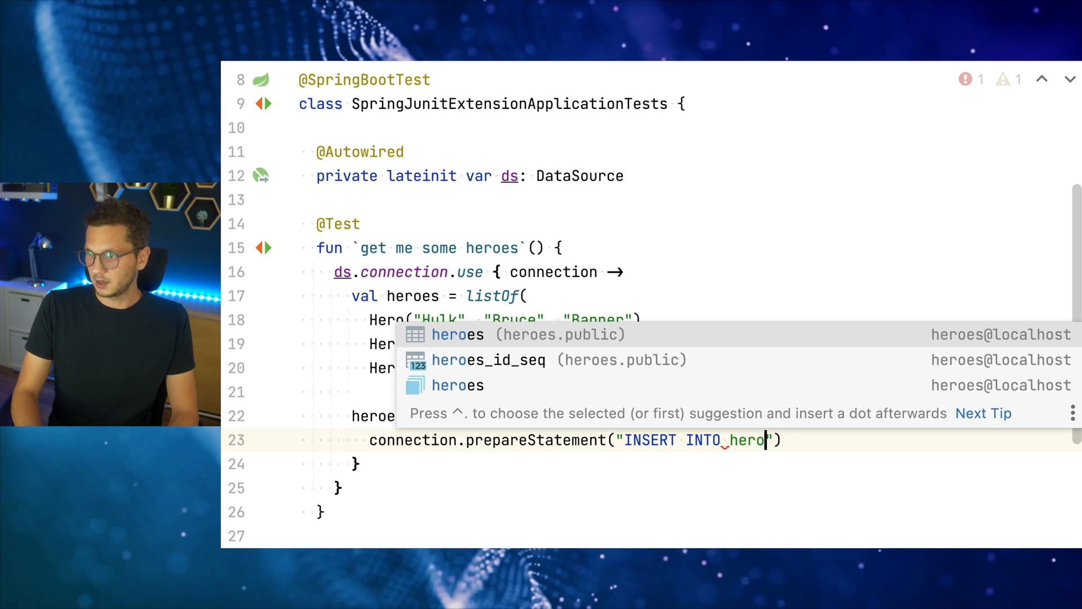
type("es (name")
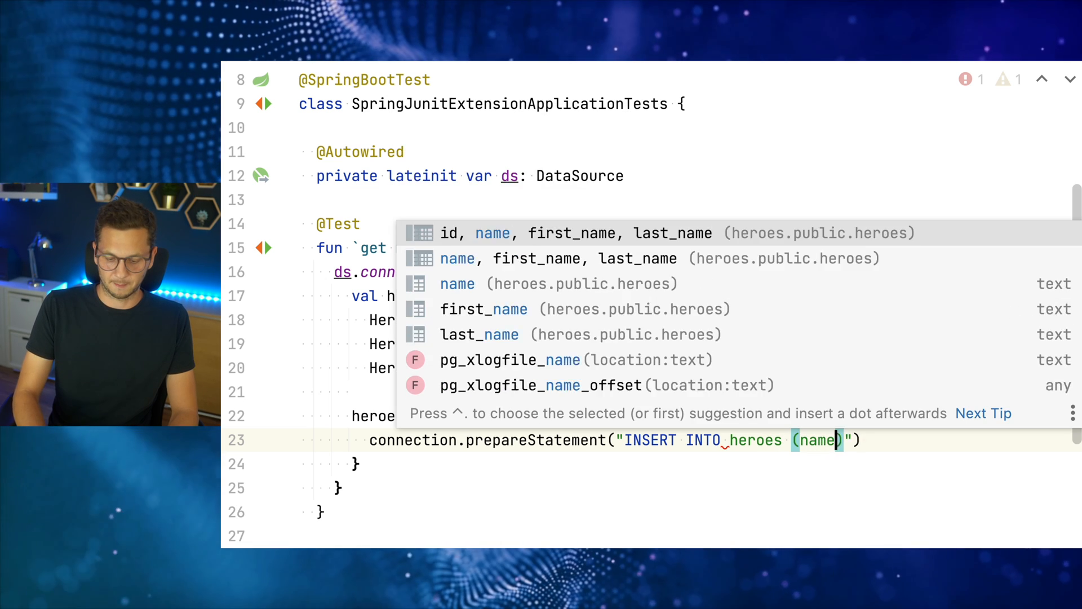
type(", first_name, last_name")
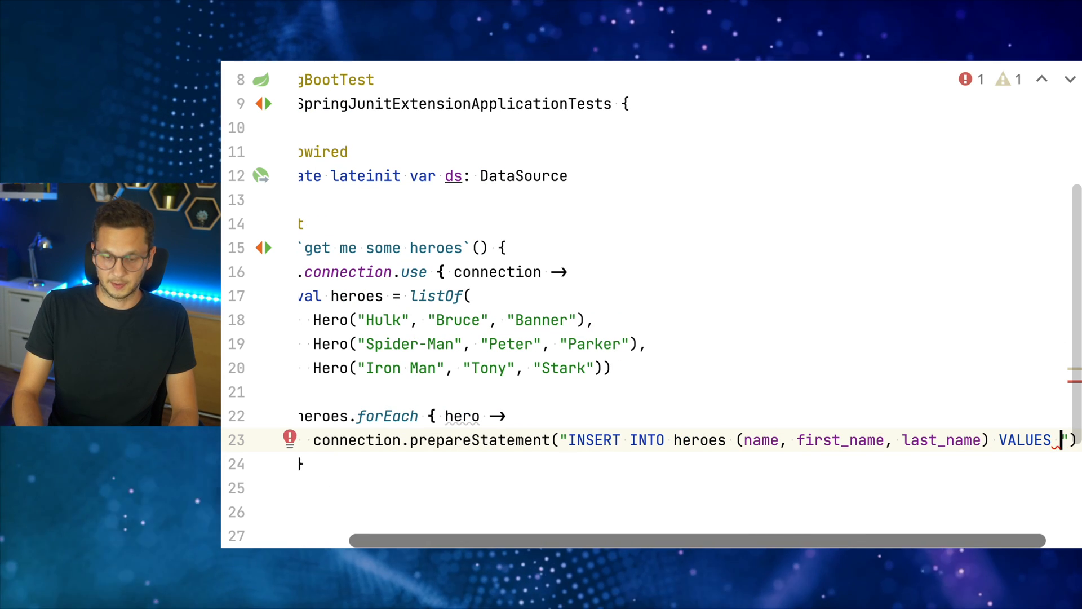
type("('")
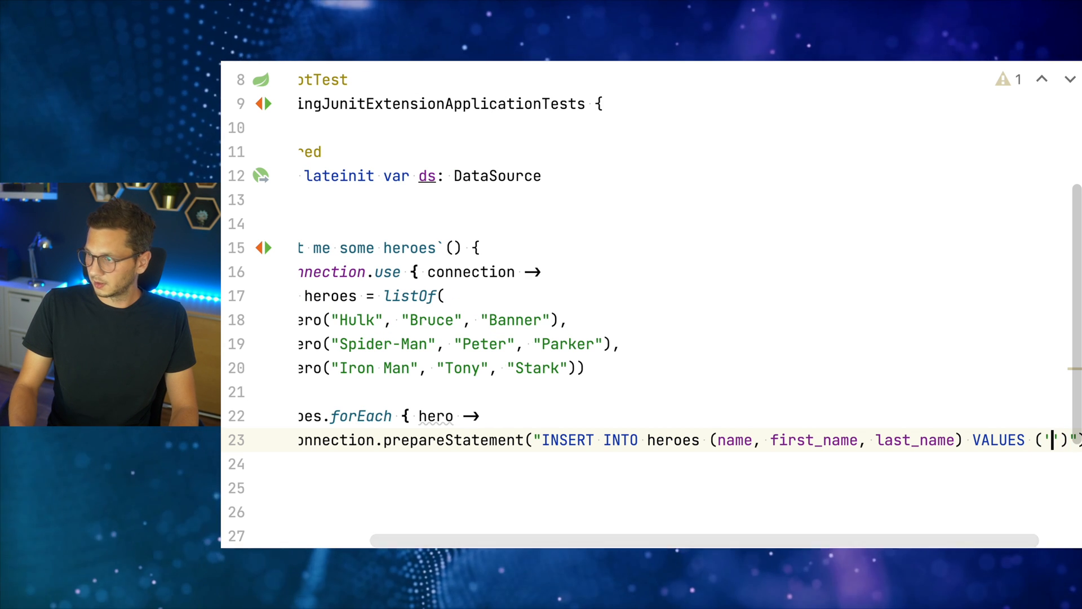
type("${")
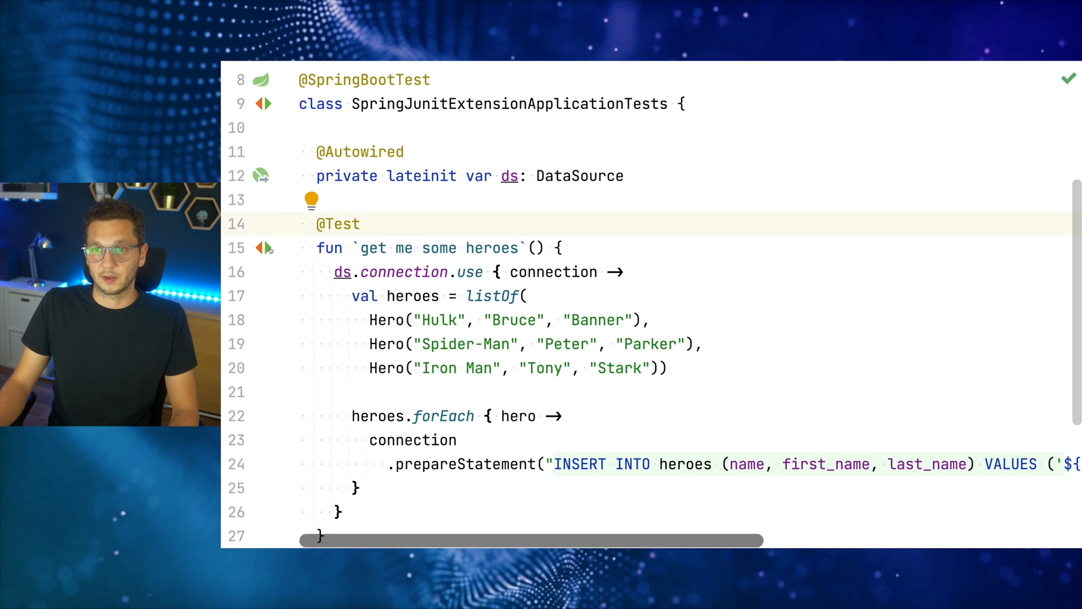
Run the `get me some heroes` test from its gutter icon.
left_click(265, 247)
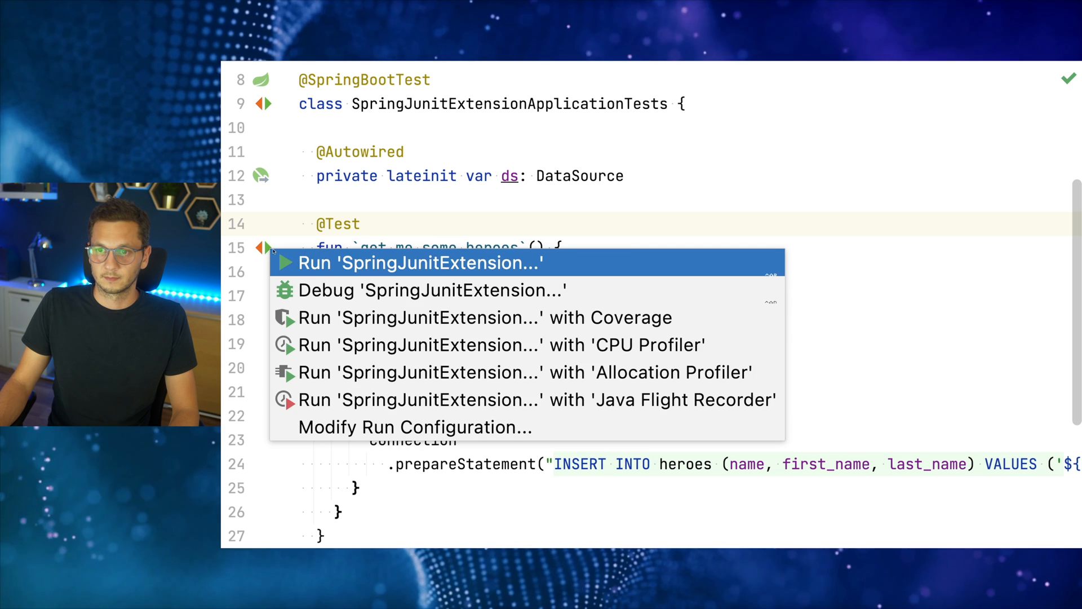
left_click(421, 262)
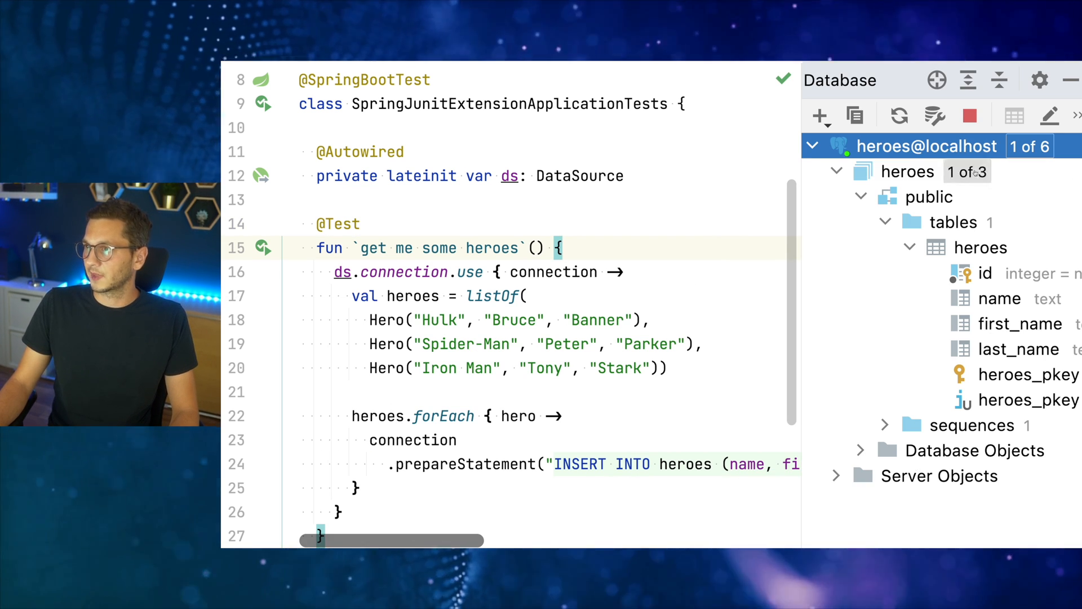
Reopen the default heroes console and rerun select * from heroes.
key("shift+cmd+f10")
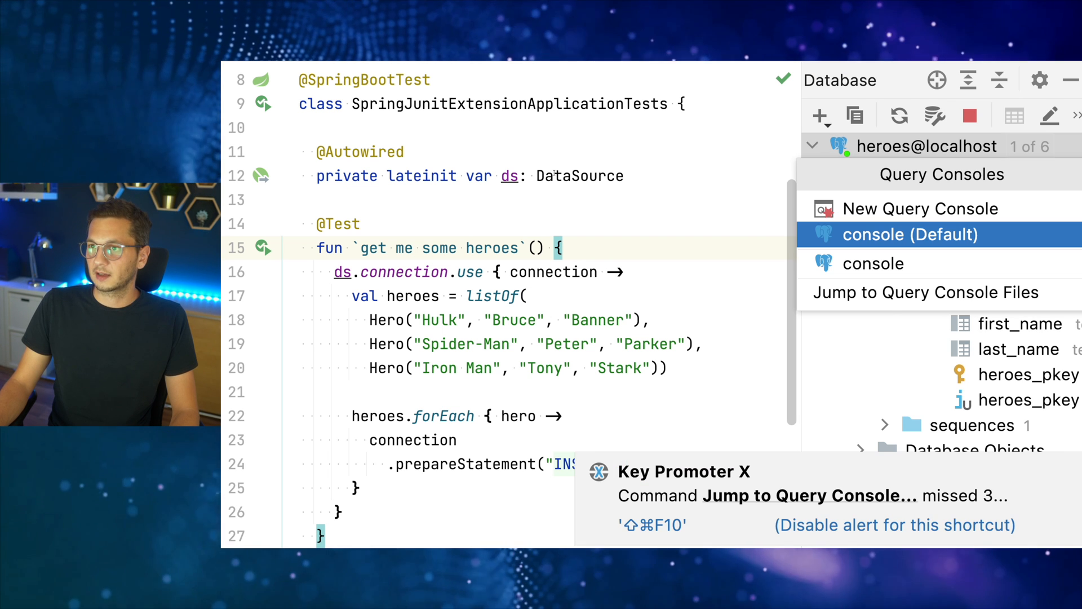
left_click(910, 234)
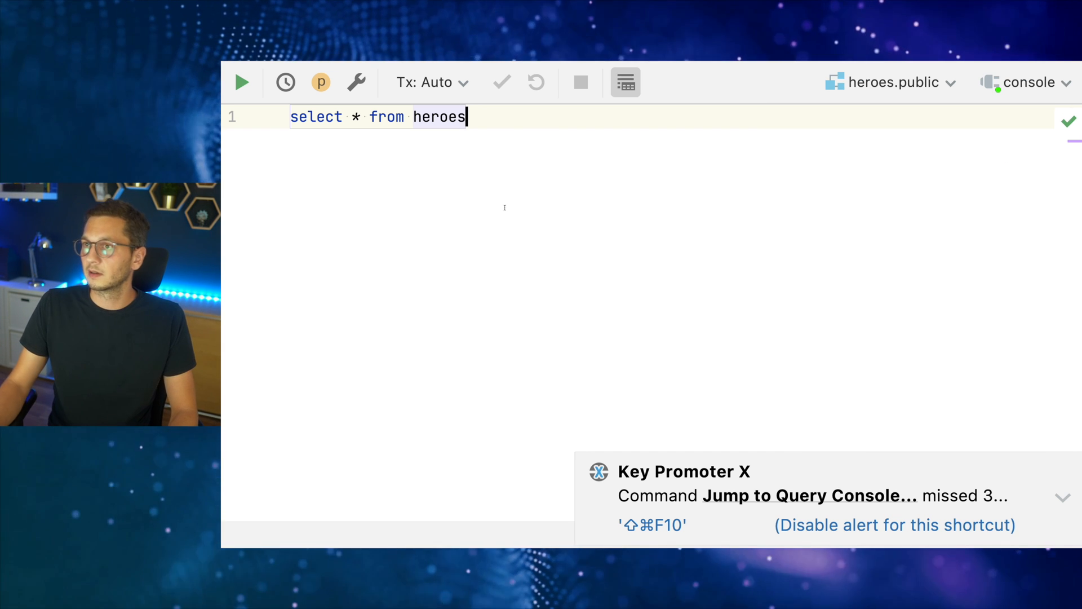
left_click(240, 81)
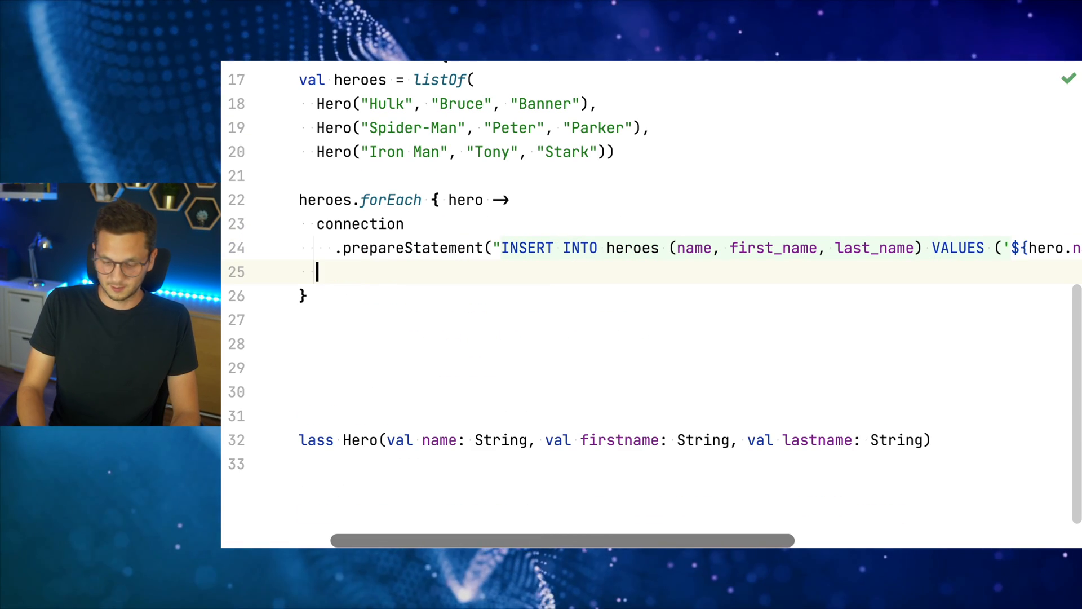
Call .execute() on the prepared INSERT statement.
type(".exec")
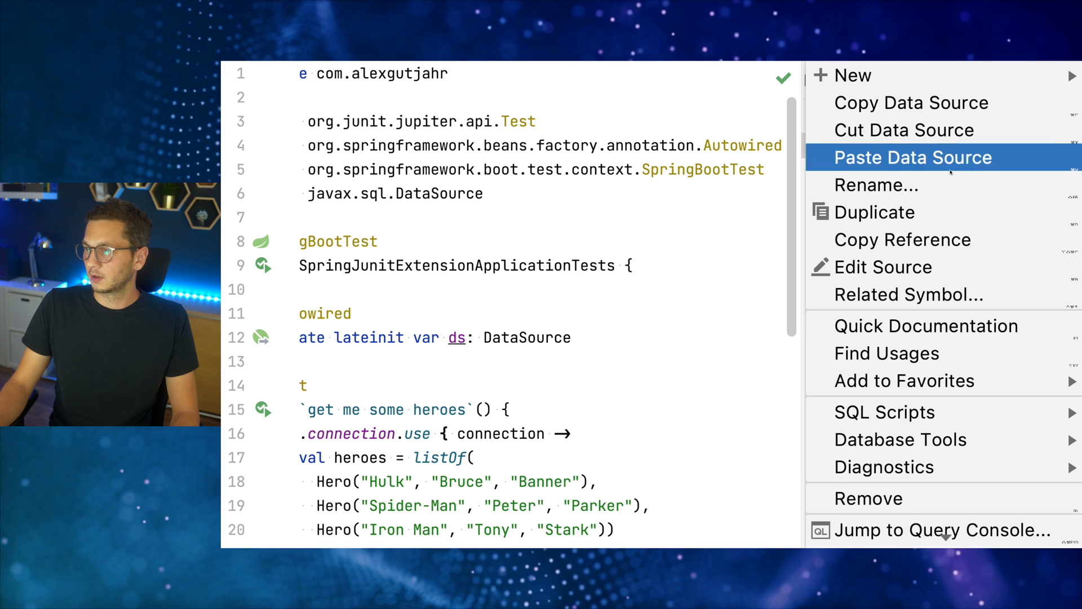
Rerun select * from heroes in the default query console, returning zero rows.
left_click(938, 530)
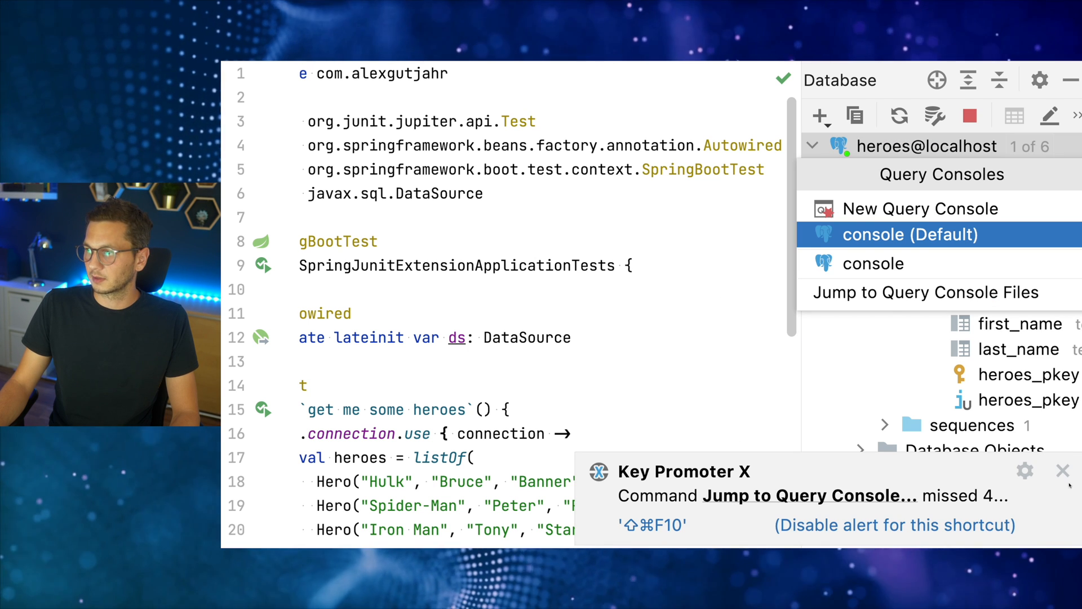
left_click(910, 235)
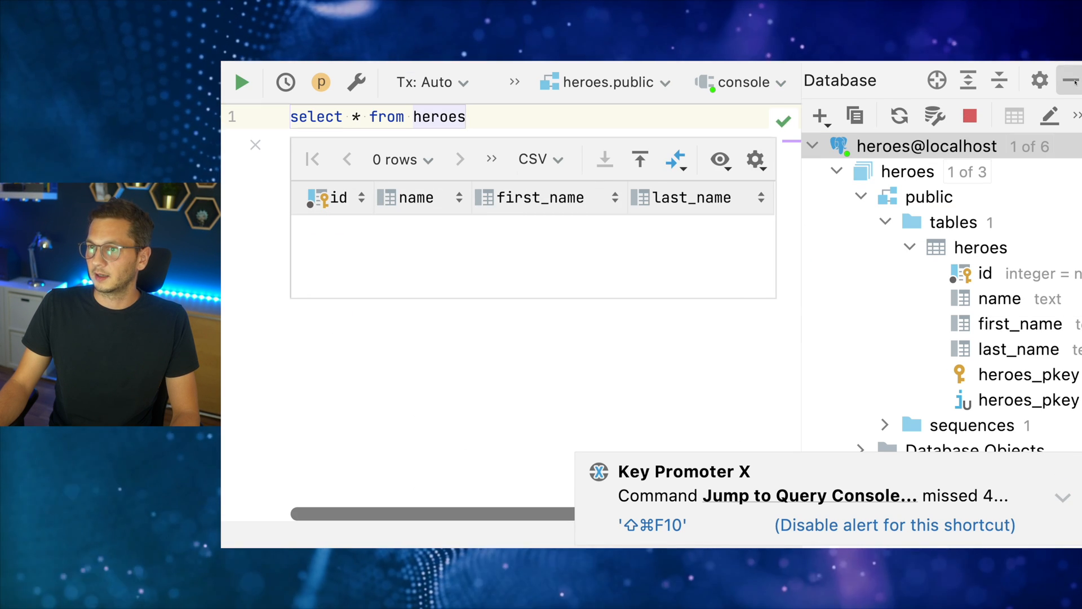
left_click(240, 82)
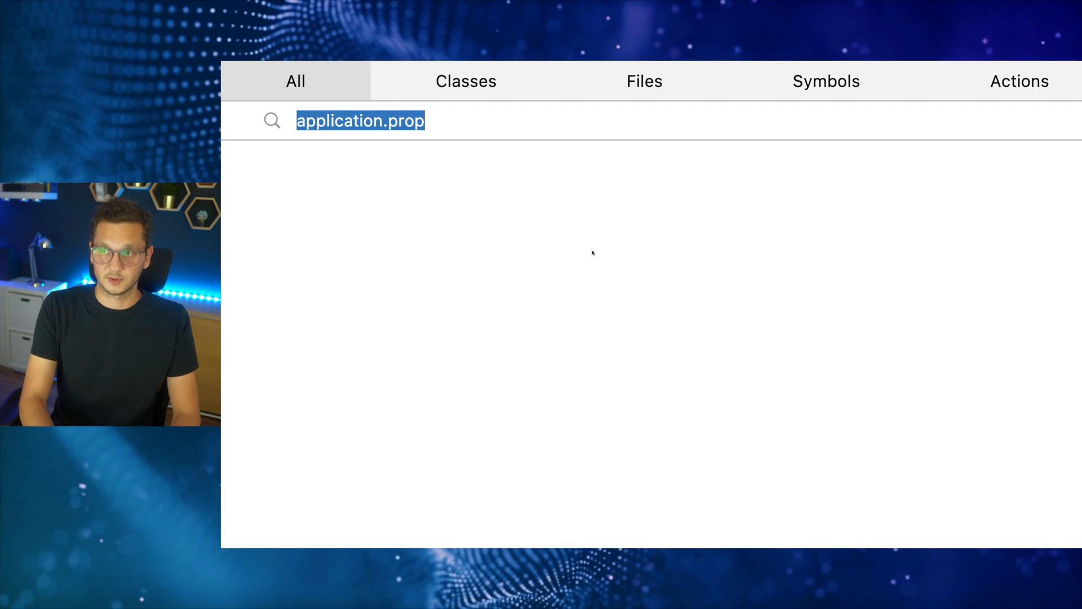
Search everywhere for 'test' to return to the heroes test class.
type("test")
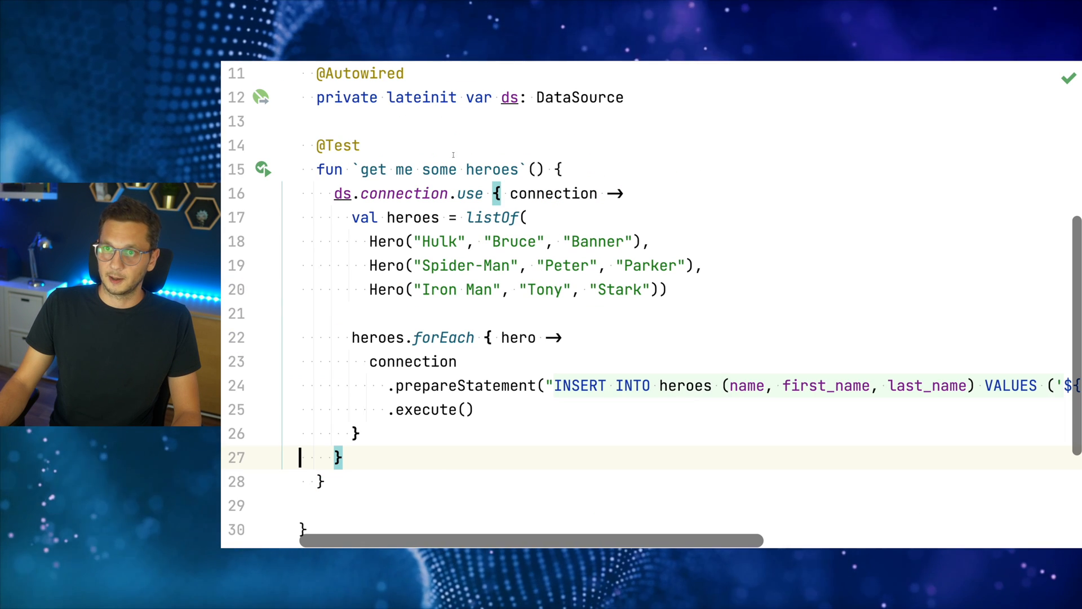
Start a cleanup() function above the test that opens ds.connection.
key("Enter")
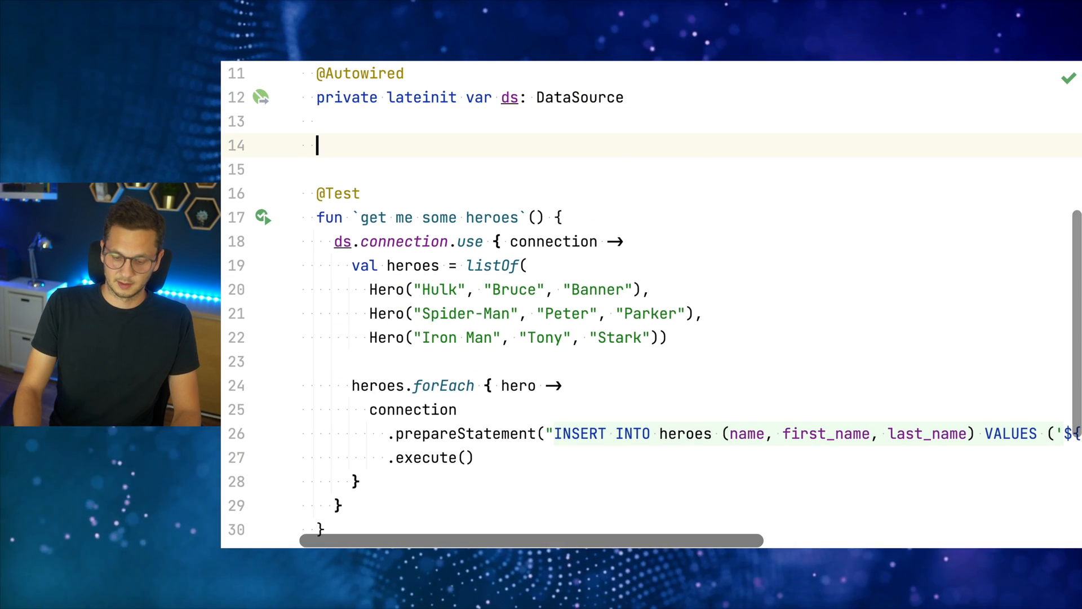
type("fun c")
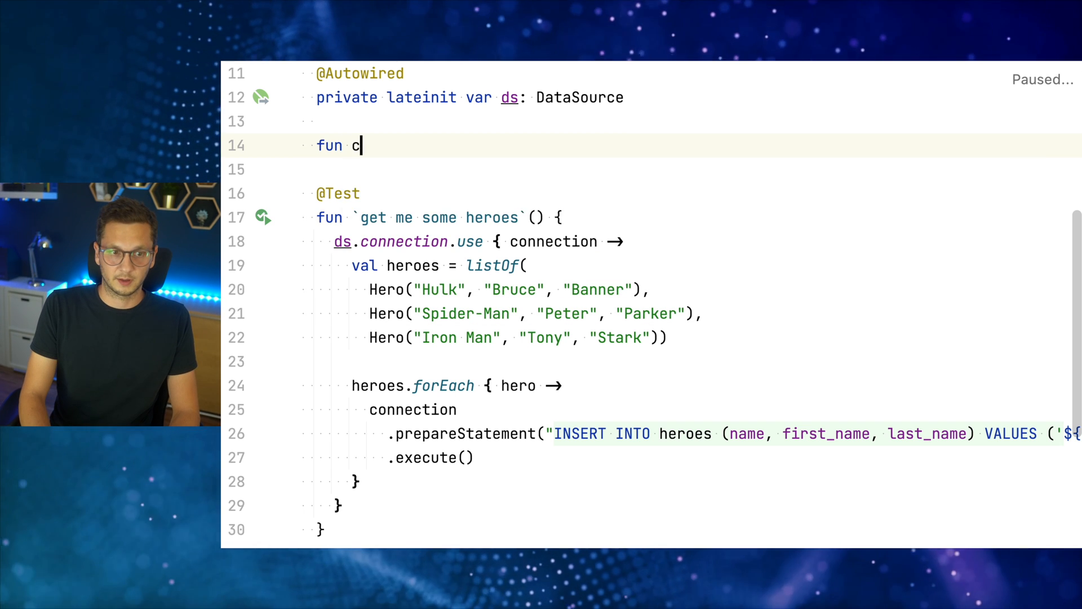
type("leanup()")
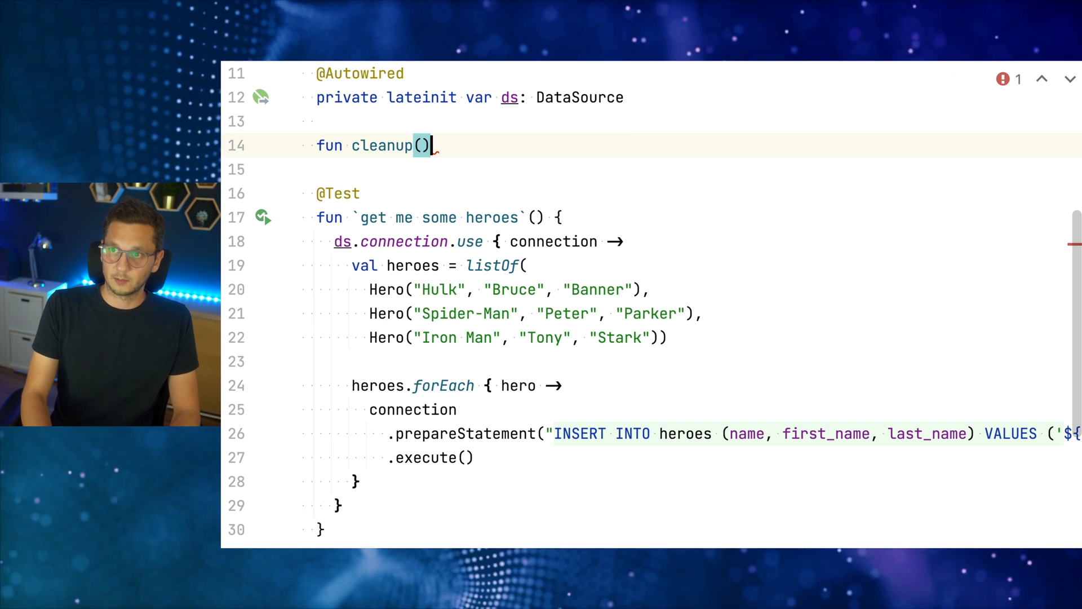
type("{")
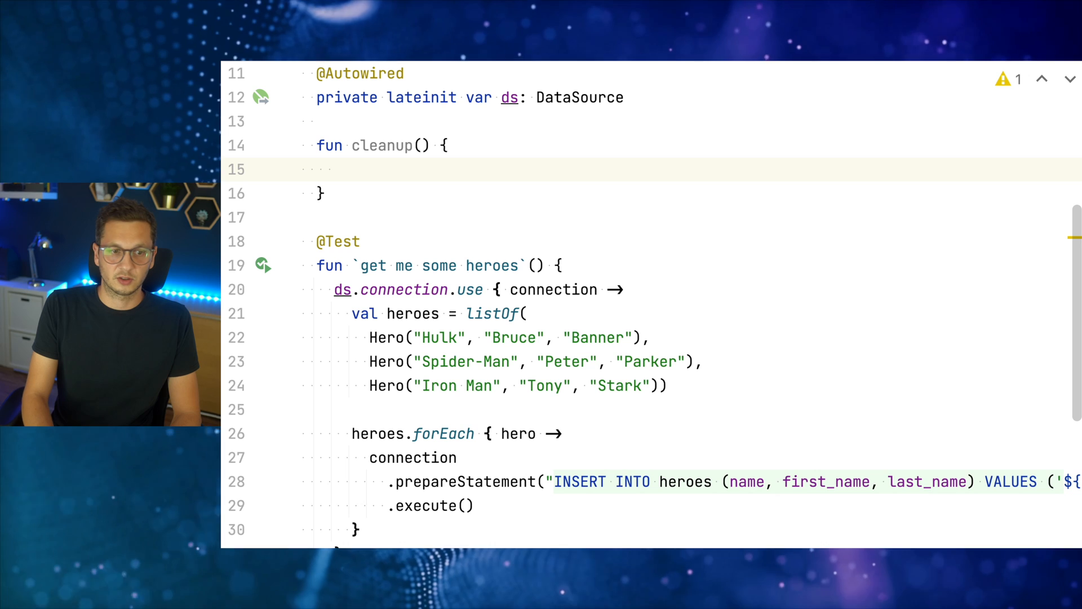
type("ds.connection.use {")
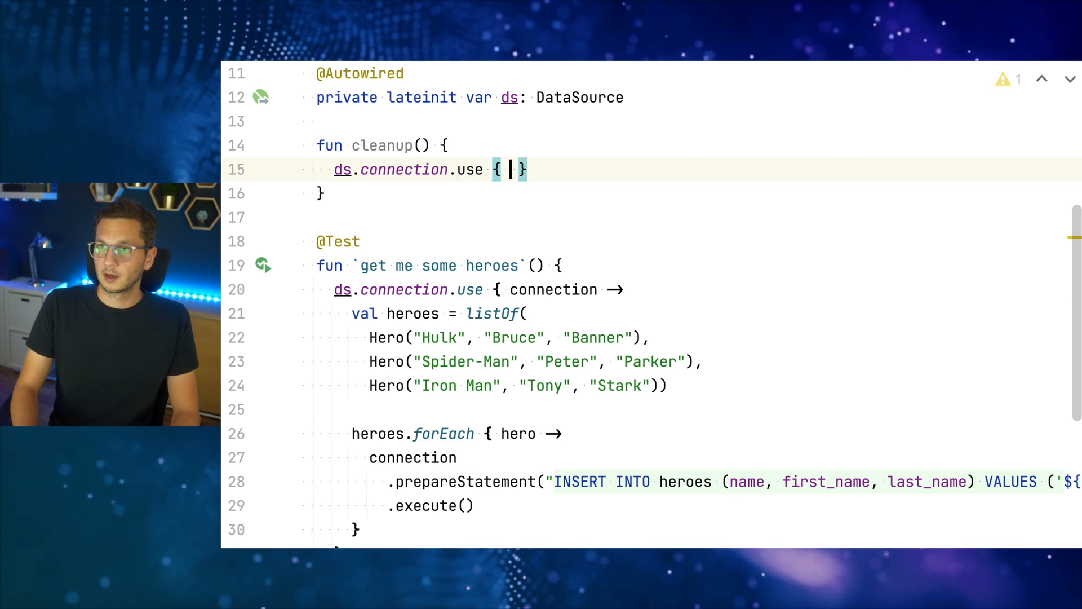
Make cleanup() run prepareStatement("DELETE FROM heroes").execute() on the connection.
type("connection ->")
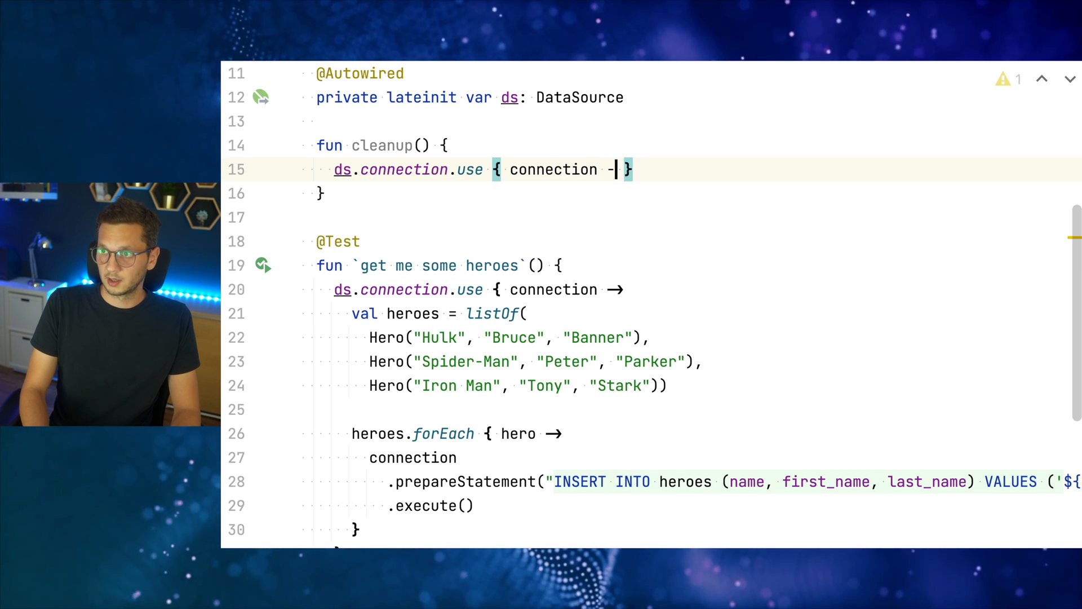
type("connection.prepareStatement(")
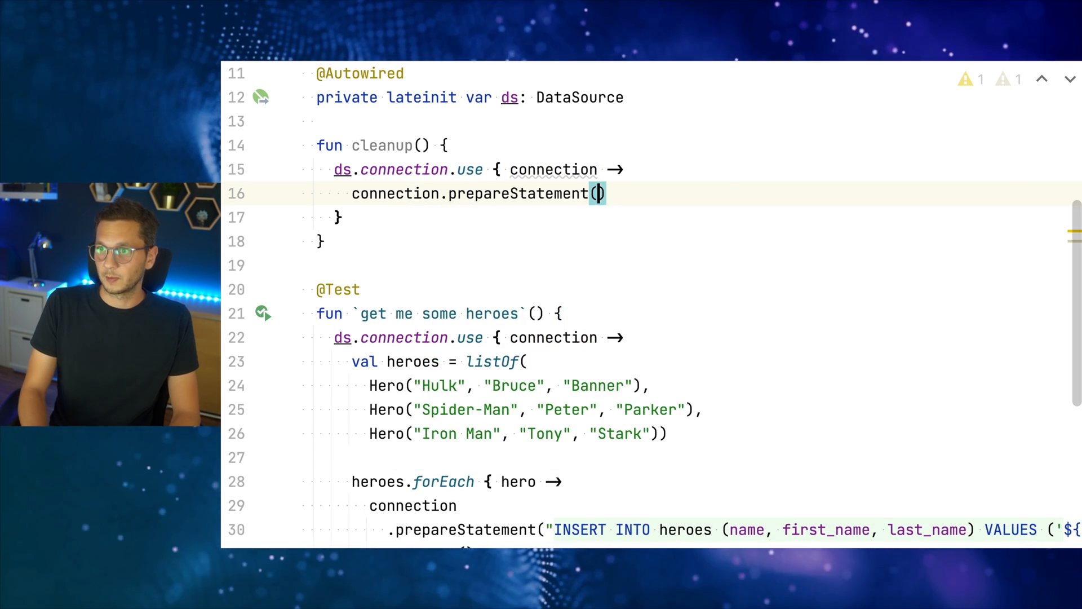
type("\"DELETE\"")
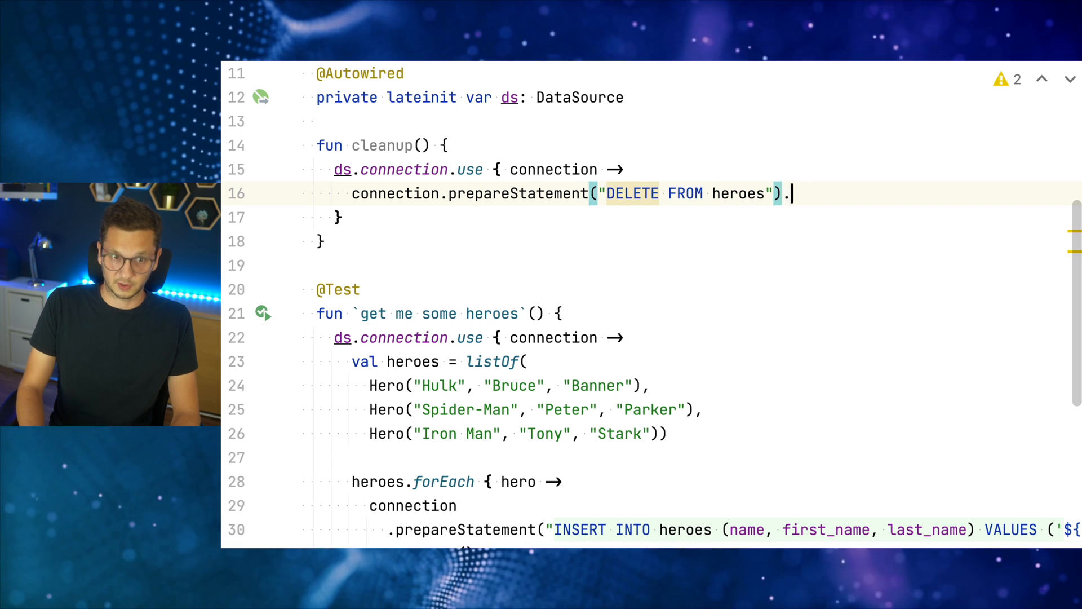
type("execute()")
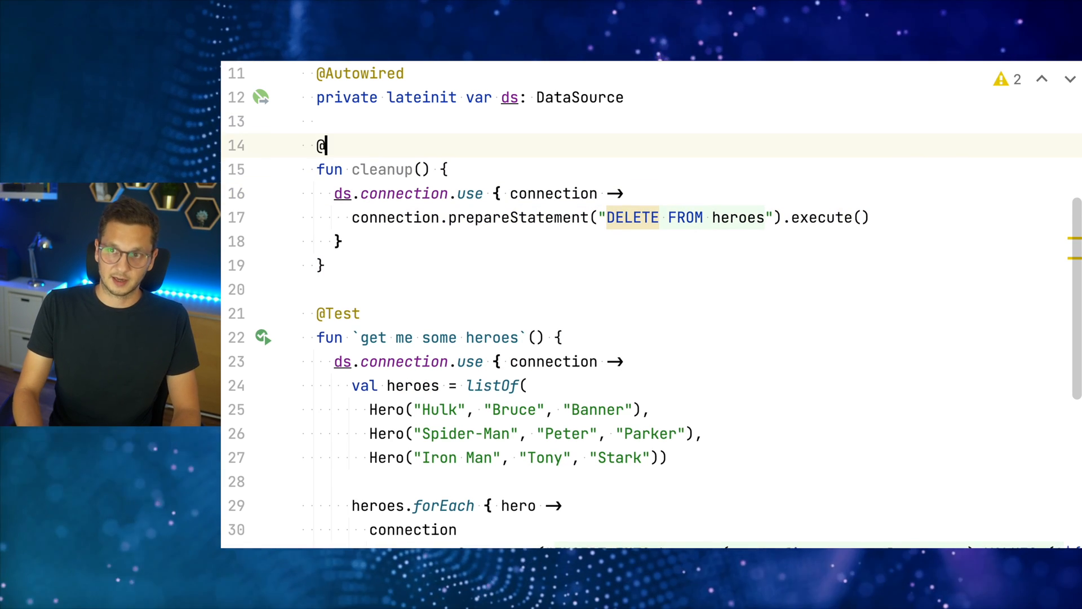
type("A")
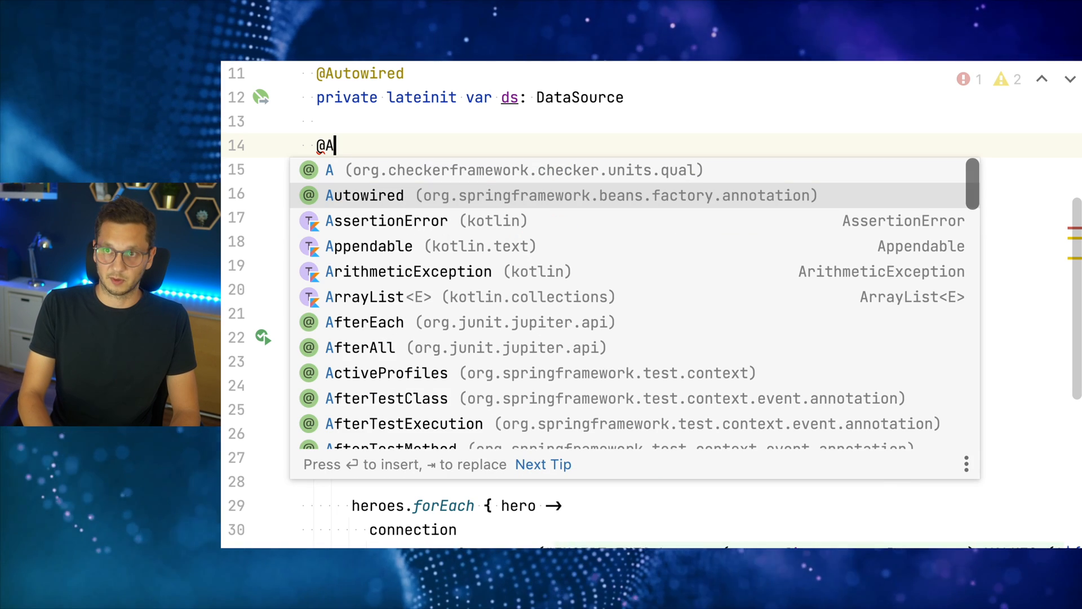
type("fter")
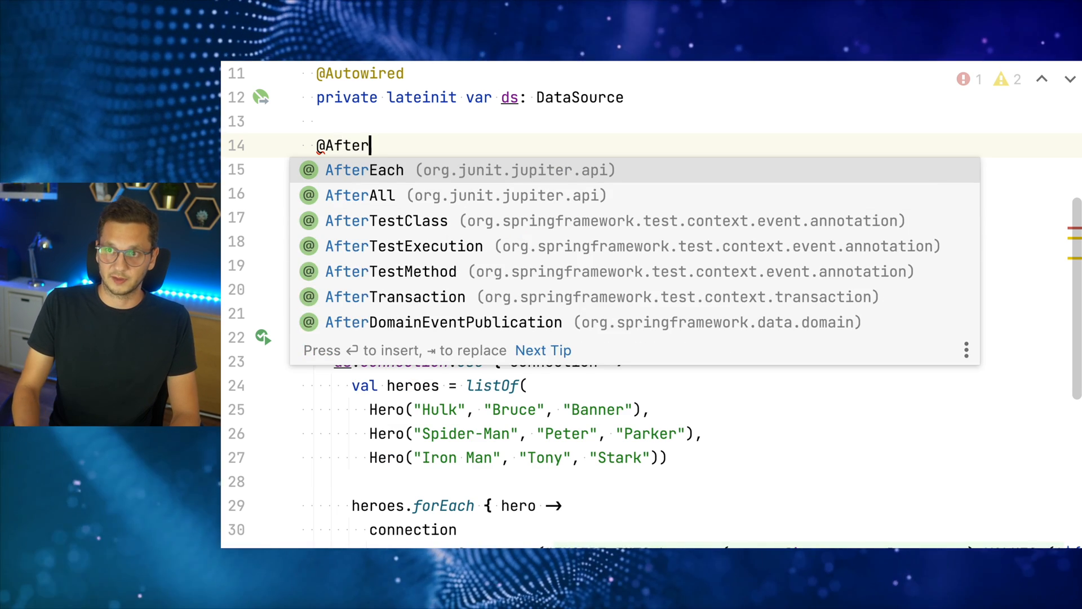
key("Enter")
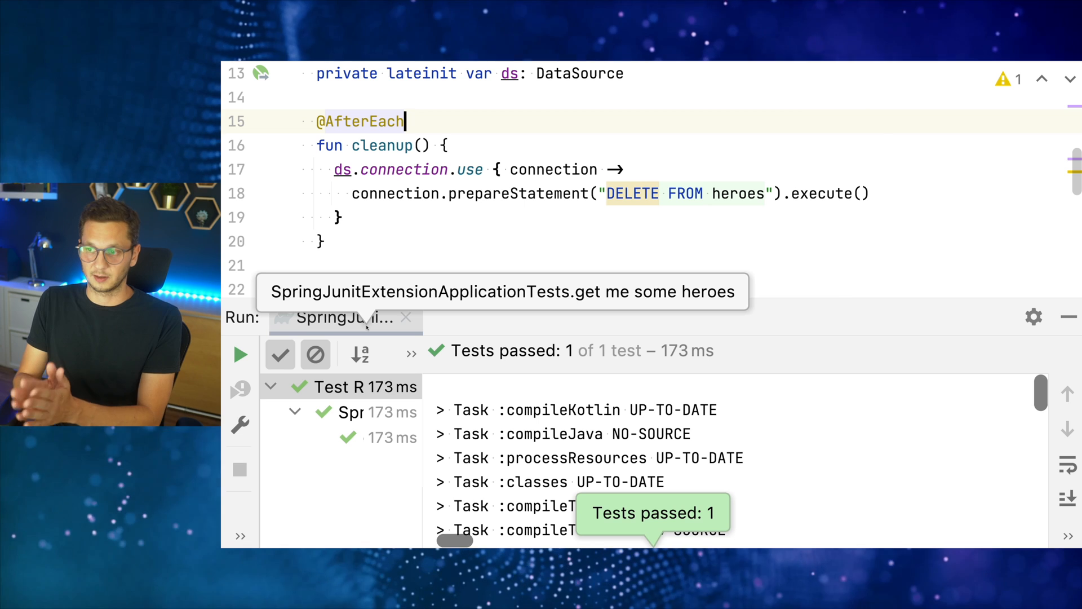
scroll("down", 3)
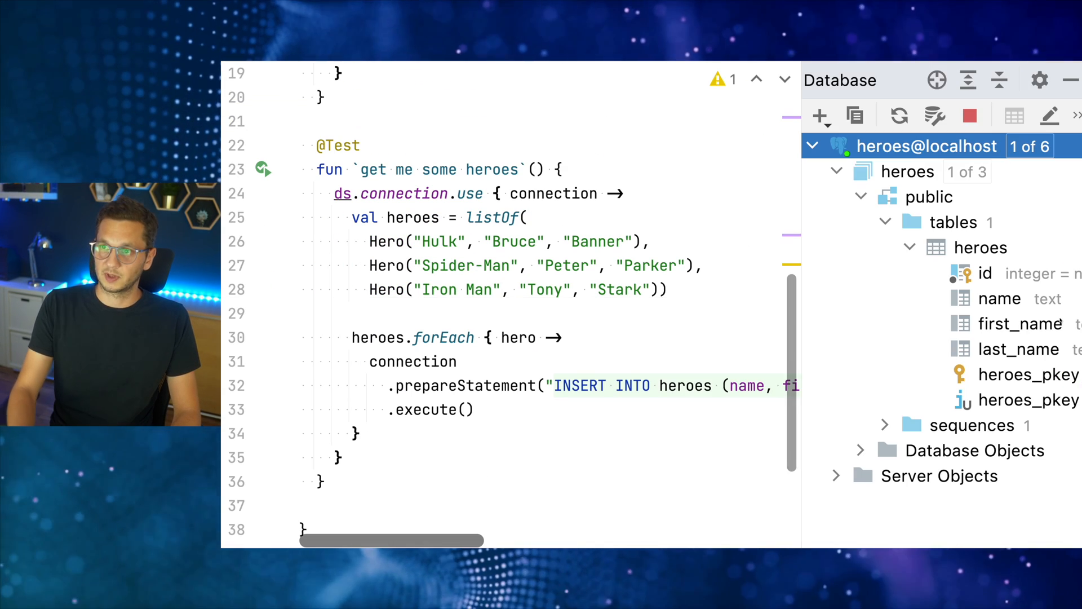
Show the context actions for the heroes data source in the Database window.
right_click(927, 145)
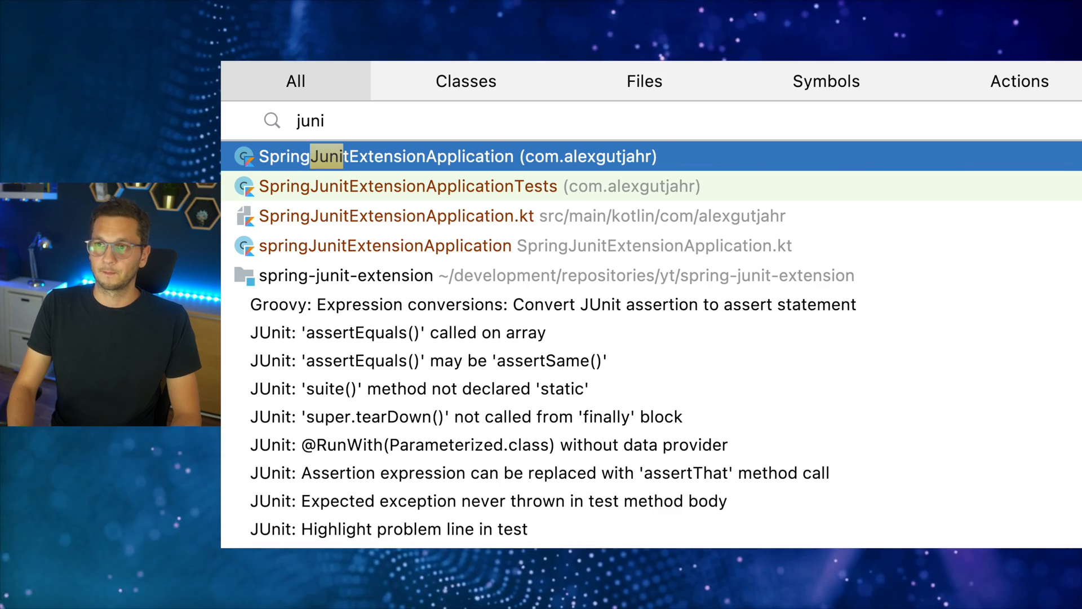
left_click(455, 157)
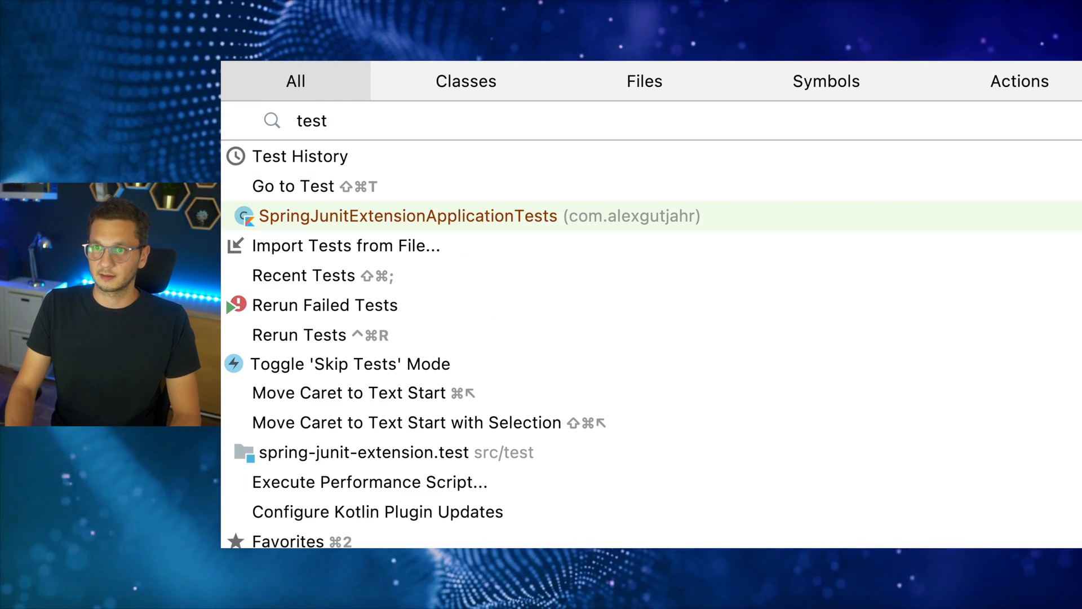
left_click(408, 215)
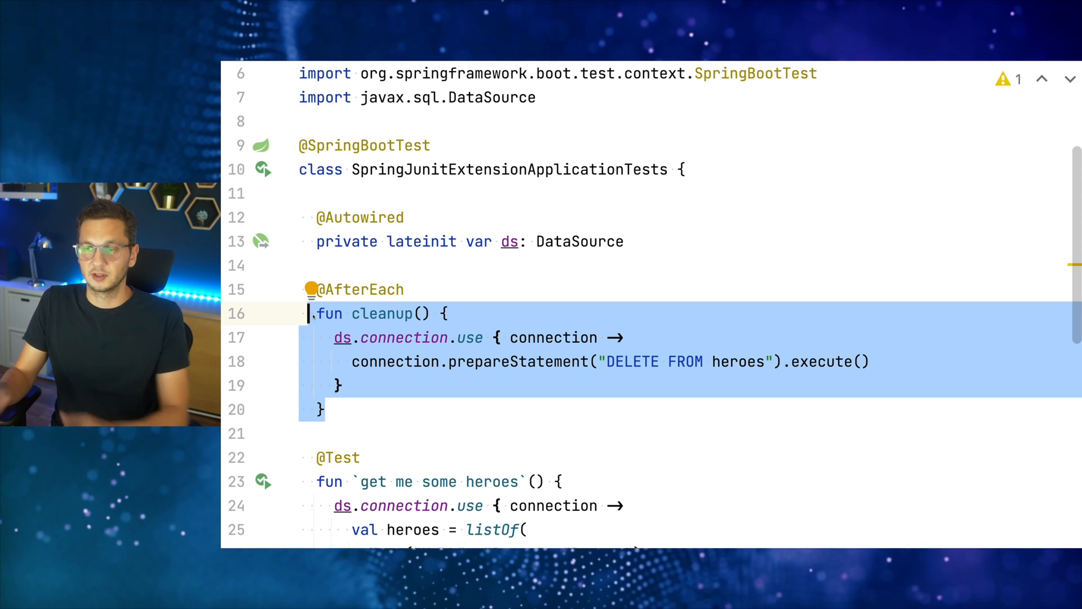
scroll("down", 3)
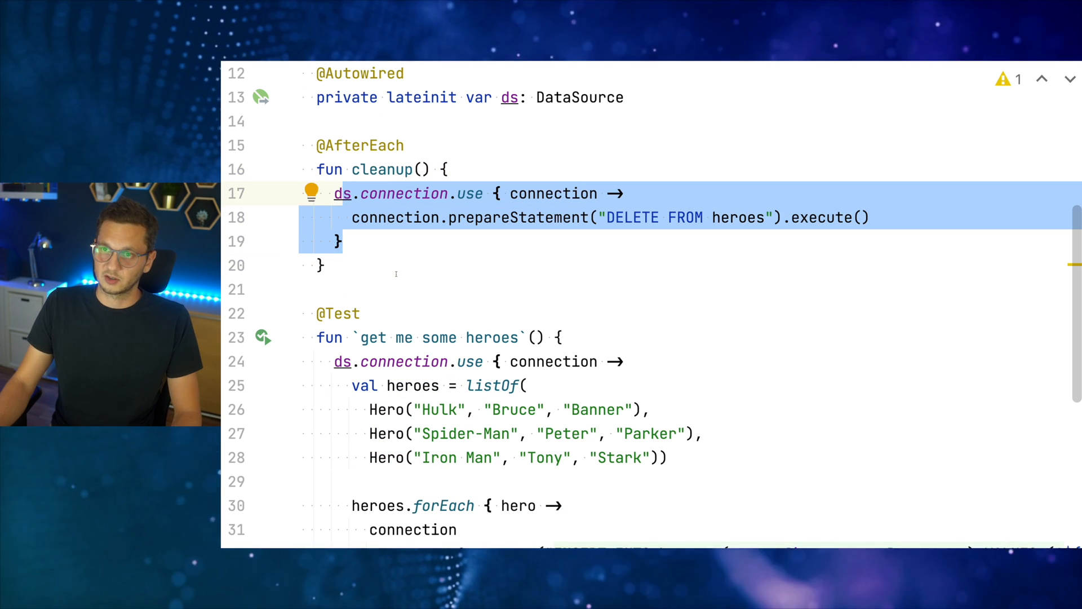
Below Hero, start a class named DatabaseCleanerExtension.
scroll("down", 3)
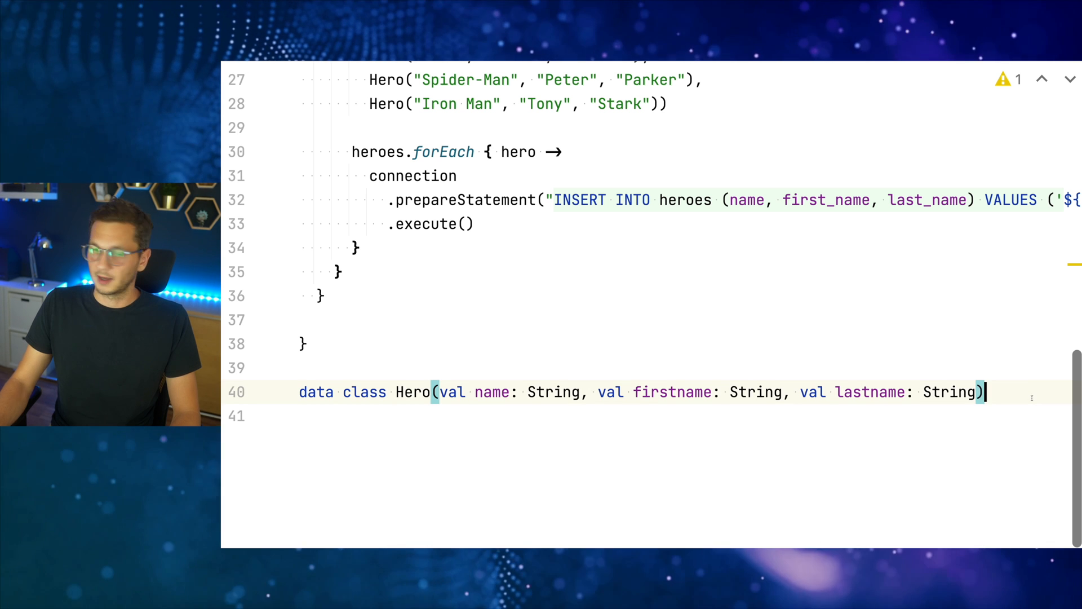
type("c")
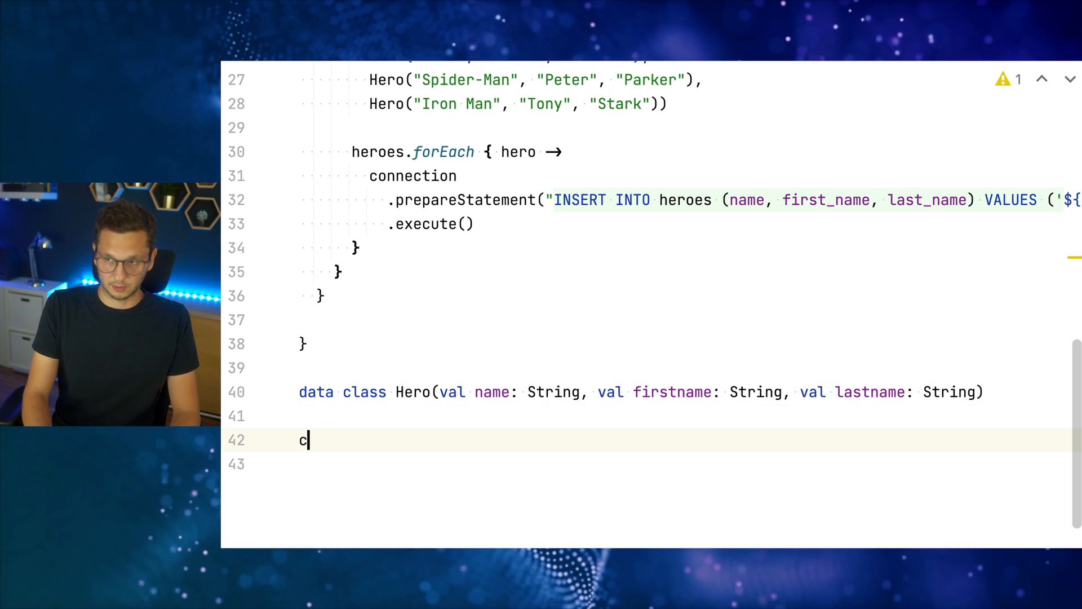
type("lass DataBa")
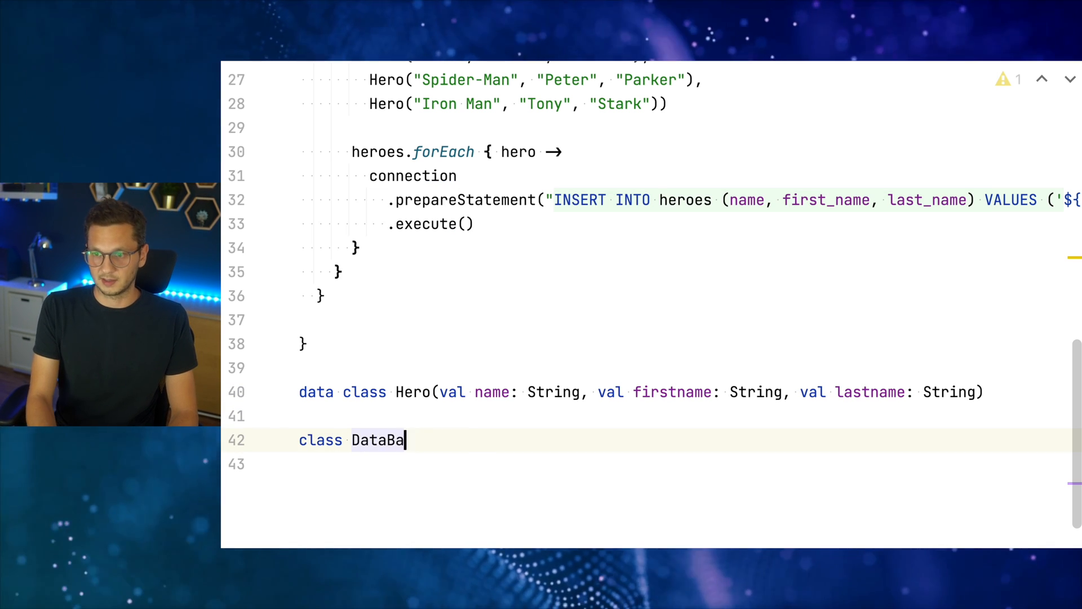
type("seCleanerE")
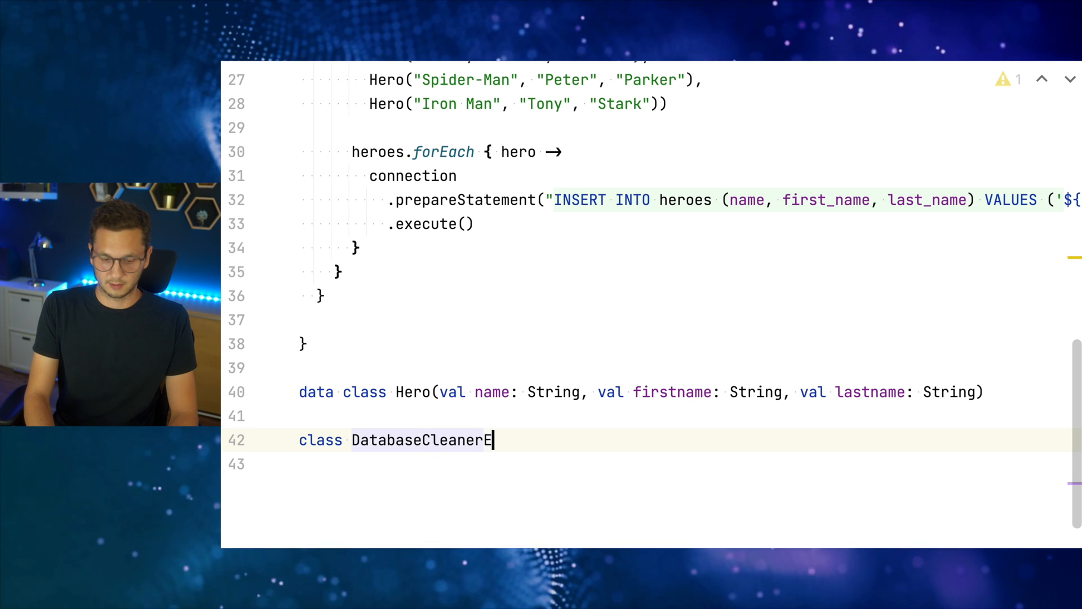
Make DatabaseCleanerExtension implement AfterEachCallback and open its class body.
type("xtension")
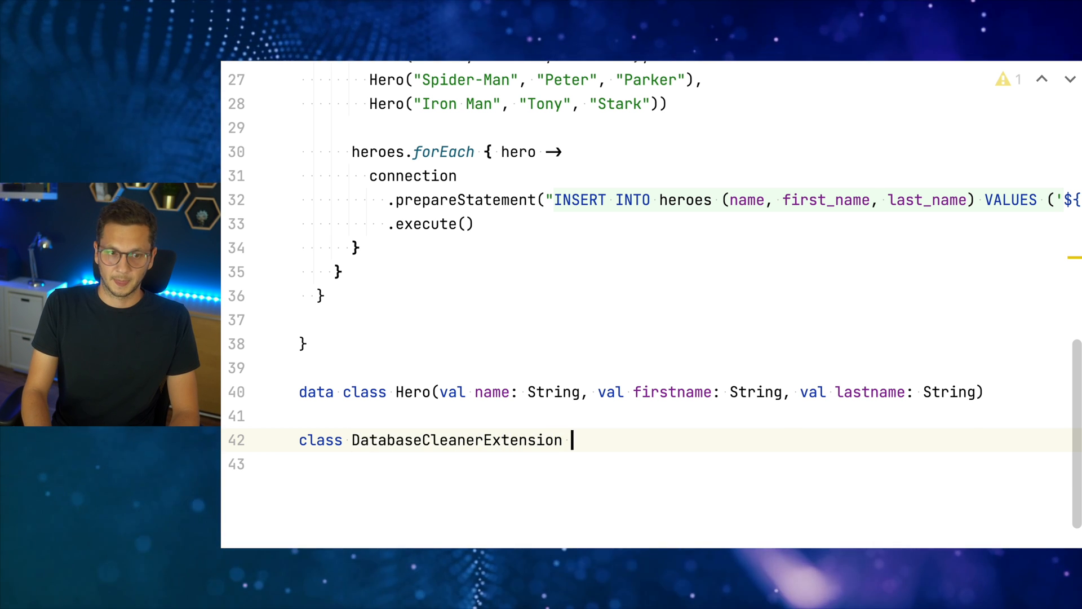
type(": After")
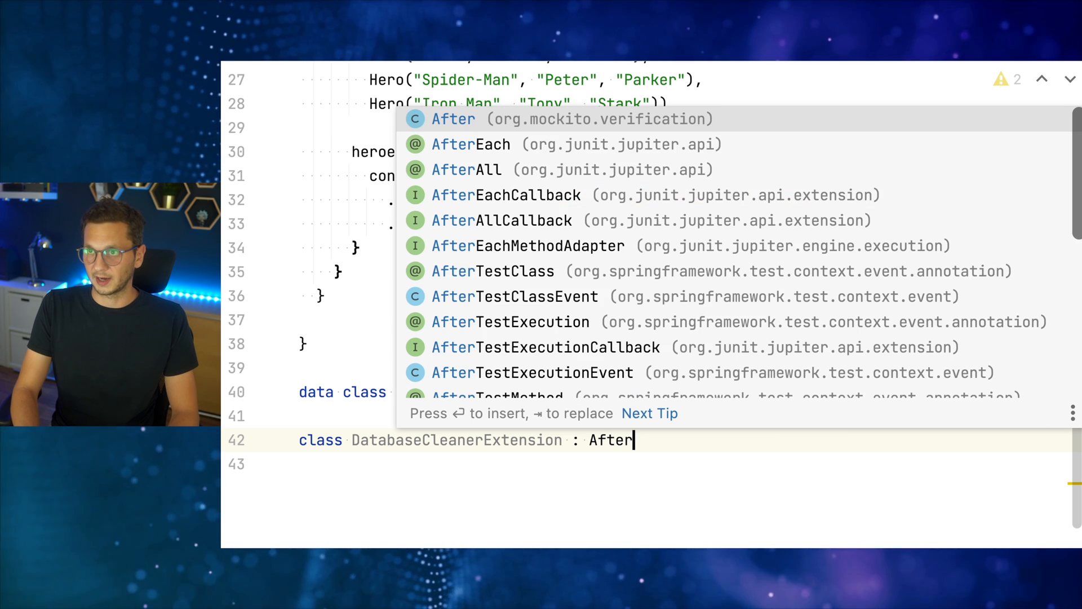
type("EachCa")
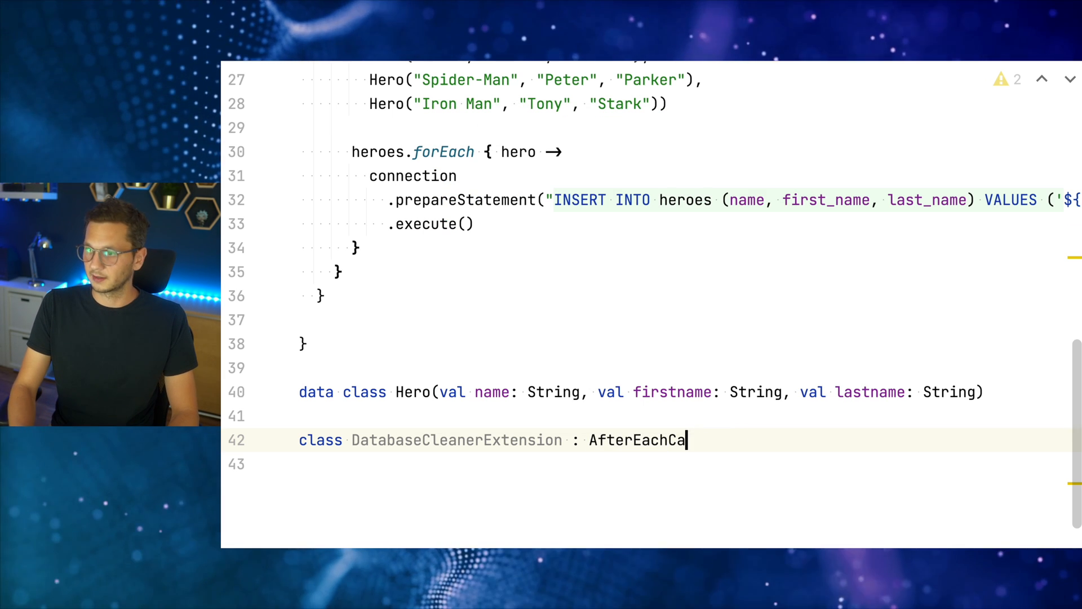
type("llback {")
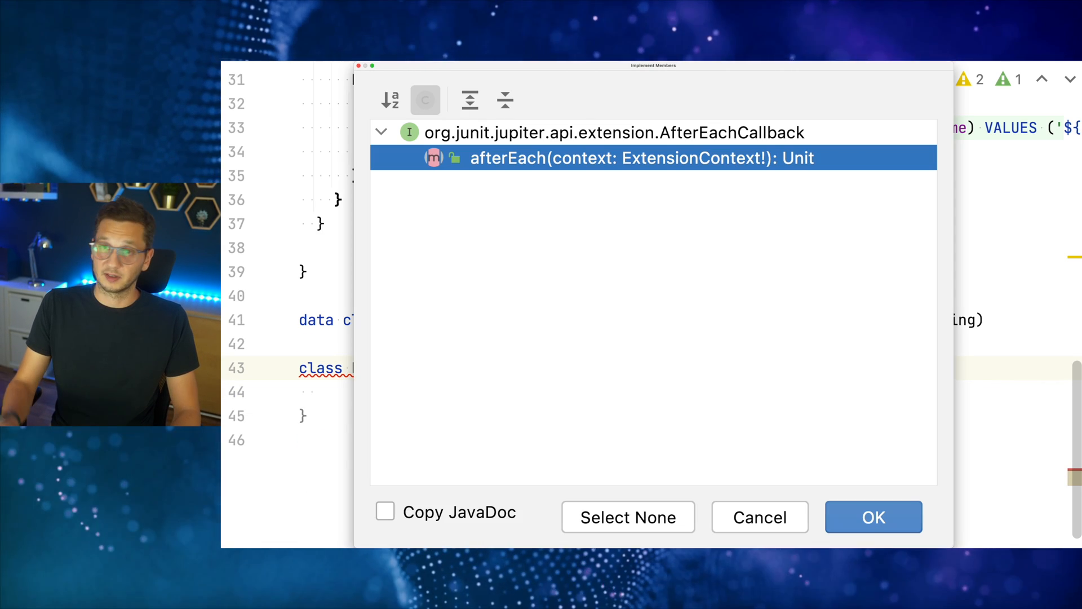
Generate the afterEach override and fill it with the DELETE FROM heroes code.
left_click(874, 517)
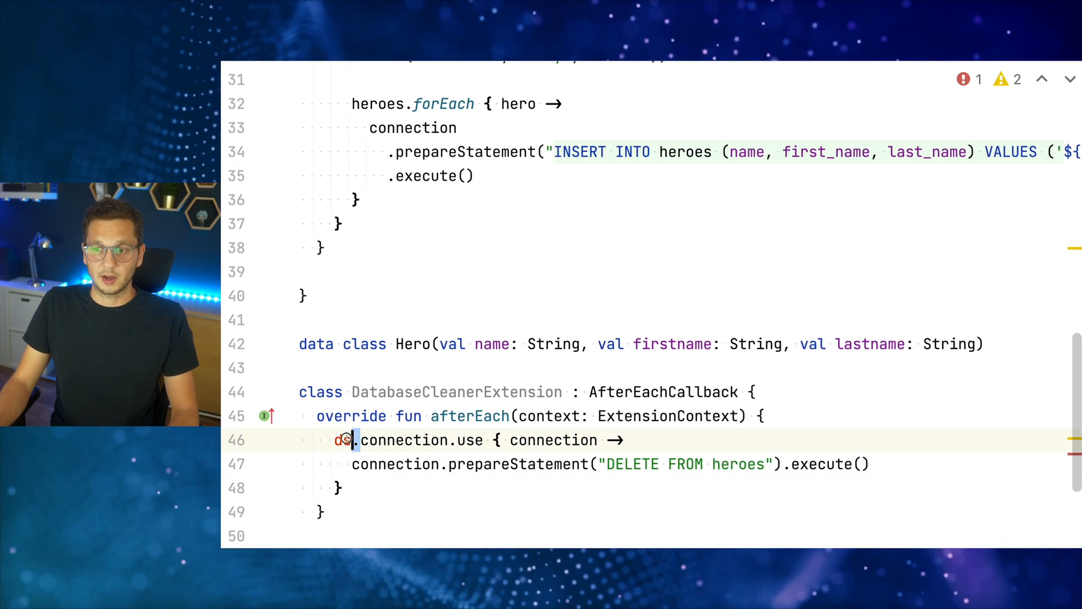
type("s")
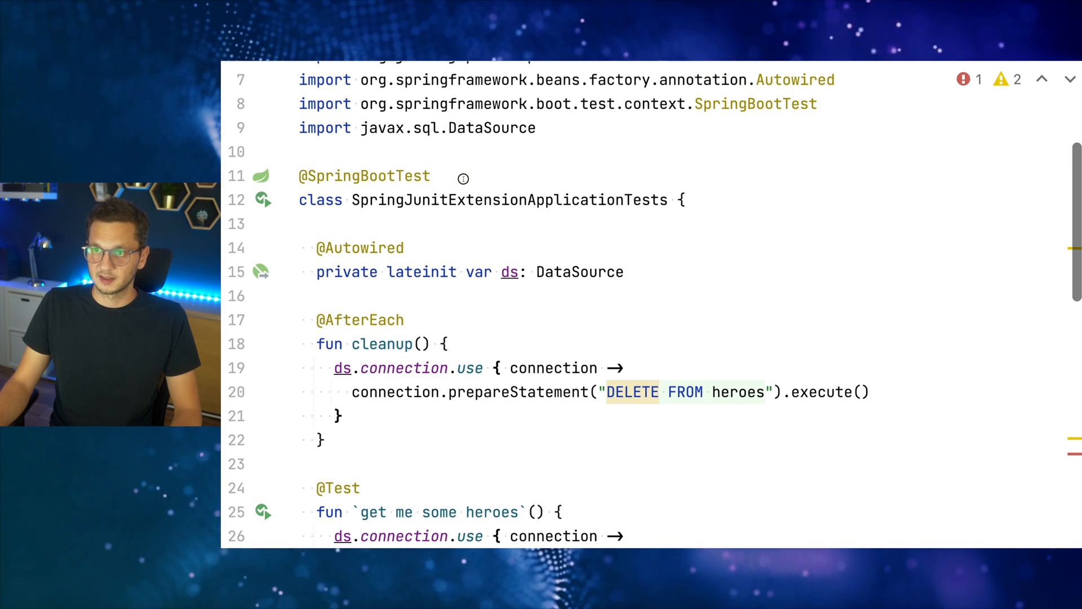
type("@Extend")
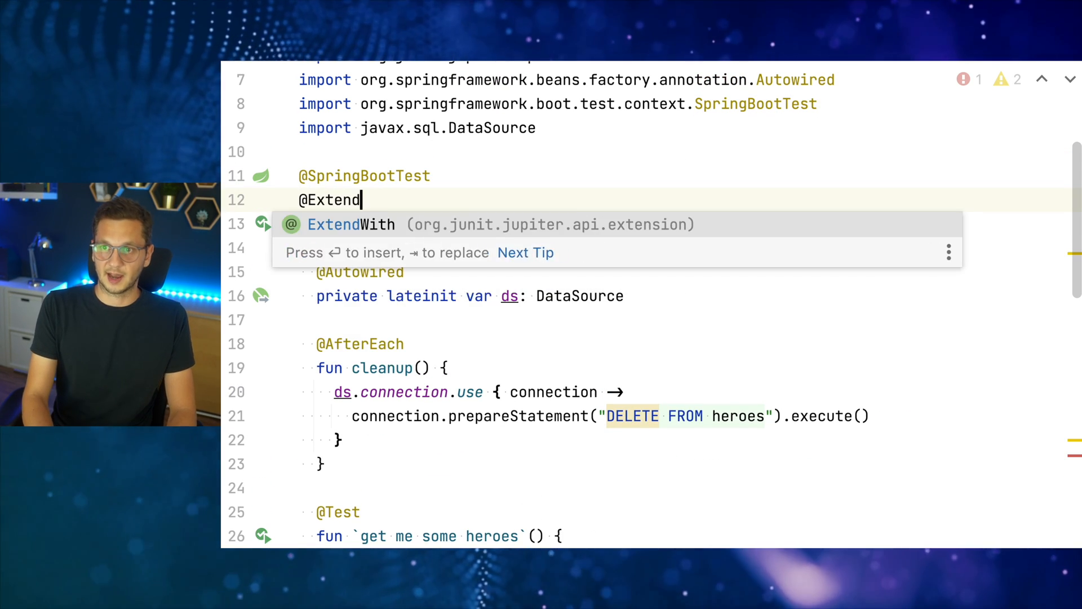
type("Wit")
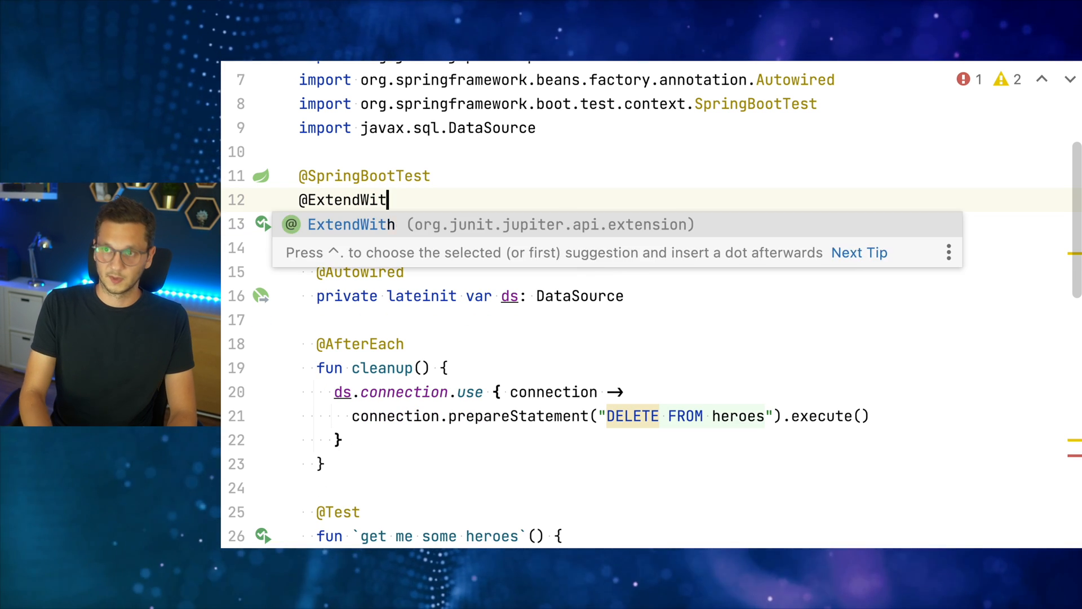
type("h(DatabaseCleanerExtension::class")
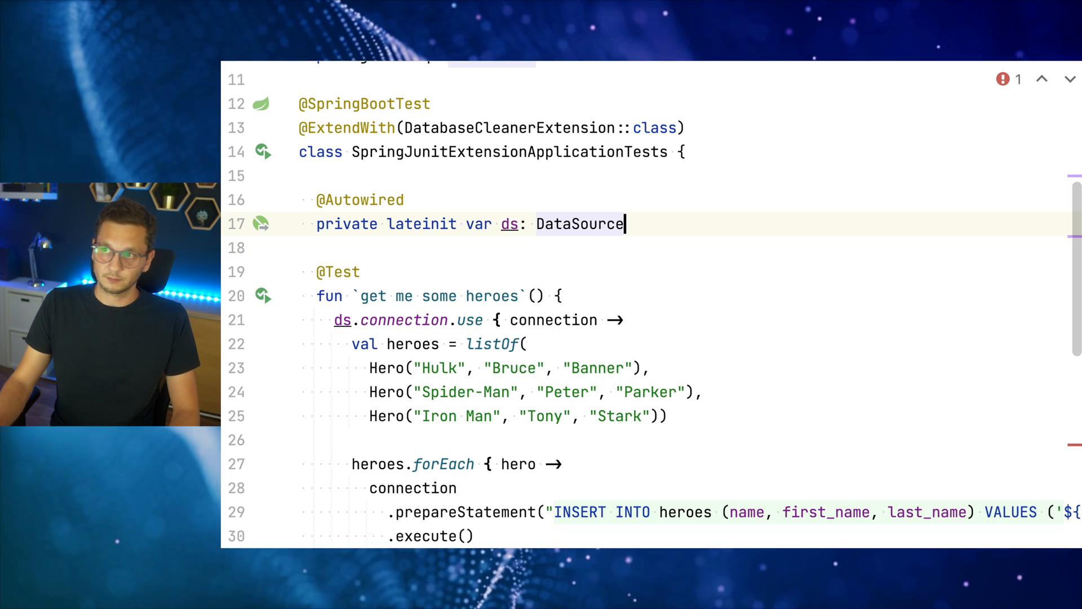
scroll("down", 3)
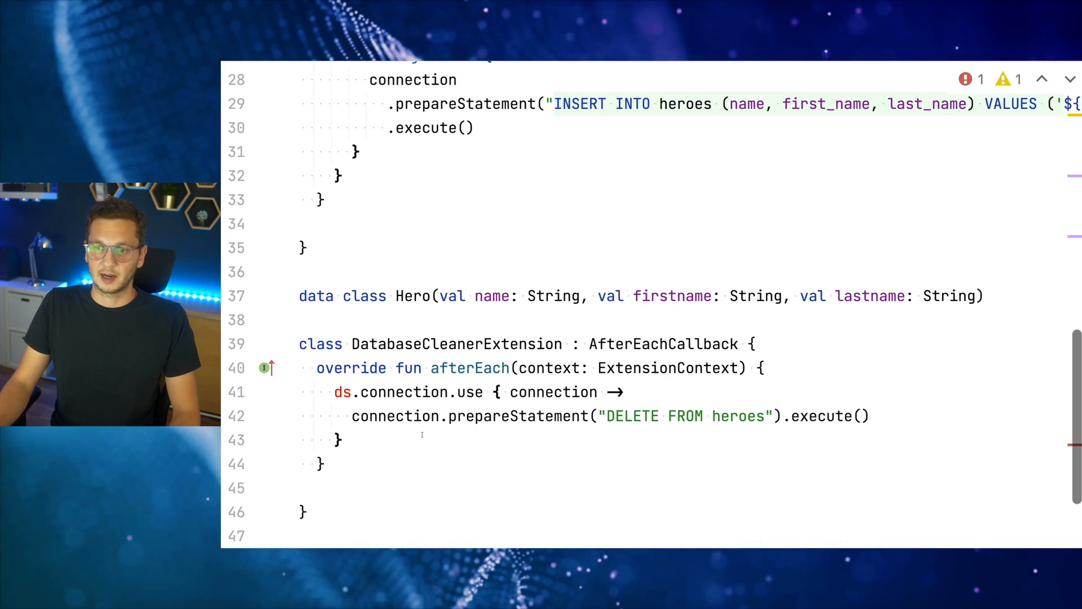
Add val ds = SpringExtension.getApplicationContext(context) at the top of afterEach.
left_click(756, 344)
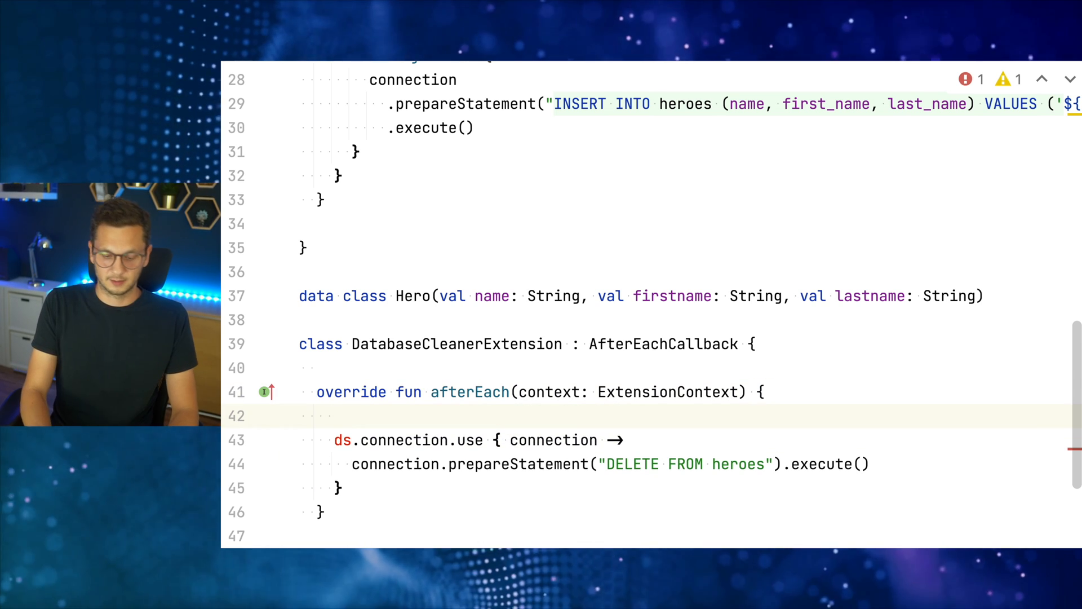
type("val ds = Spr")
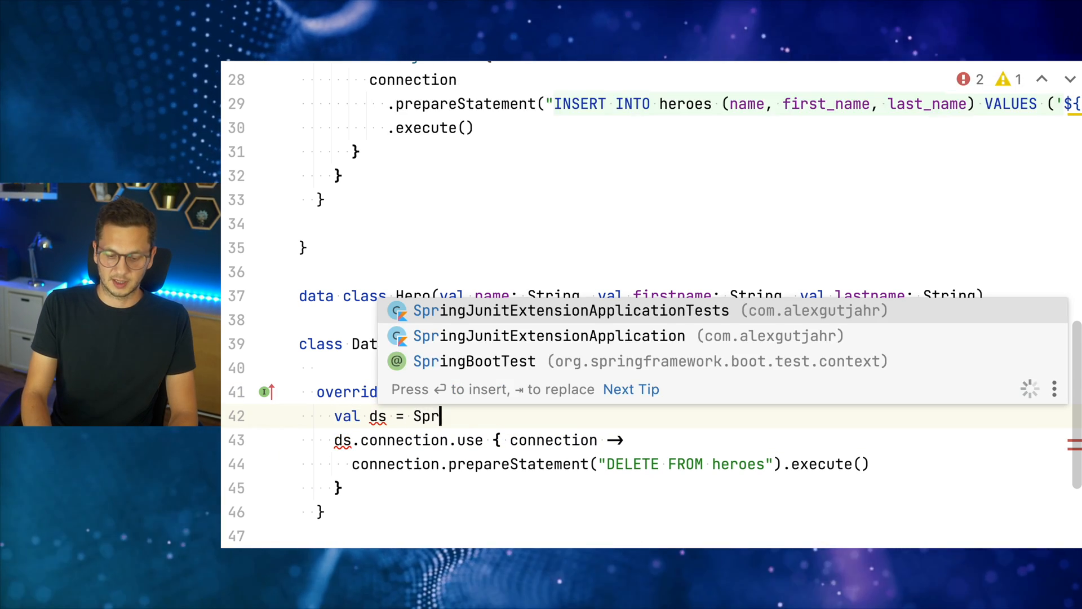
type("ingExtension.getApplicationContext(")
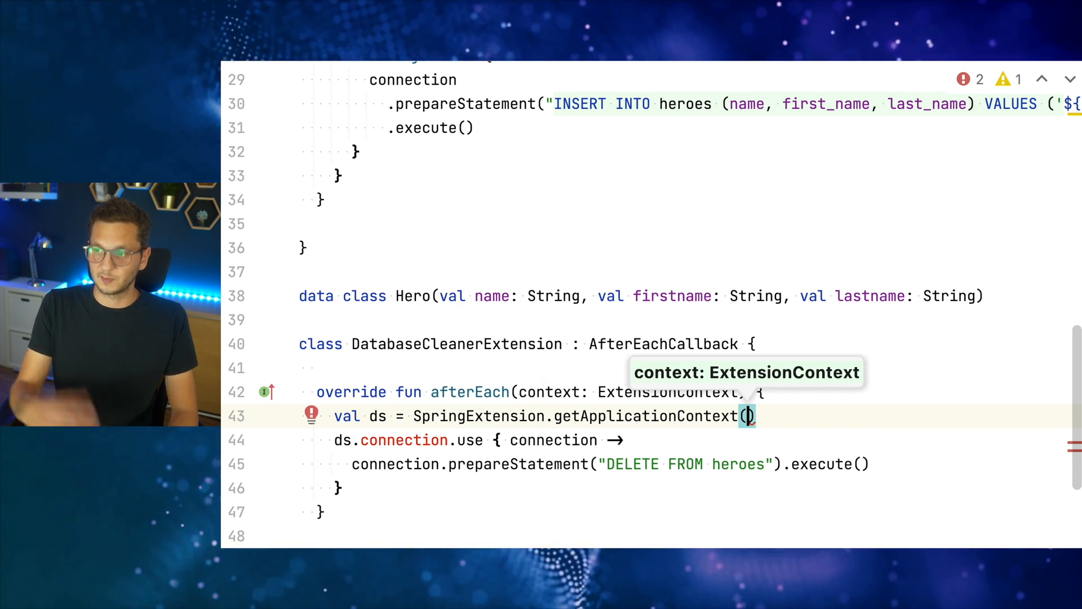
type("cont")
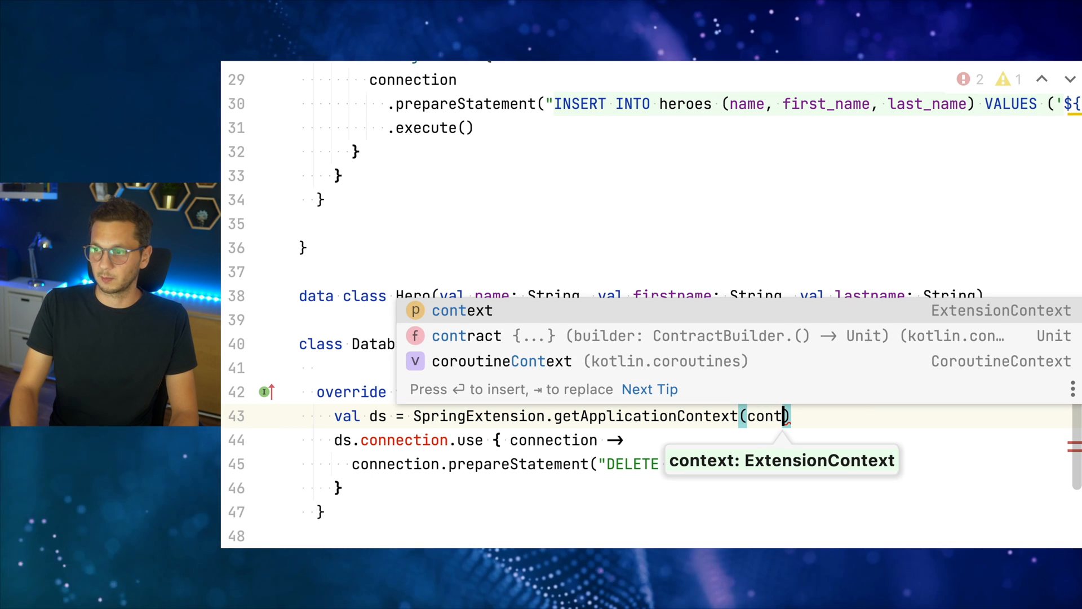
key("Enter")
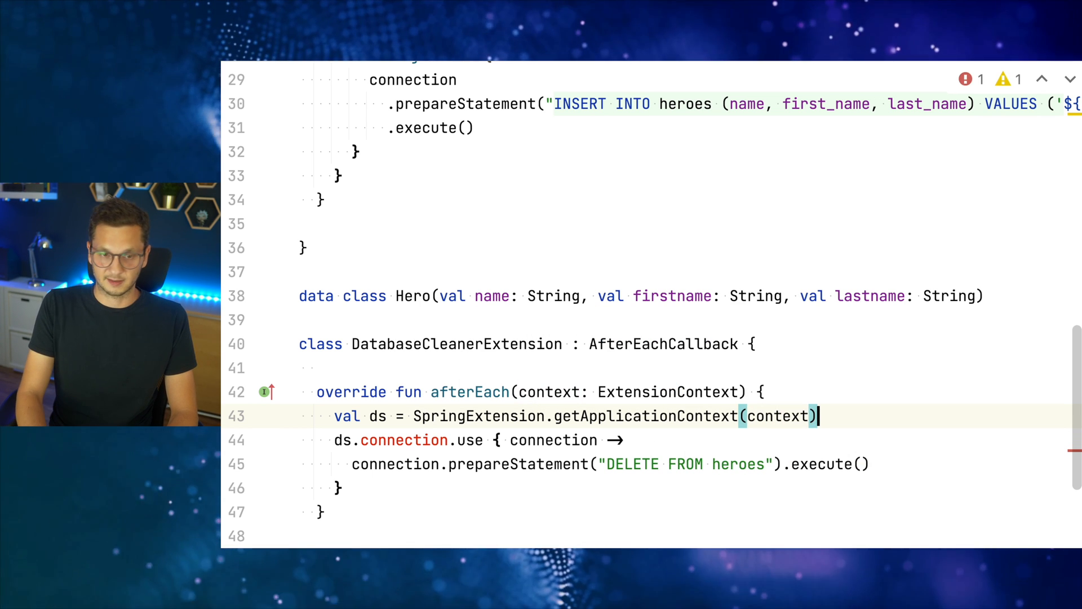
Chain getBean(DataSource::class.java) onto the application context lookup.
type(".getBea")
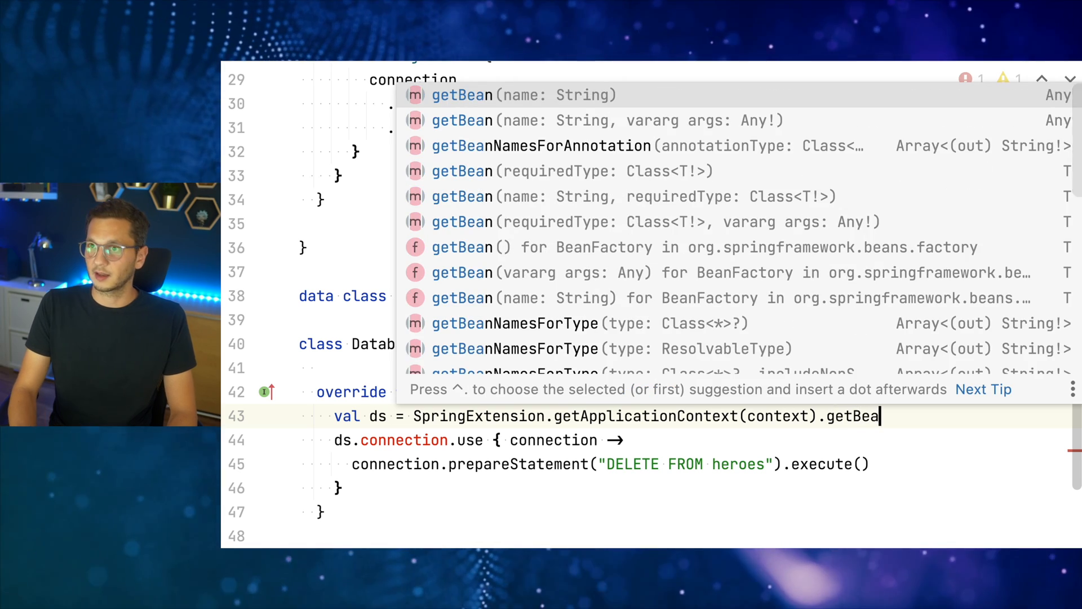
type("(DataSour")
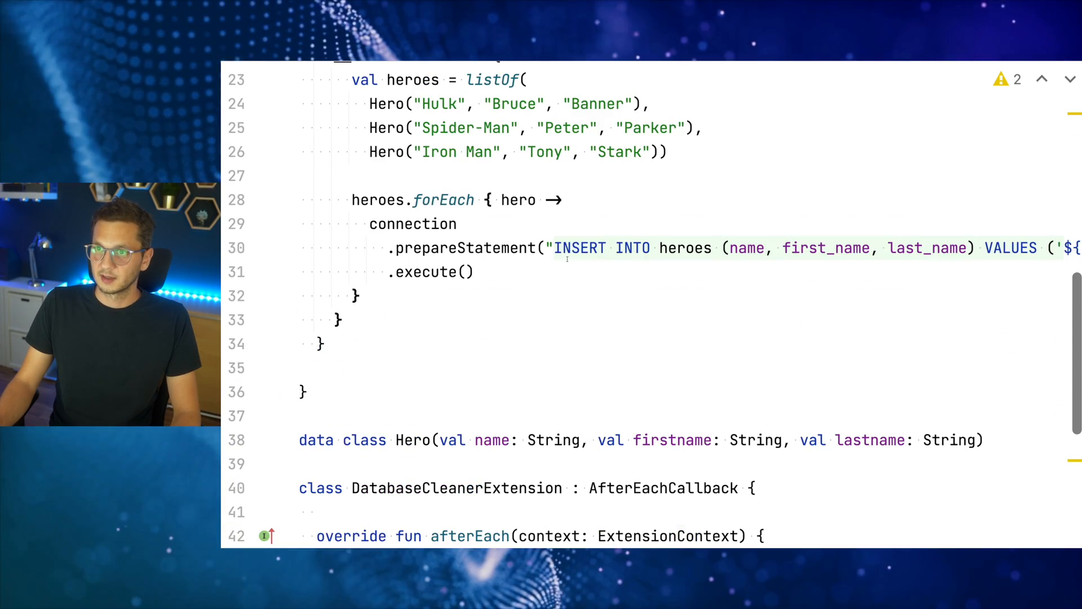
Run the test class to pass 1 of 1, then check the heroes data source.
scroll("down", 3)
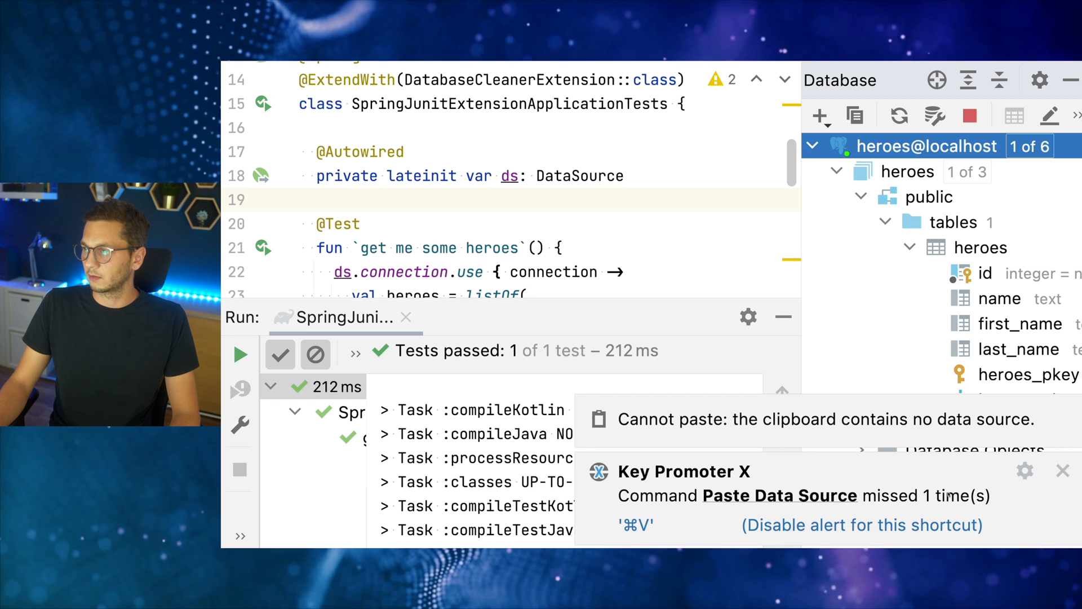
right_click(927, 145)
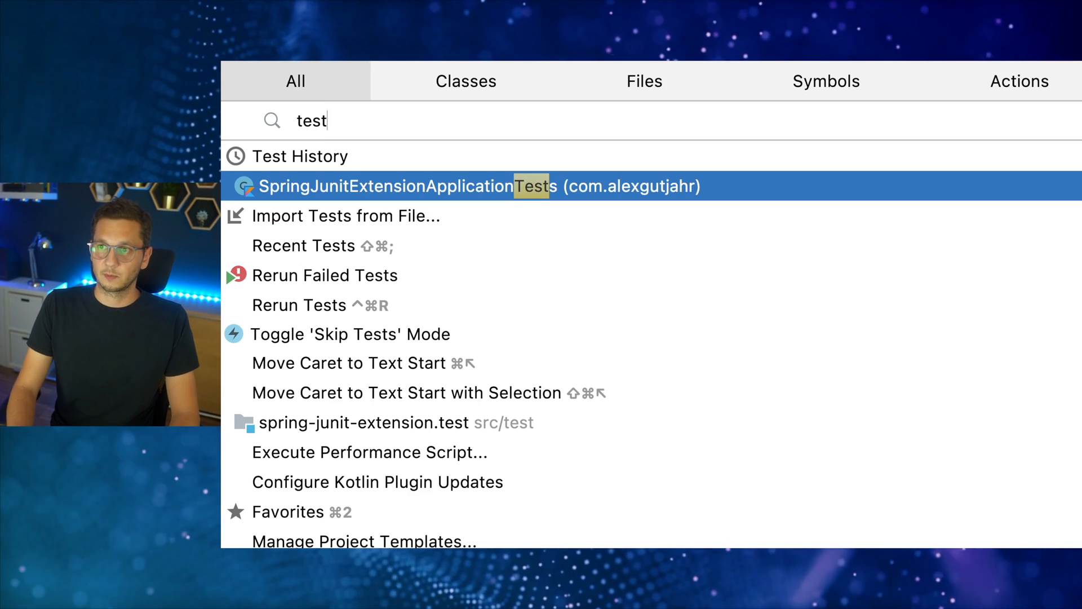
In SpringJunitExtensionApplicationTests, add ', Before' after AfterEachCallback in DatabaseCleanerExtension's supertypes.
left_click(479, 186)
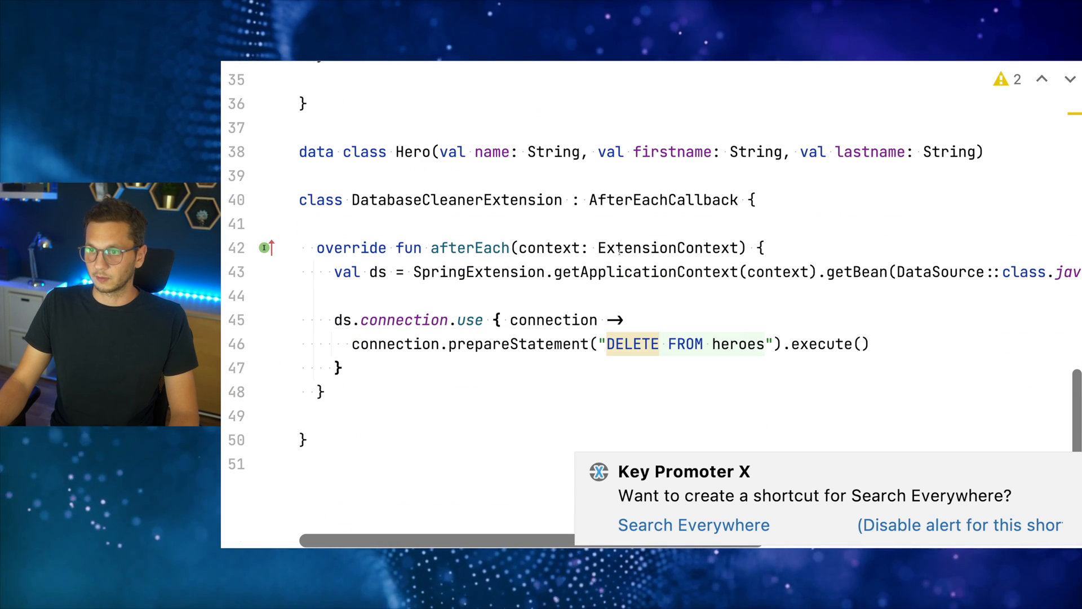
left_click(630, 199)
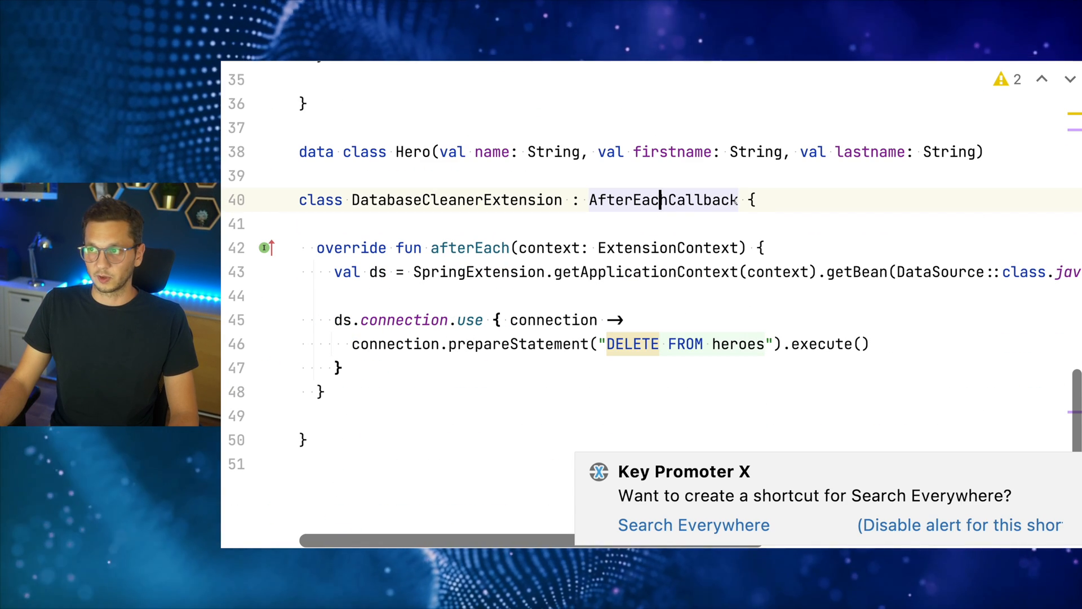
type(", Be")
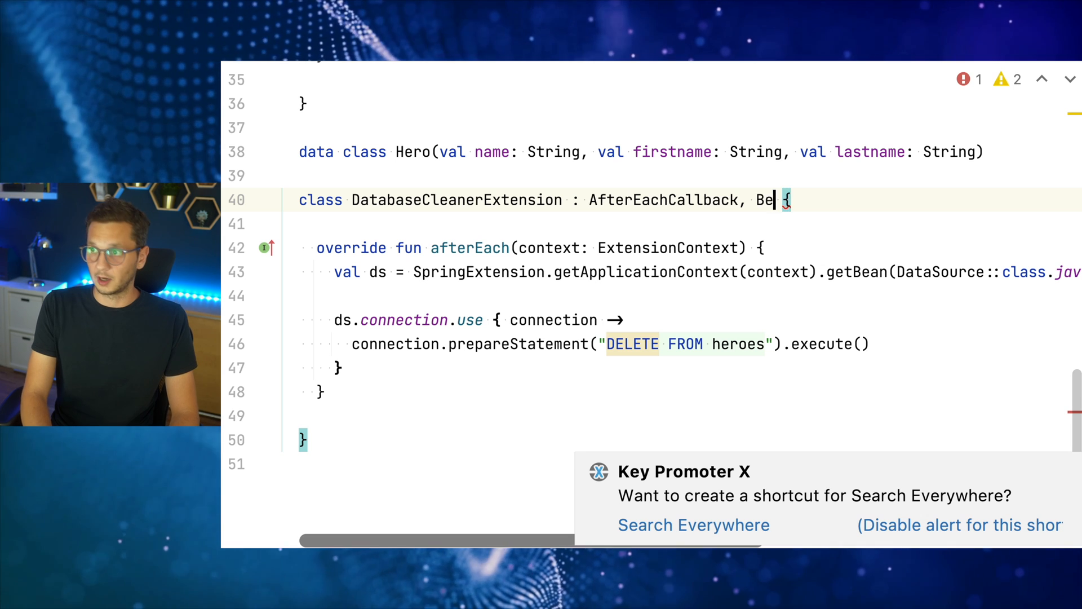
type("fore")
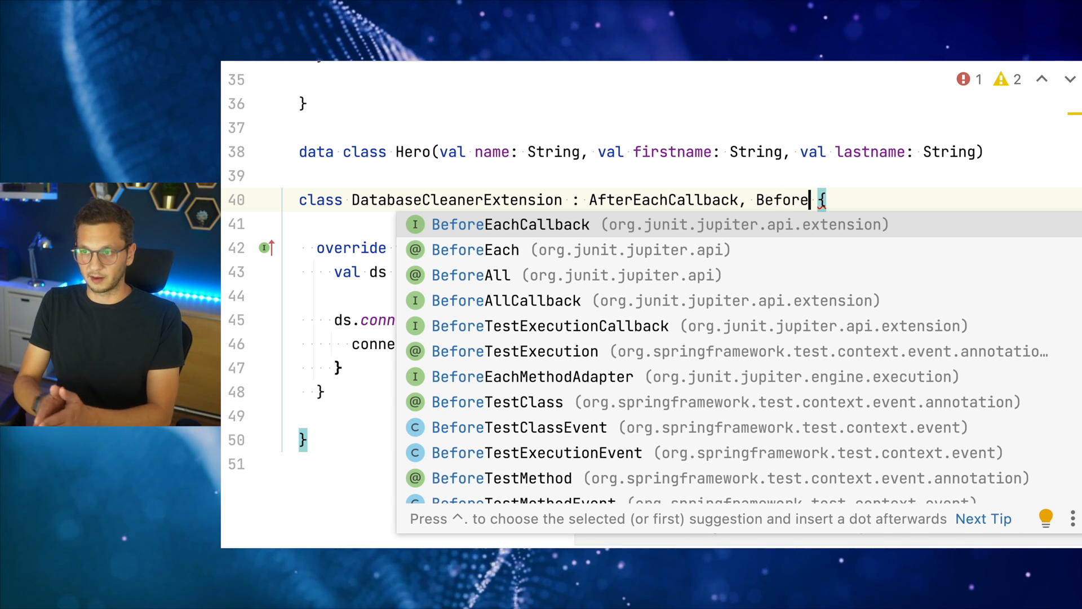